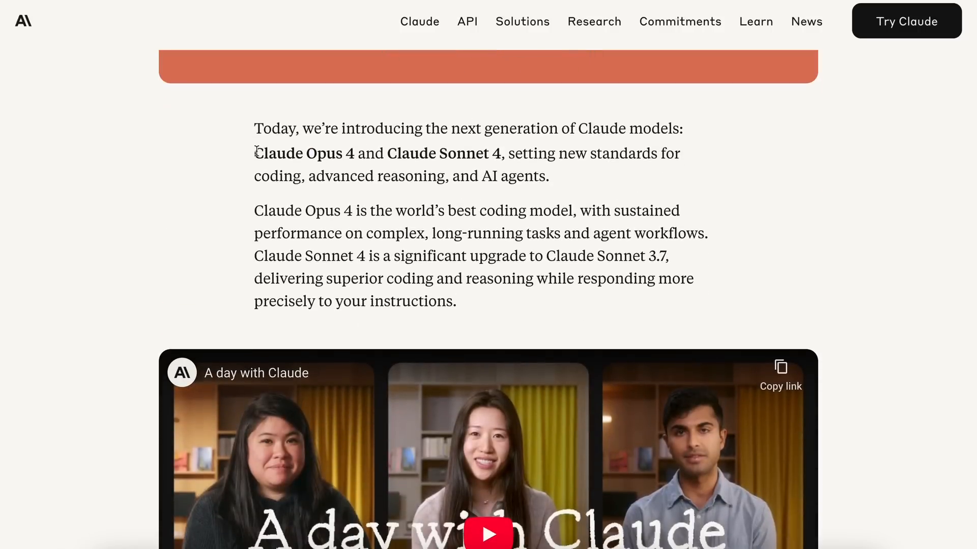
Scroll to the intro and highlight the Opus 4/Sonnet 4 names and the opening paragraph
scroll(down, 3)
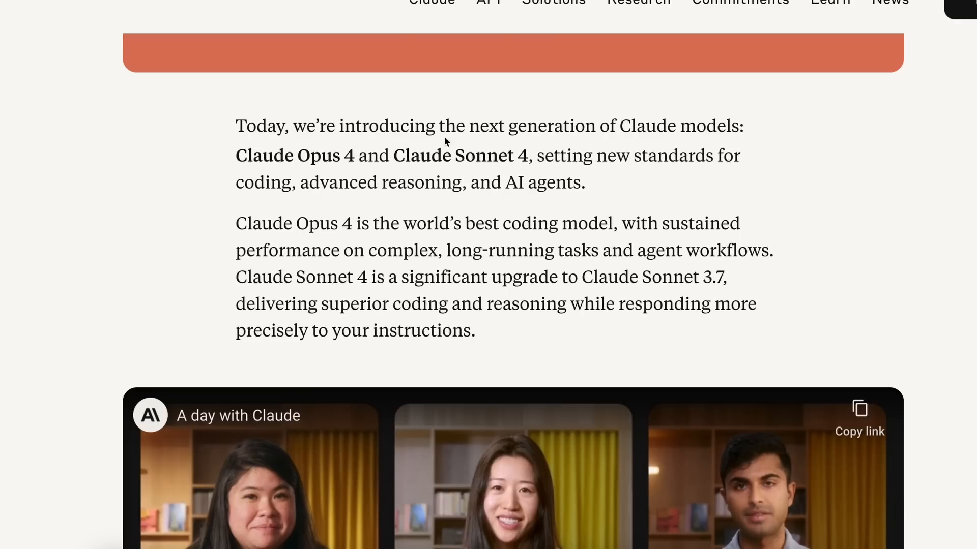
scroll(down, 3)
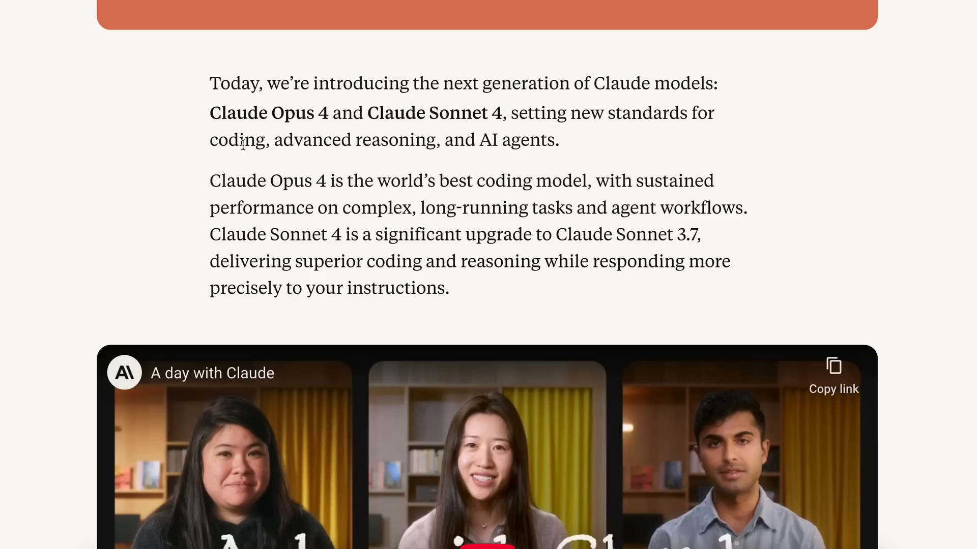
drag(209, 113, 508, 113)
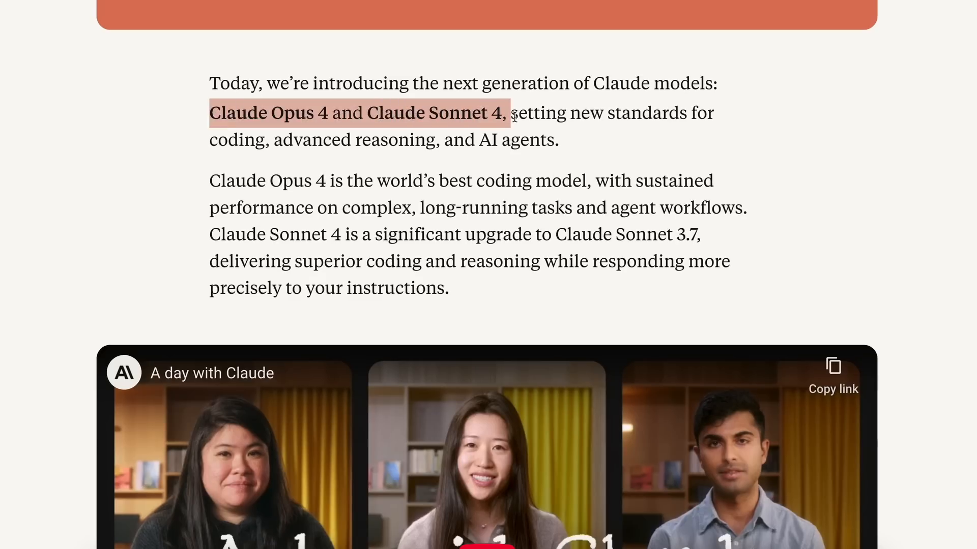
click(281, 82)
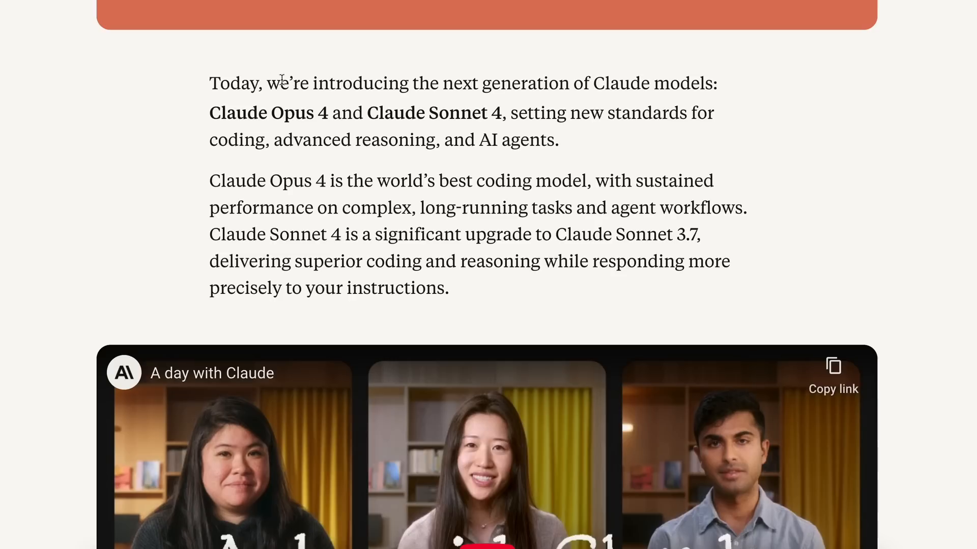
drag(210, 83, 608, 83)
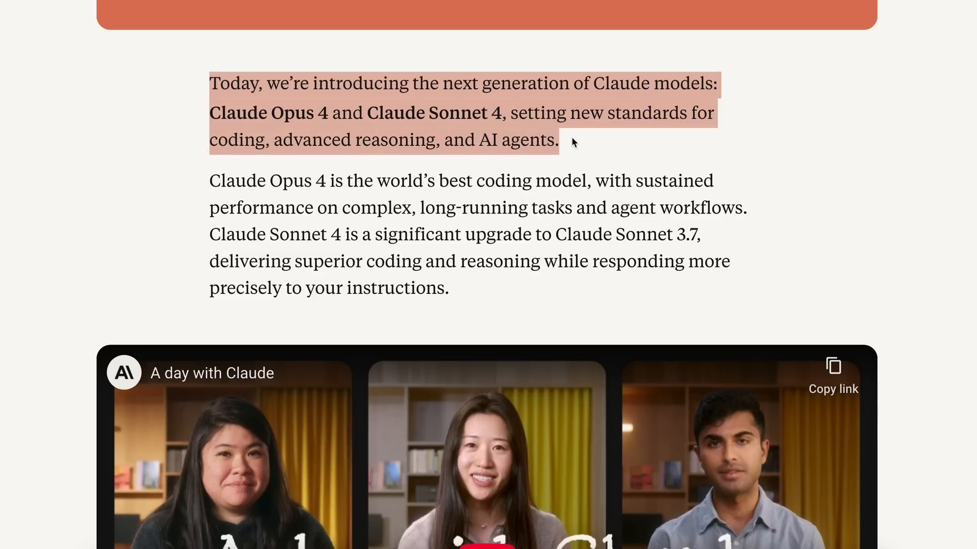
click(283, 200)
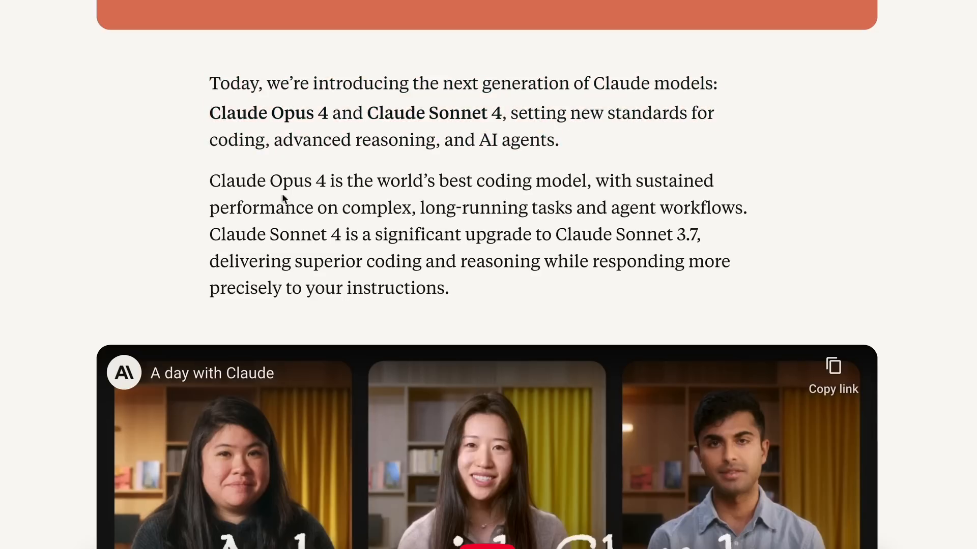
Highlight the second paragraph's best-coding-model, long-running tasks and Sonnet 4 upgrade sentences
drag(210, 181, 374, 181)
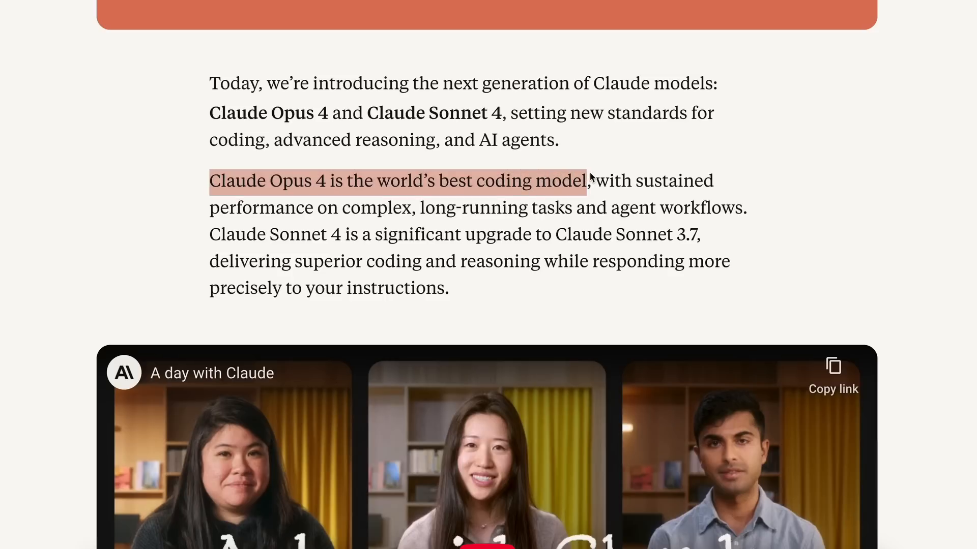
drag(583, 180, 610, 208)
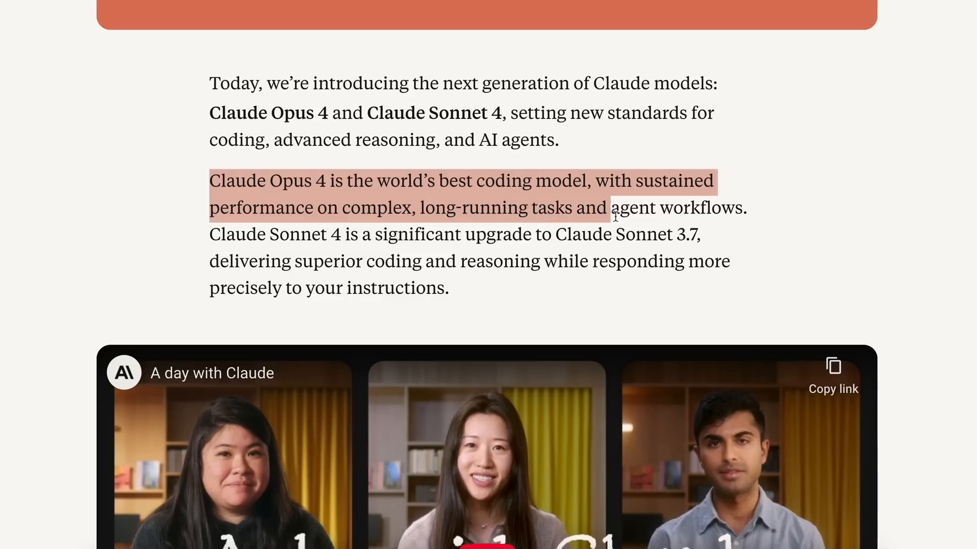
drag(610, 207, 745, 208)
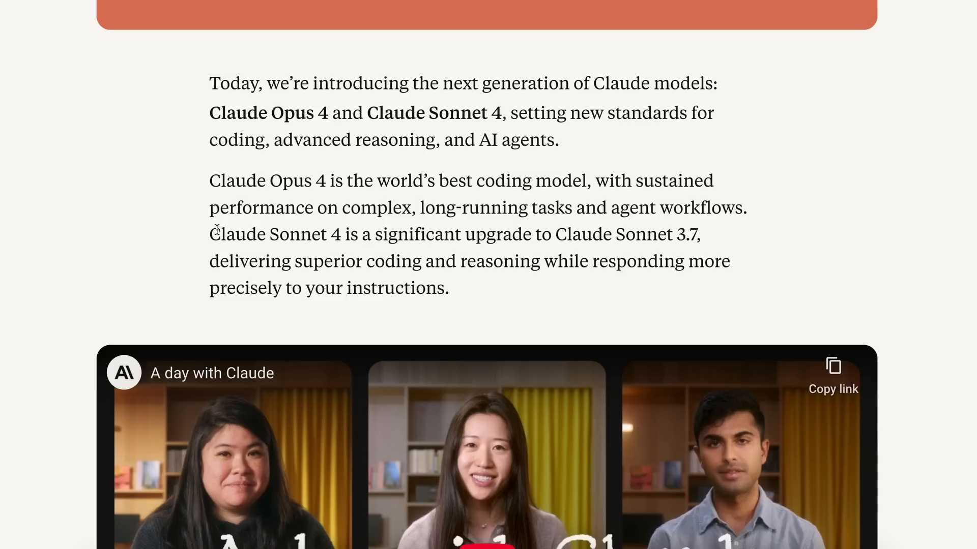
drag(477, 207, 746, 208)
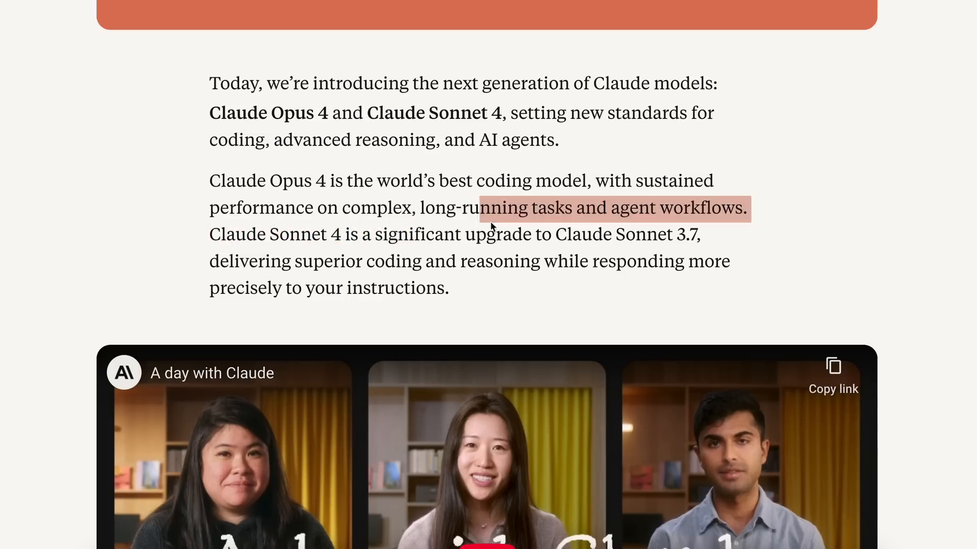
drag(492, 207, 699, 235)
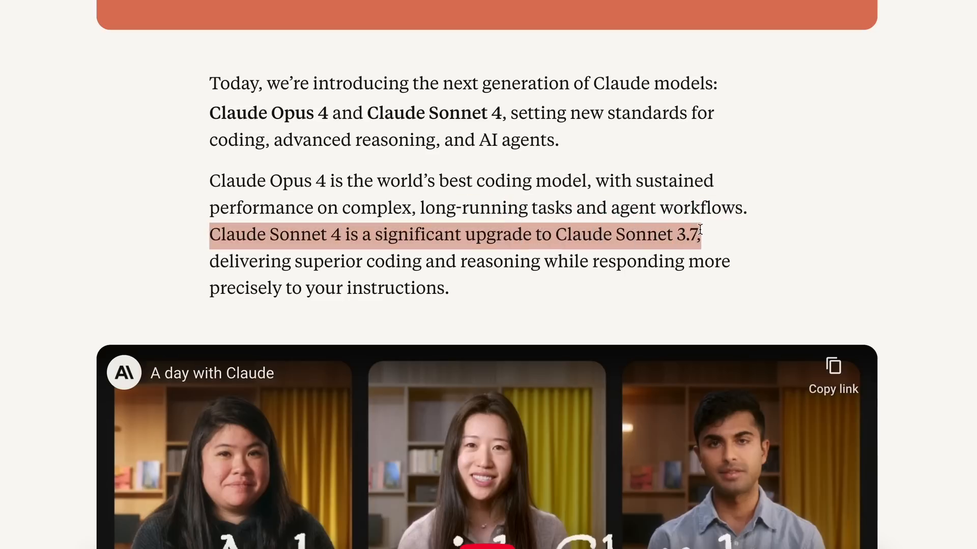
drag(701, 235, 361, 261)
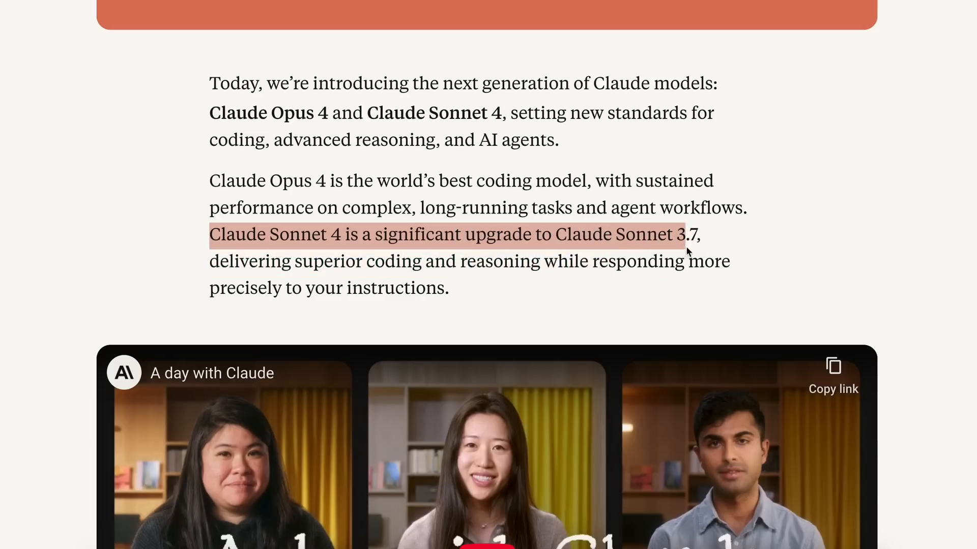
drag(685, 249, 448, 288)
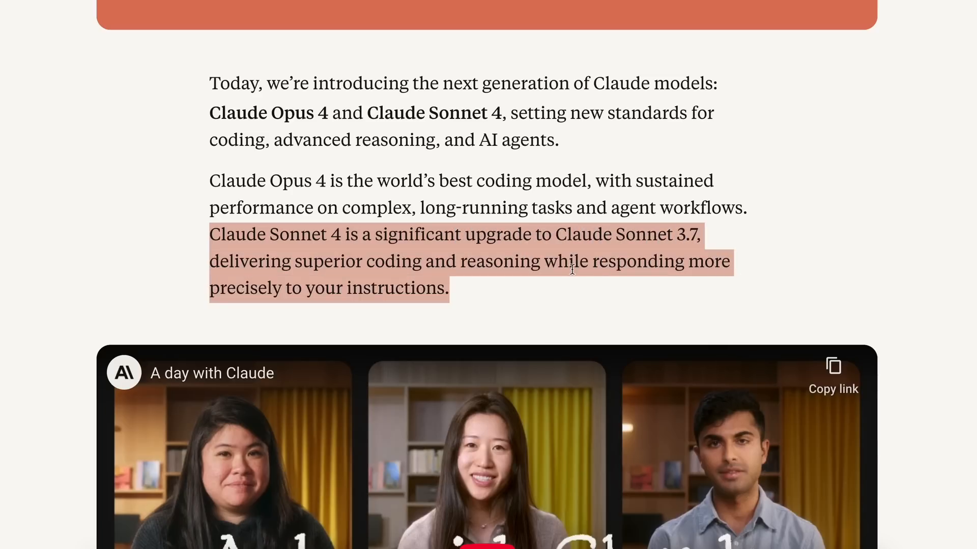
Scroll to the feature list and highlight the extended thinking bullet
scroll(down, 3)
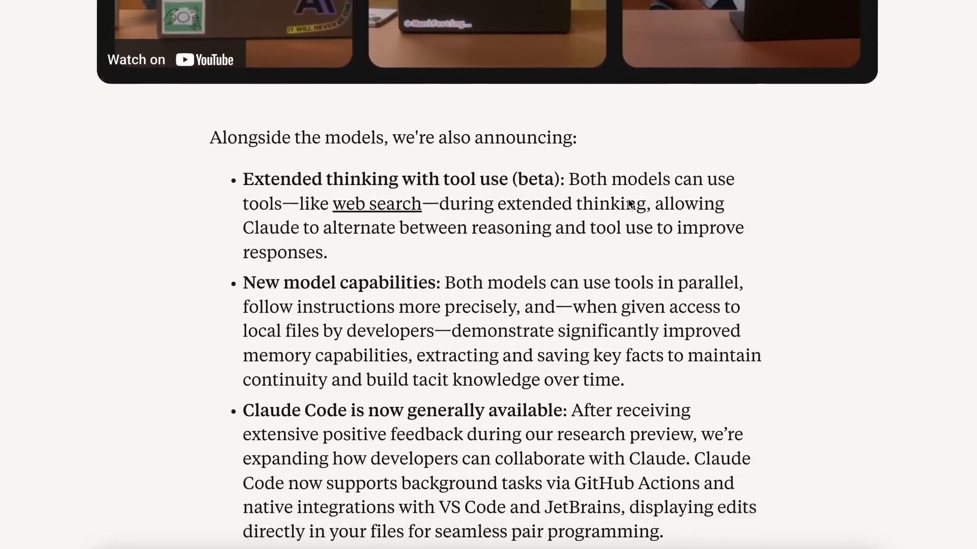
scroll(down, 3)
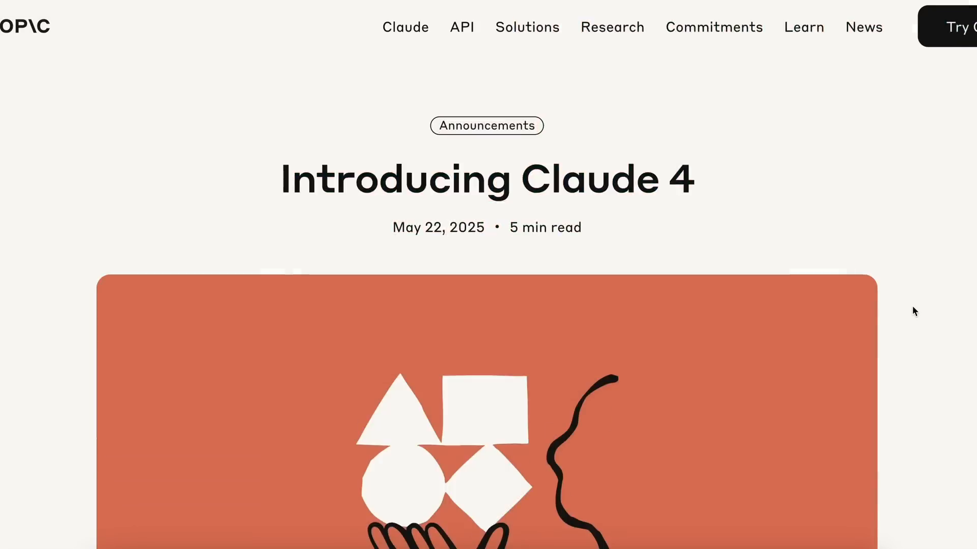
scroll(down, 3)
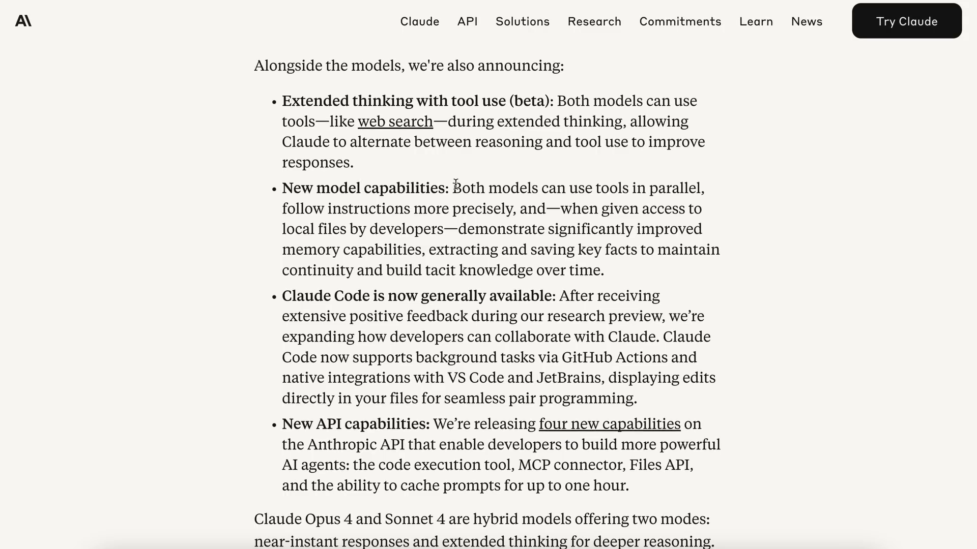
double_click(316, 101)
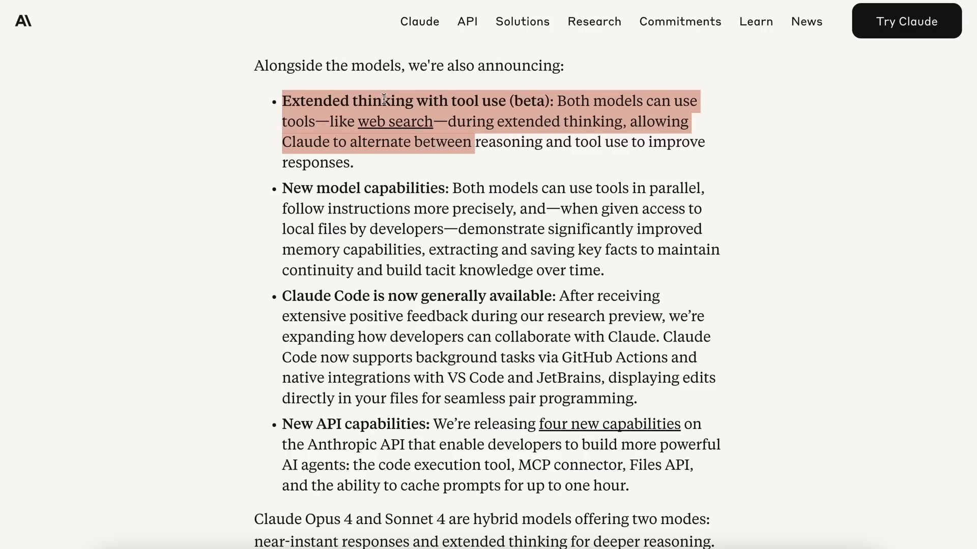
drag(473, 142, 352, 163)
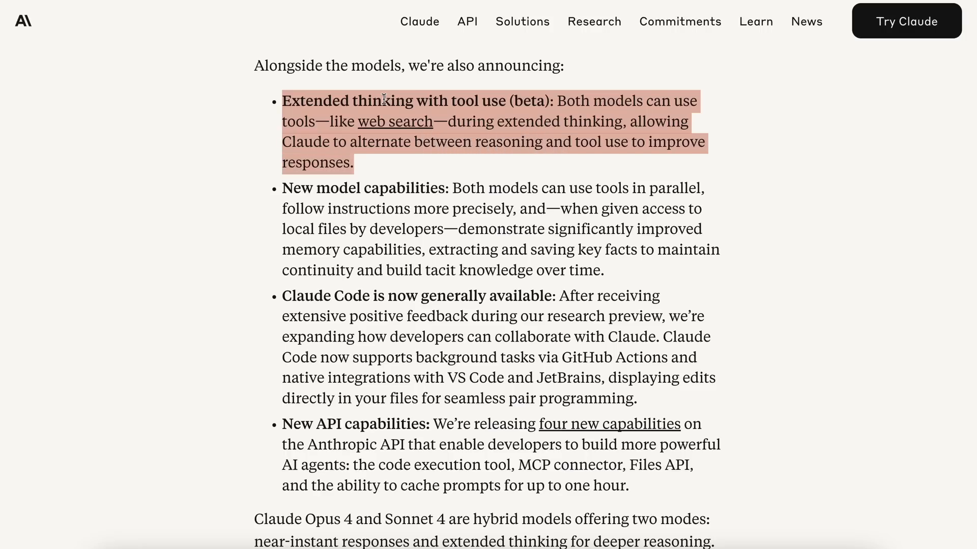
click(290, 191)
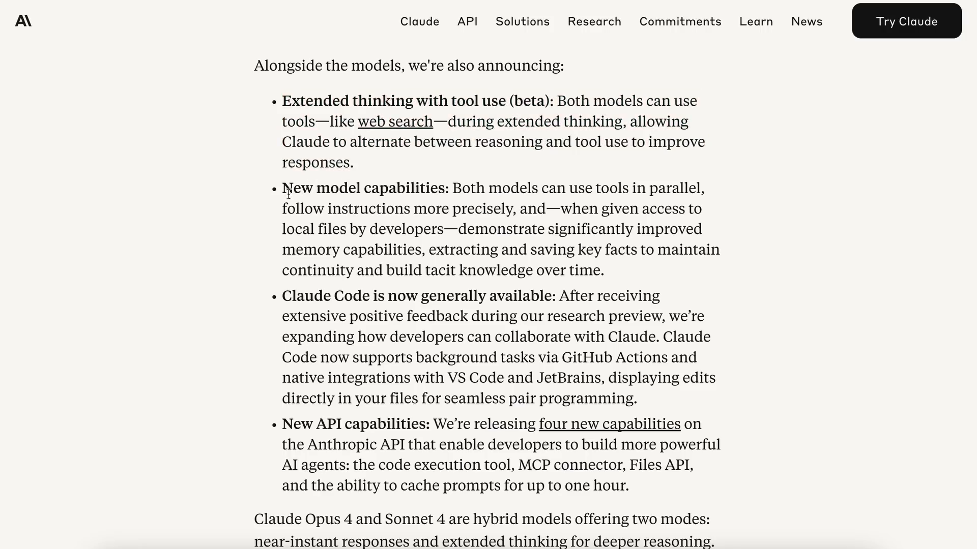
Highlight the new model capabilities bullet through local files access
drag(282, 188, 457, 209)
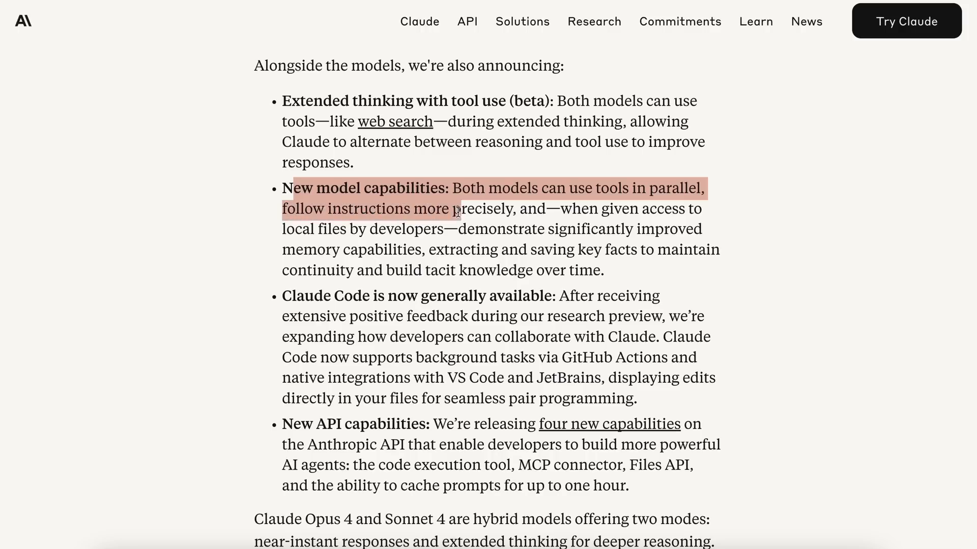
drag(454, 210, 537, 243)
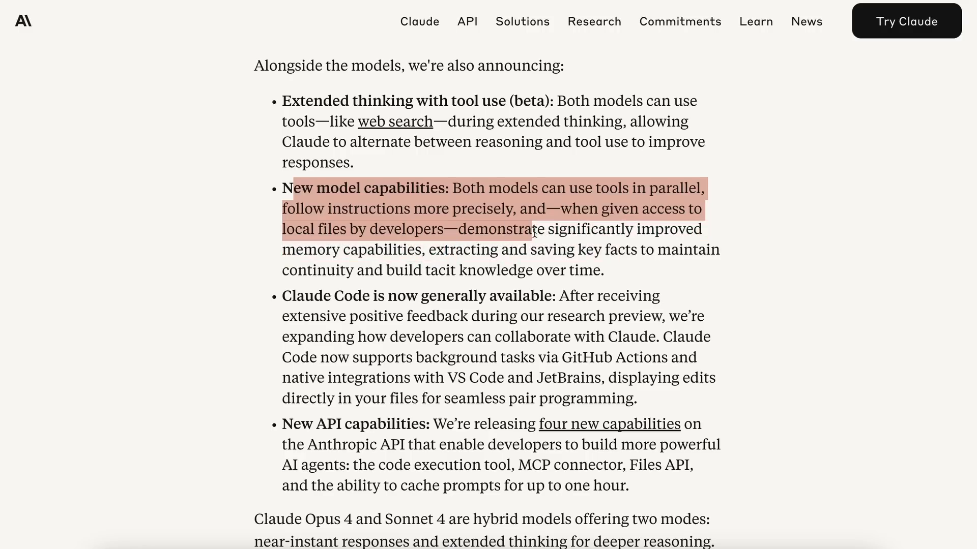
drag(535, 232, 654, 249)
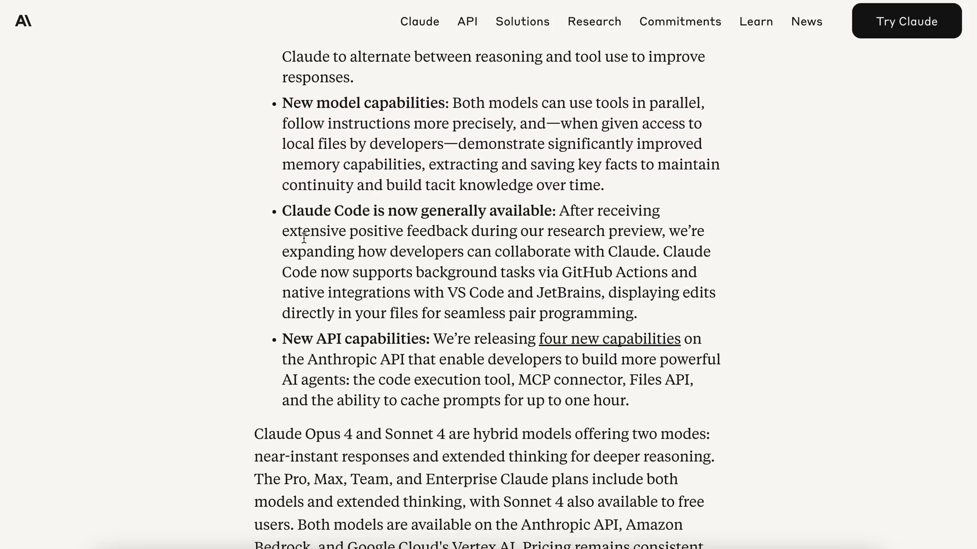
Highlight the Claude Code availability heading, feedback and background-tasks sentences
drag(281, 211, 663, 210)
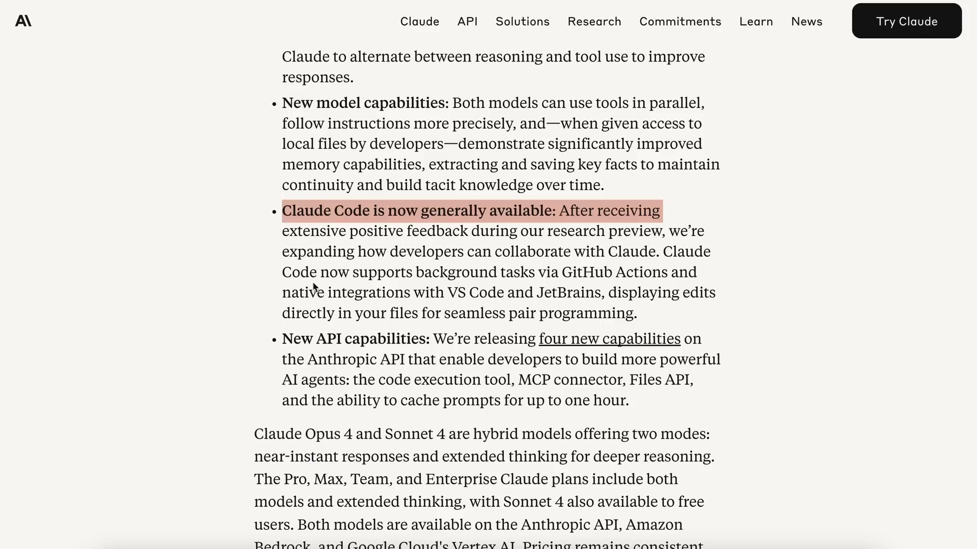
scroll(down, 3)
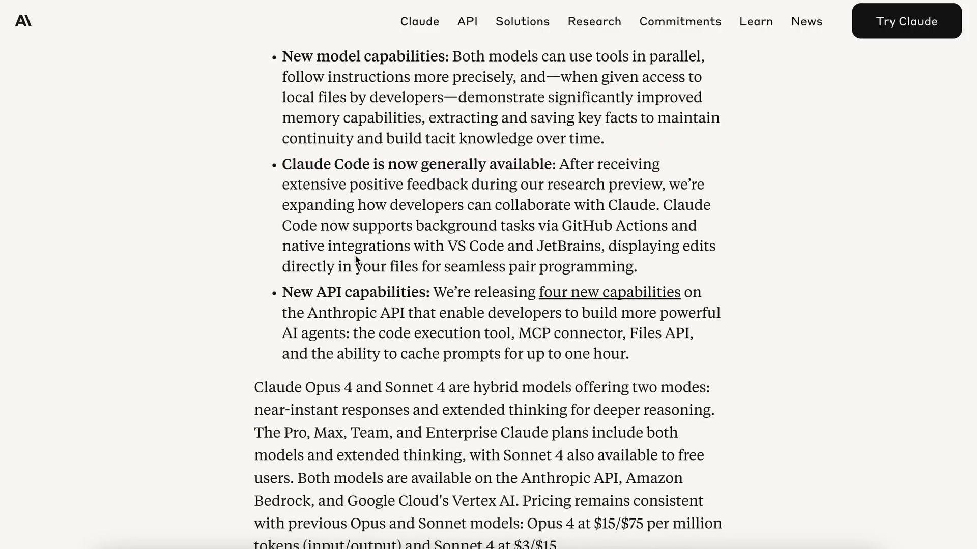
scroll(down, 3)
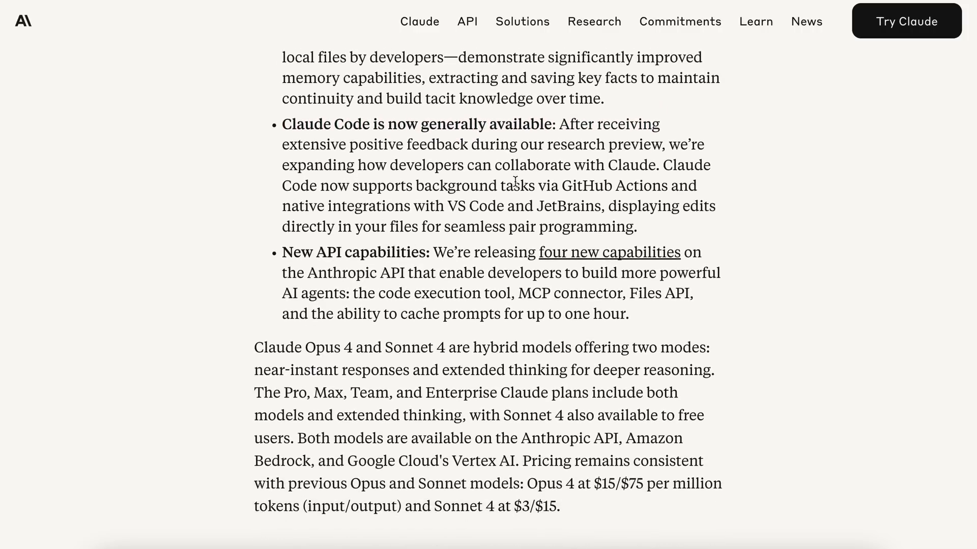
drag(555, 125, 644, 164)
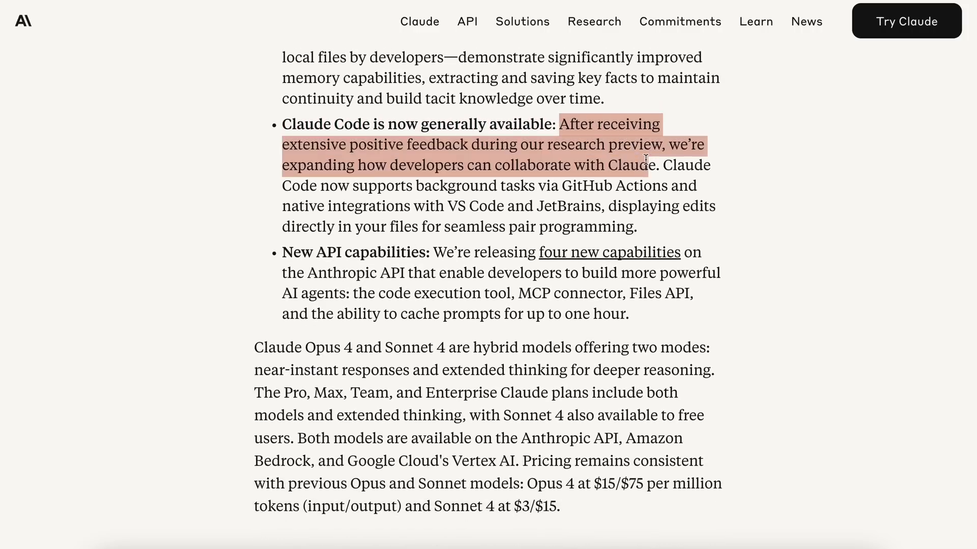
drag(645, 160, 498, 165)
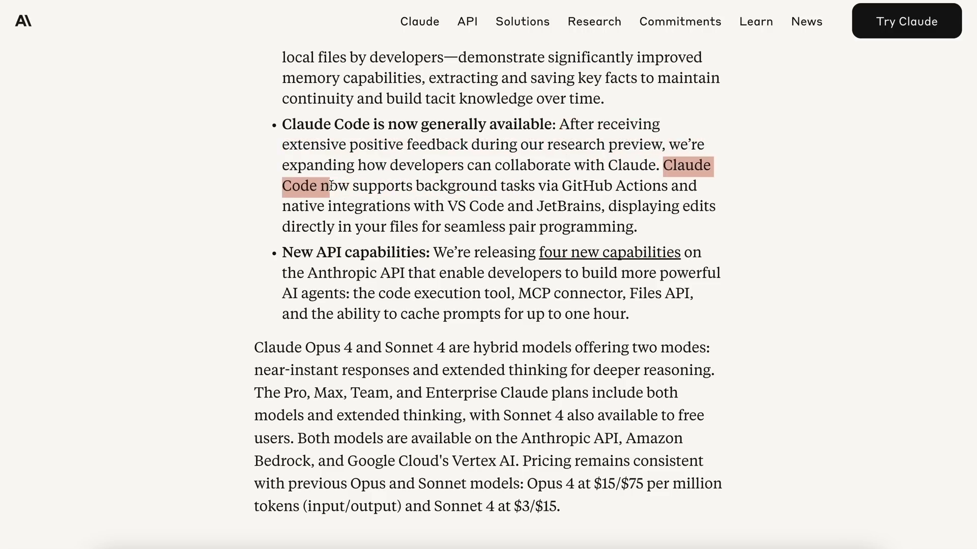
drag(333, 186, 574, 185)
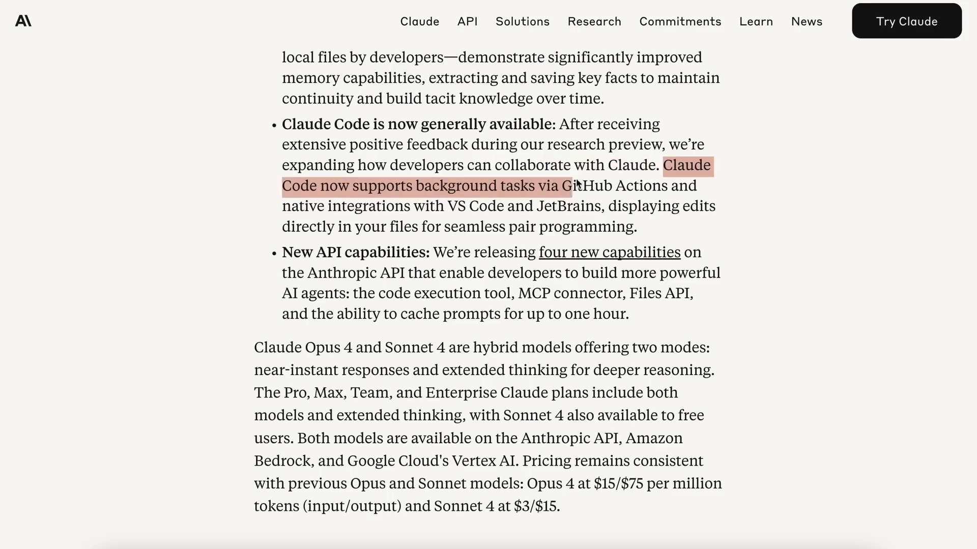
drag(573, 185, 503, 206)
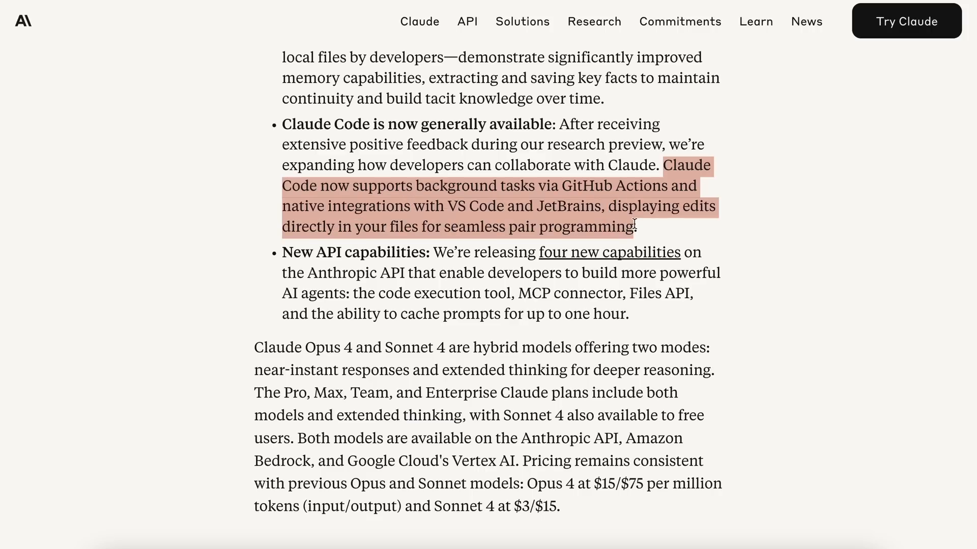
click(314, 266)
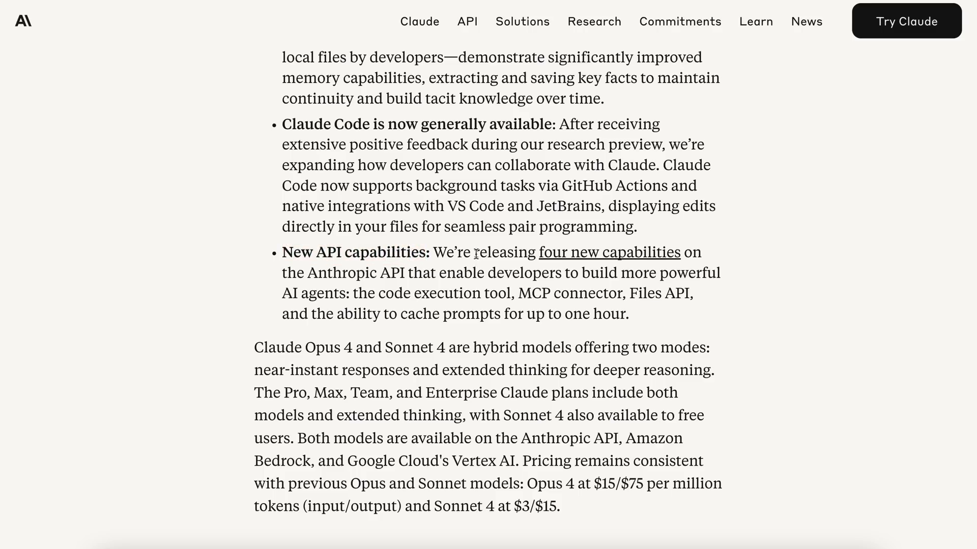
Highlight the New API capabilities bullet from 'releasing' to 'one hour.'
drag(474, 253, 599, 273)
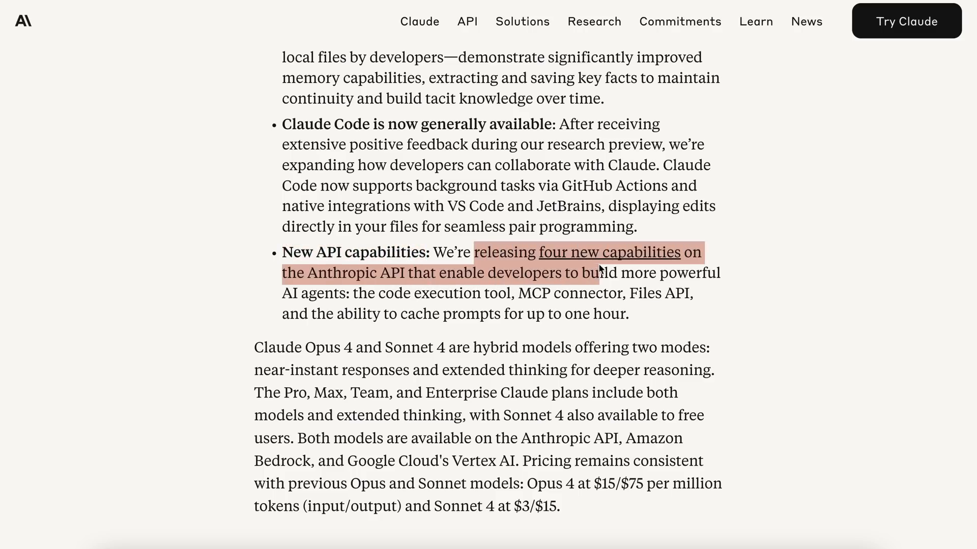
drag(582, 272, 352, 292)
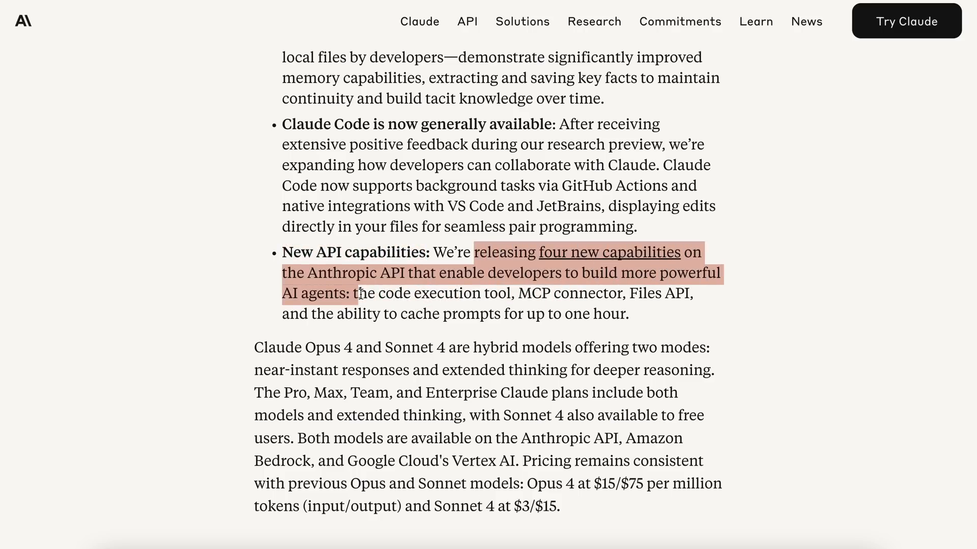
drag(350, 293, 561, 293)
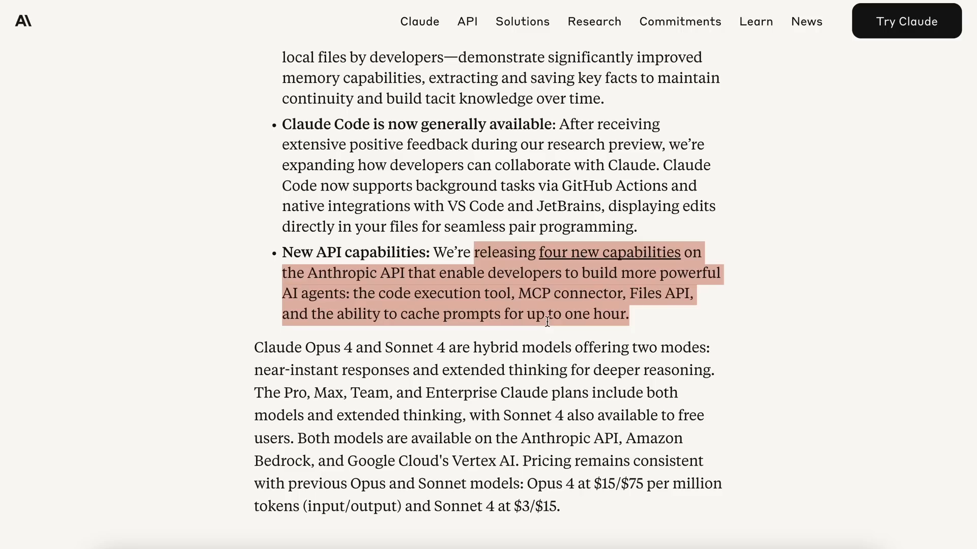
Highlight 'hybrid models offering near-instant responses and extended thinking'
scroll(down, 3)
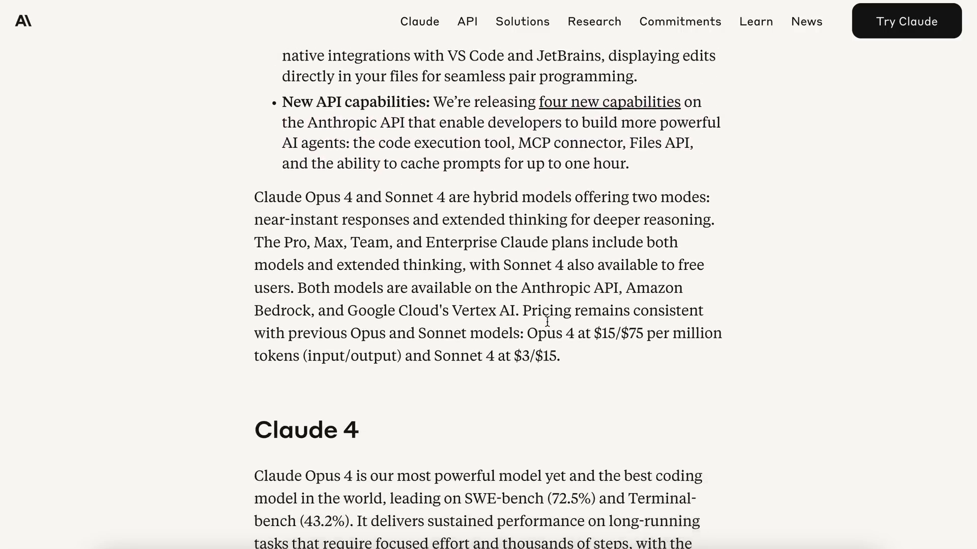
scroll(down, 3)
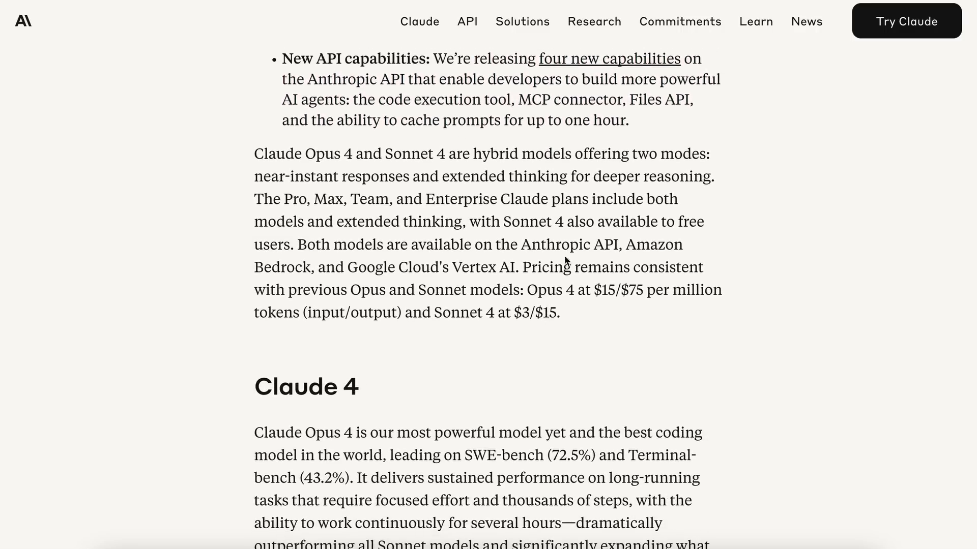
scroll(up, 3)
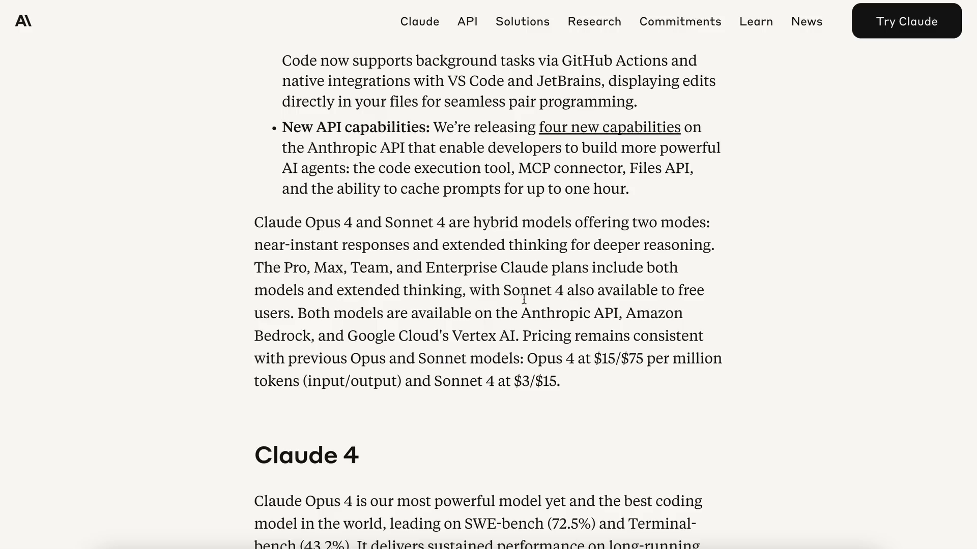
mouse_move(515, 237)
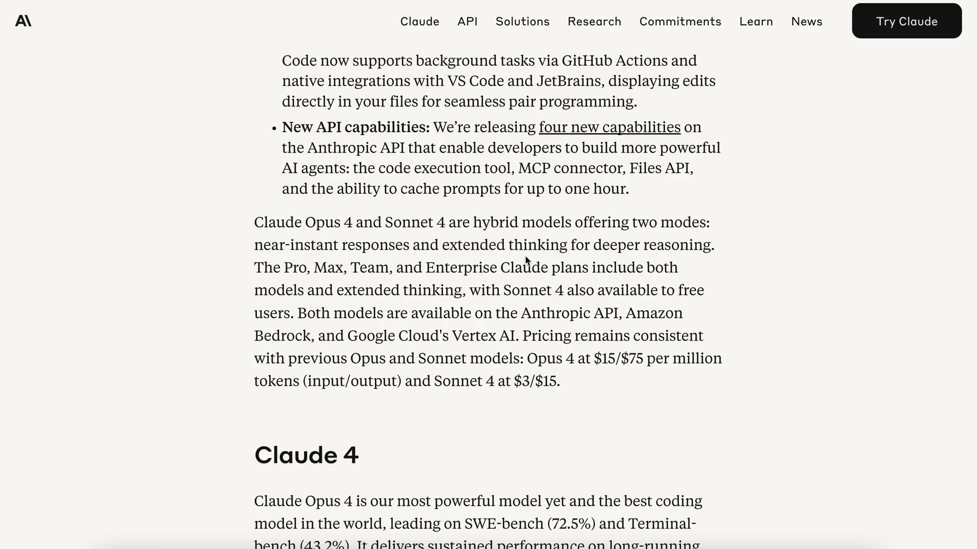
mouse_move(503, 239)
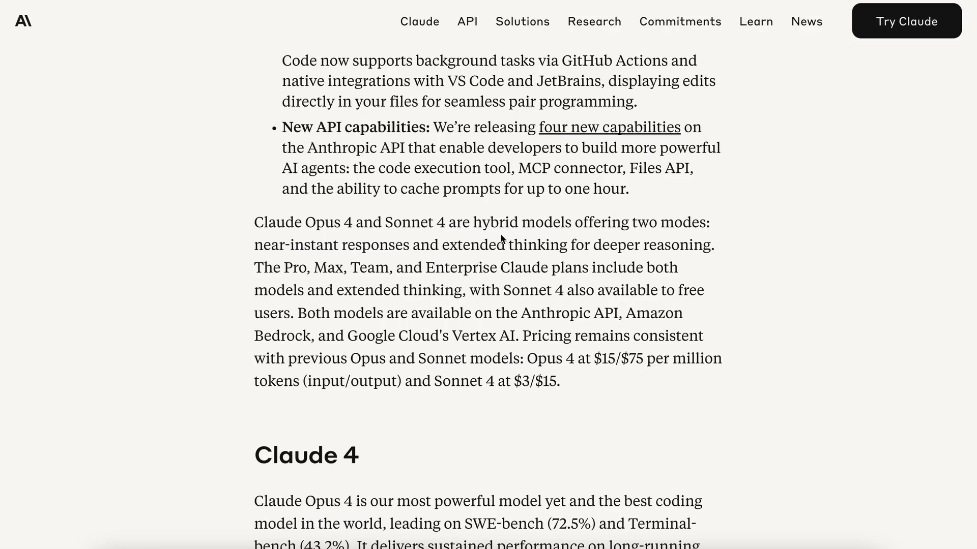
mouse_move(491, 264)
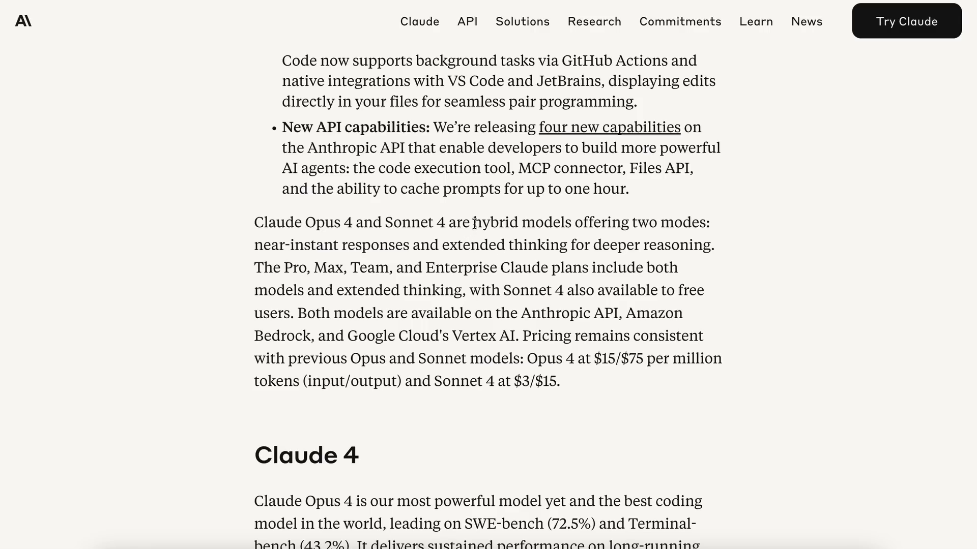
drag(474, 222, 621, 222)
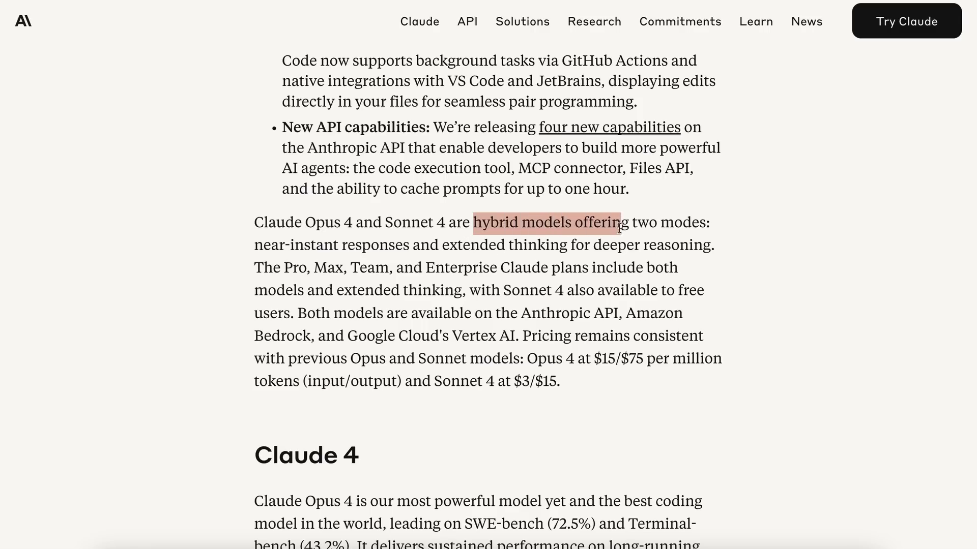
drag(617, 223, 697, 222)
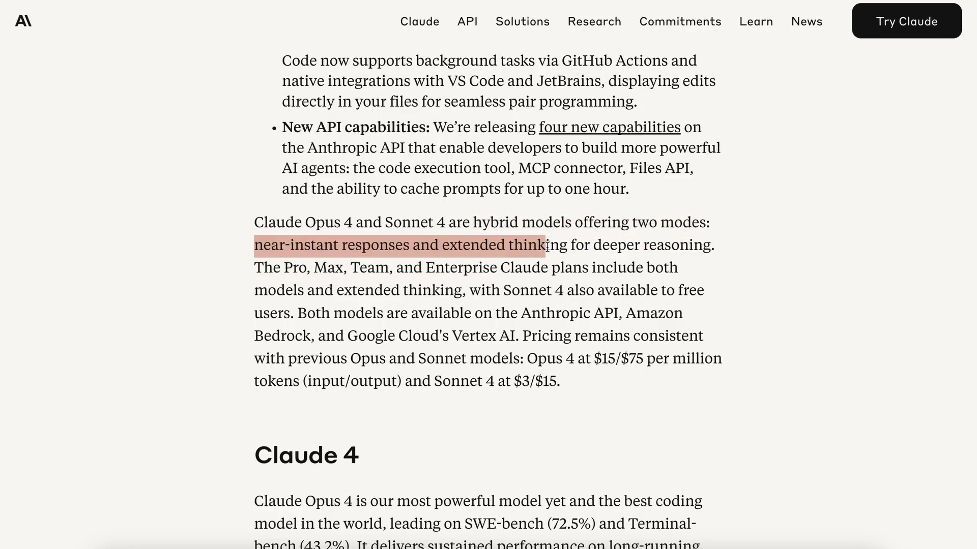
Highlight the plans sentence through 'Sonnet 4 also available'
drag(546, 245, 713, 245)
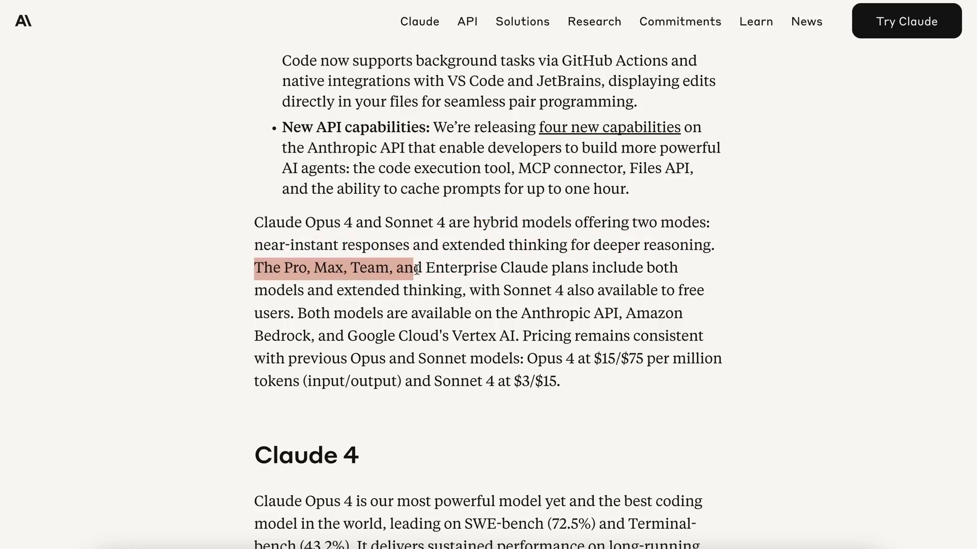
drag(416, 268, 632, 268)
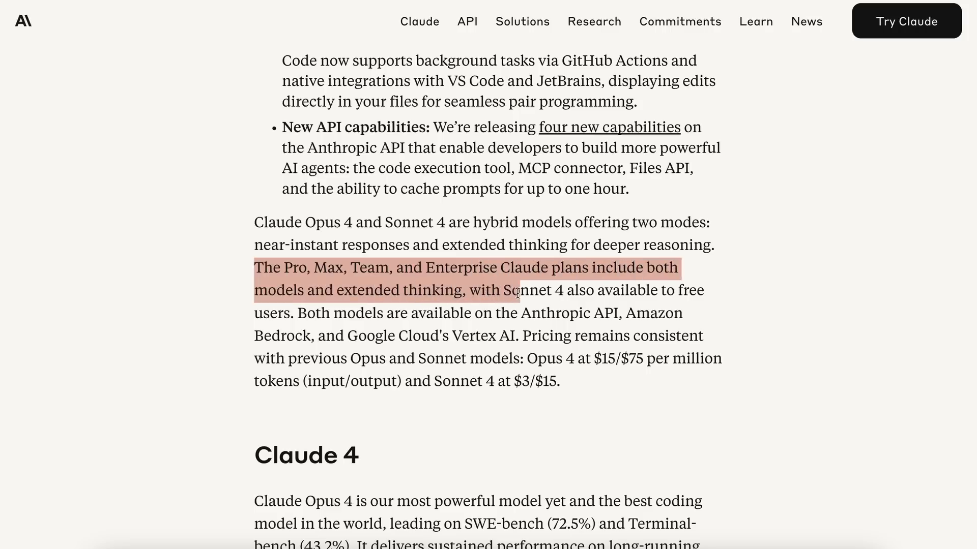
drag(516, 290, 654, 290)
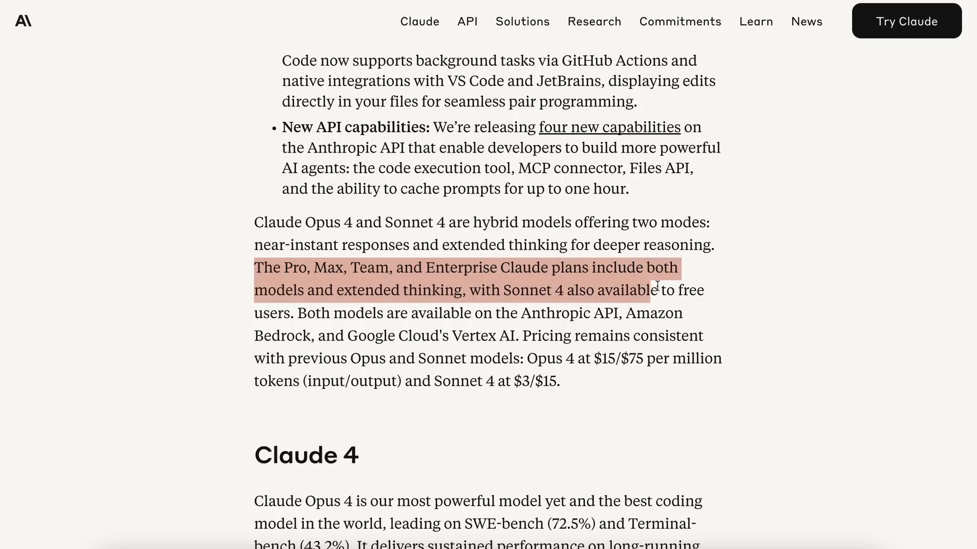
Highlight the API, Amazon Bedrock, Vertex AI availability and Opus 4/Sonnet 4 pricing sentences
drag(656, 290, 291, 313)
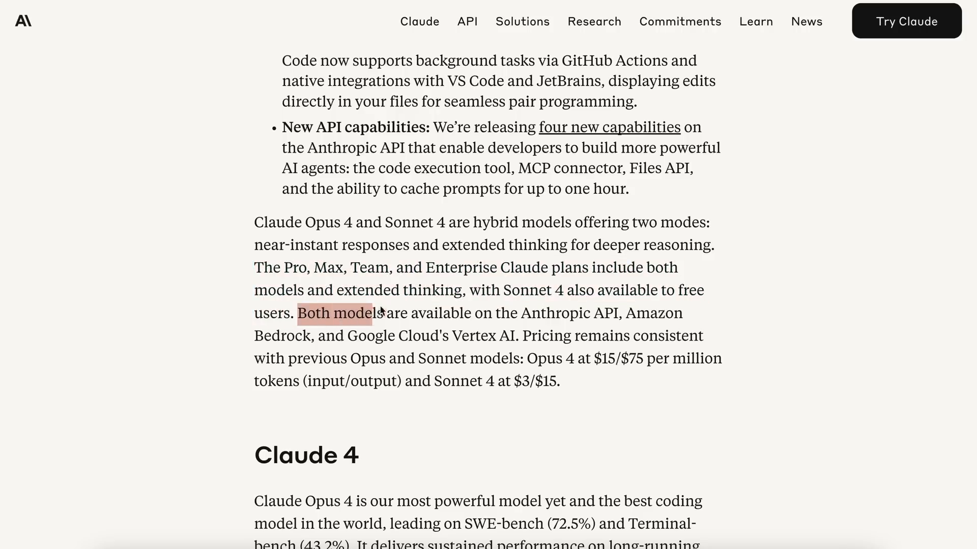
drag(386, 312, 621, 312)
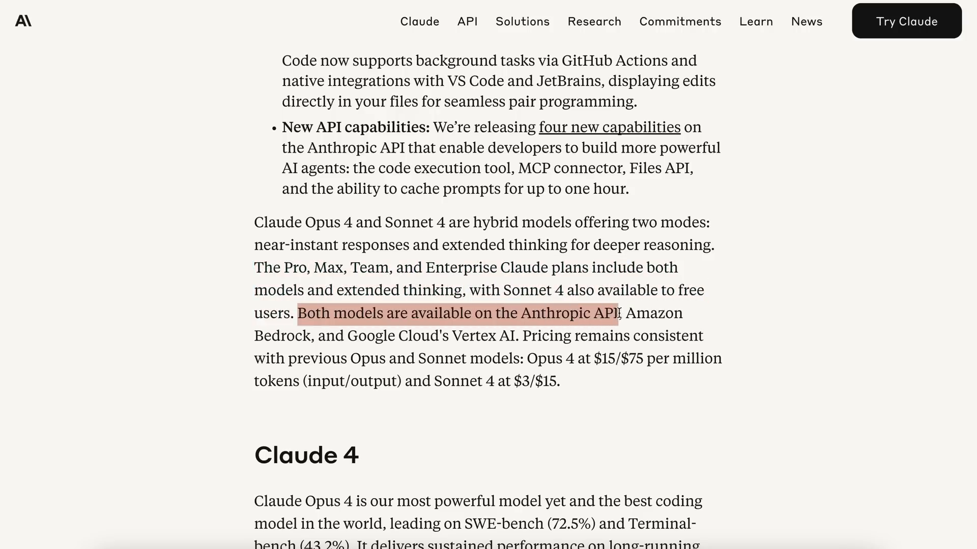
drag(616, 313, 371, 336)
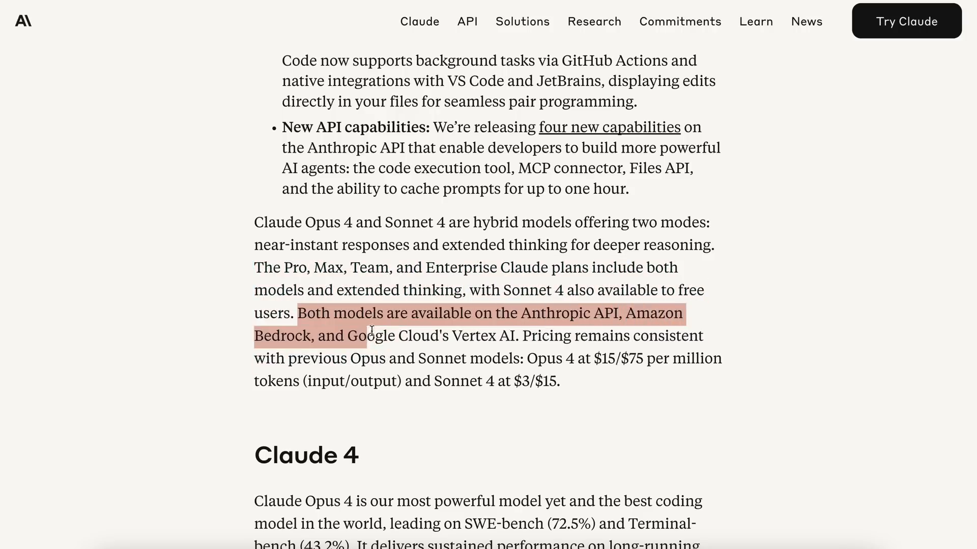
drag(373, 335, 528, 335)
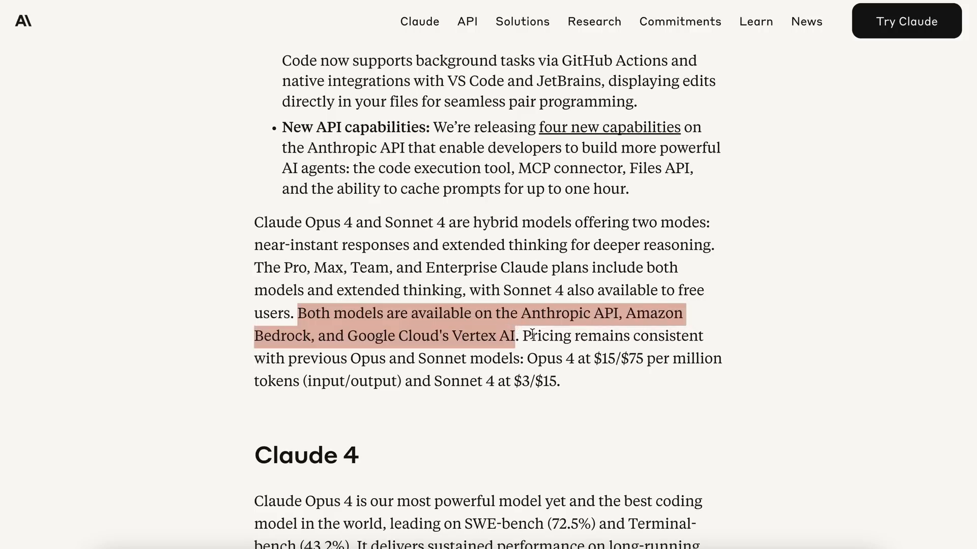
drag(525, 336, 615, 358)
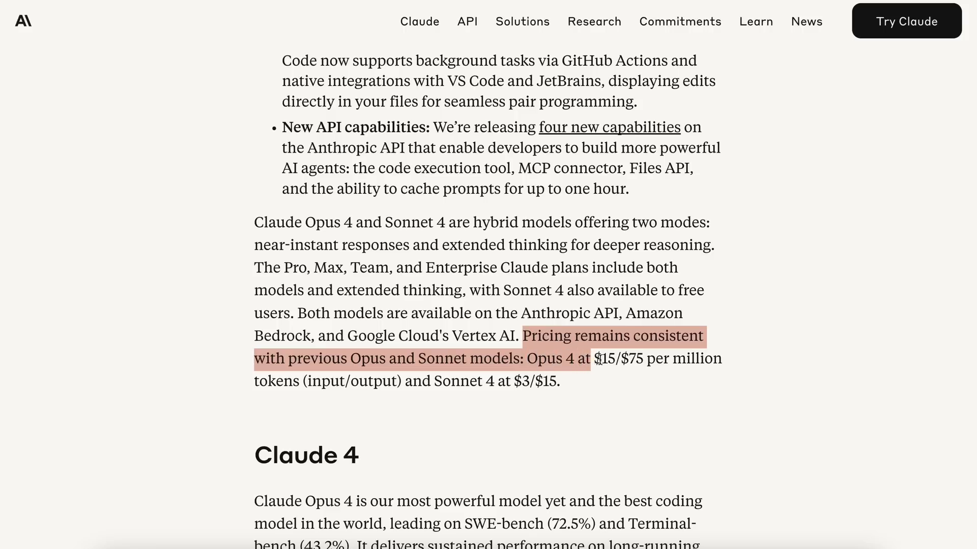
drag(595, 358, 721, 358)
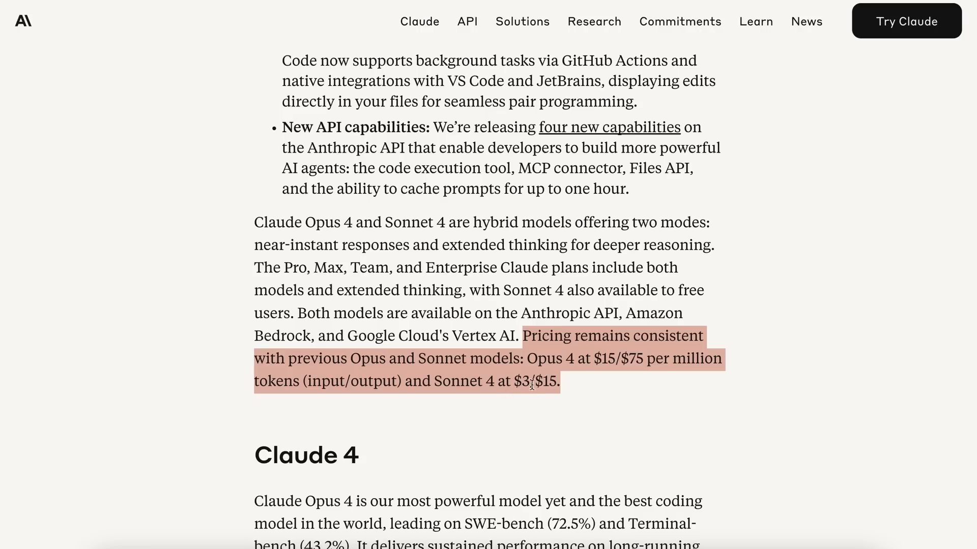
mouse_move(559, 401)
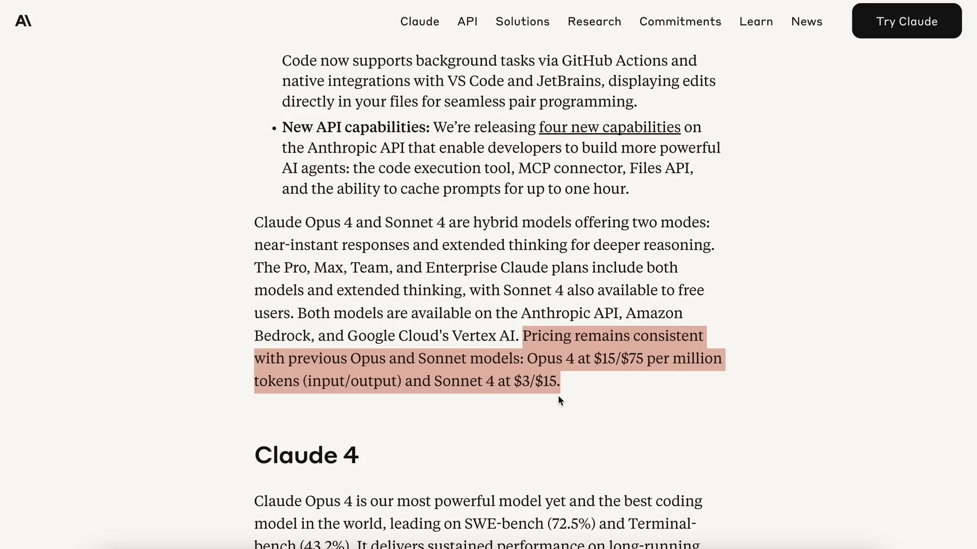
Clear the pricing highlight, reselect 'Opus 4 at $15/$75 per million', then scroll on
click(543, 378)
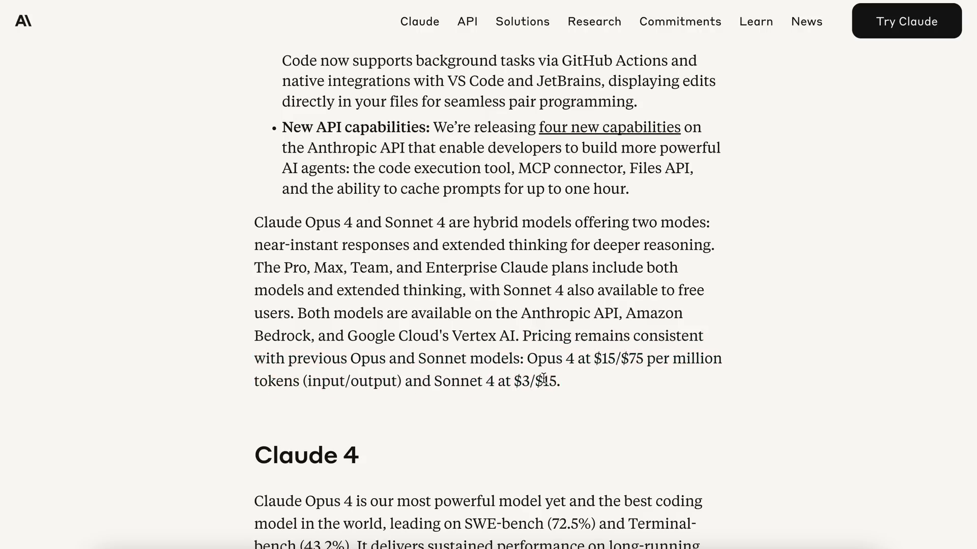
mouse_move(553, 380)
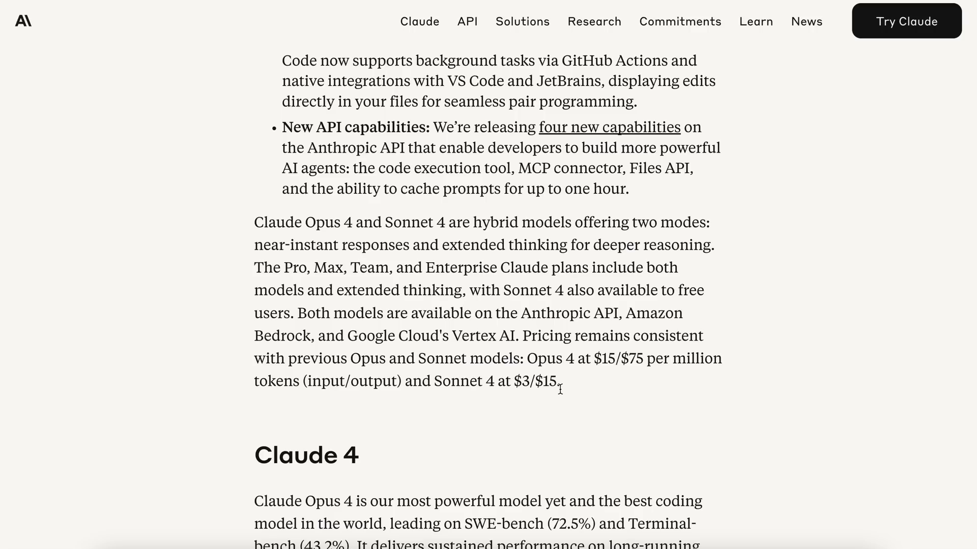
double_click(539, 358)
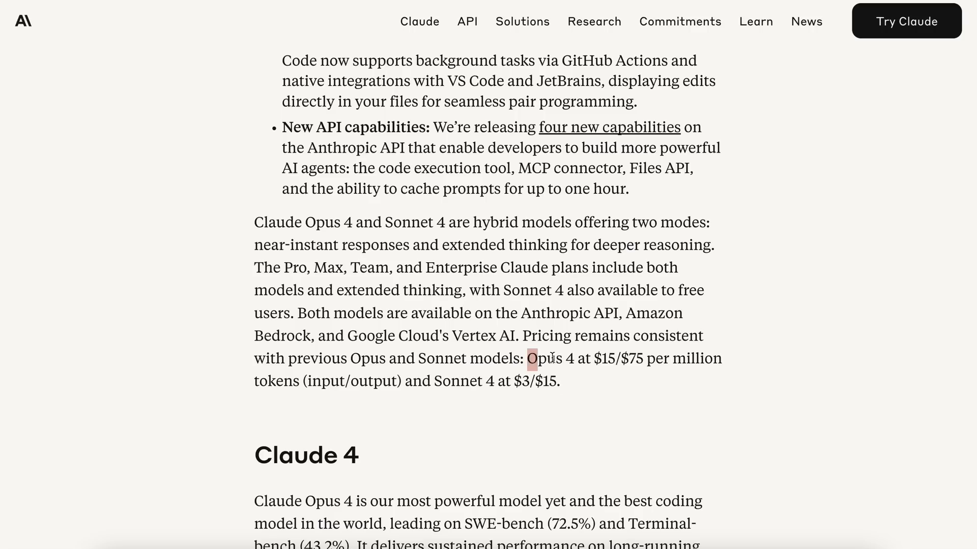
drag(529, 359, 719, 358)
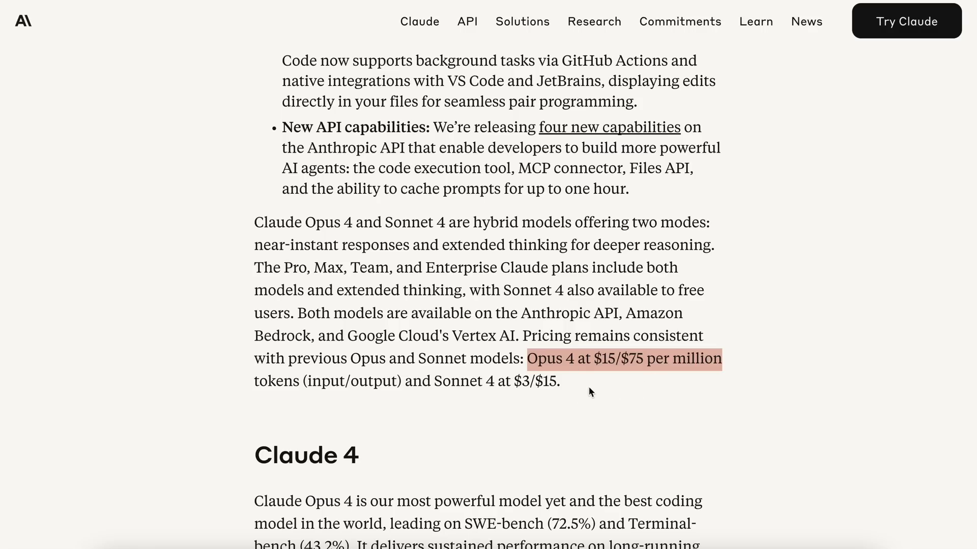
mouse_move(580, 387)
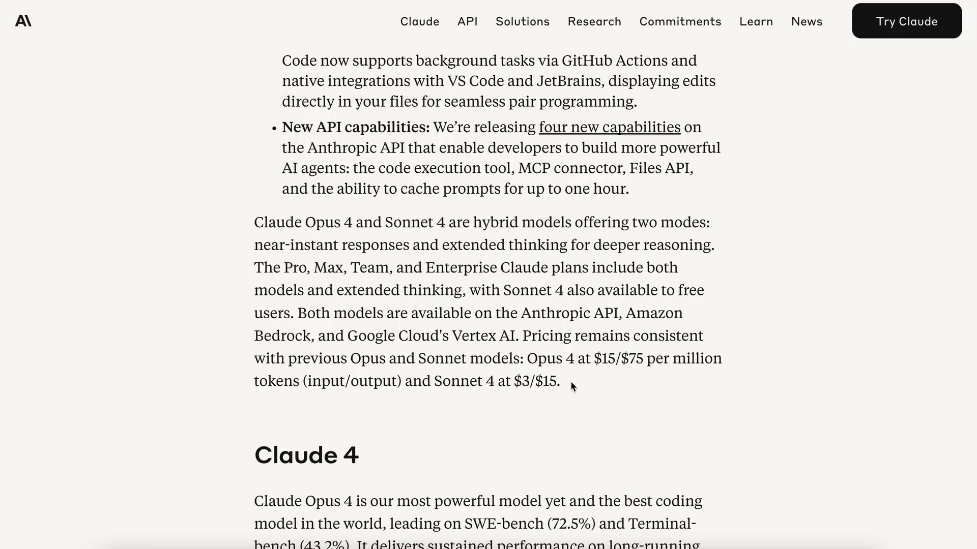
scroll(down, 3)
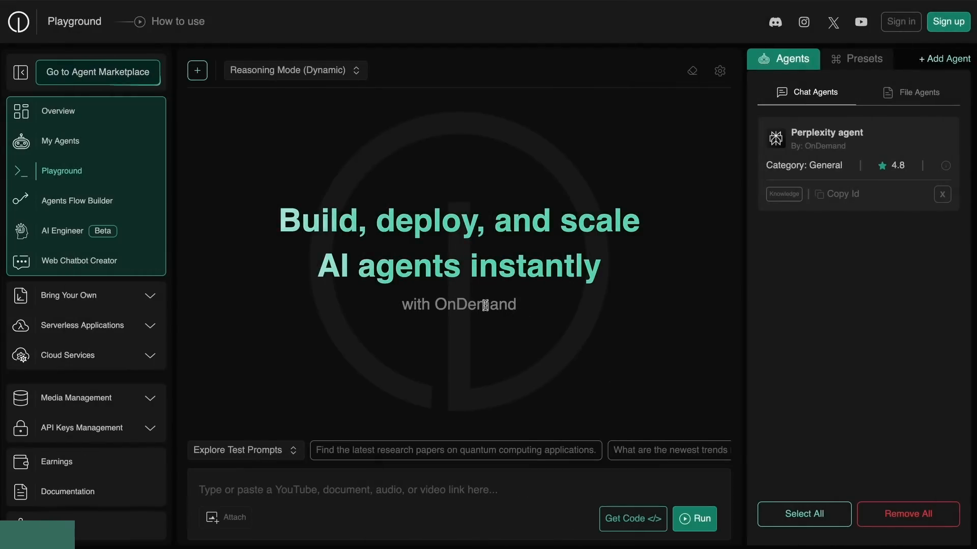
mouse_move(489, 322)
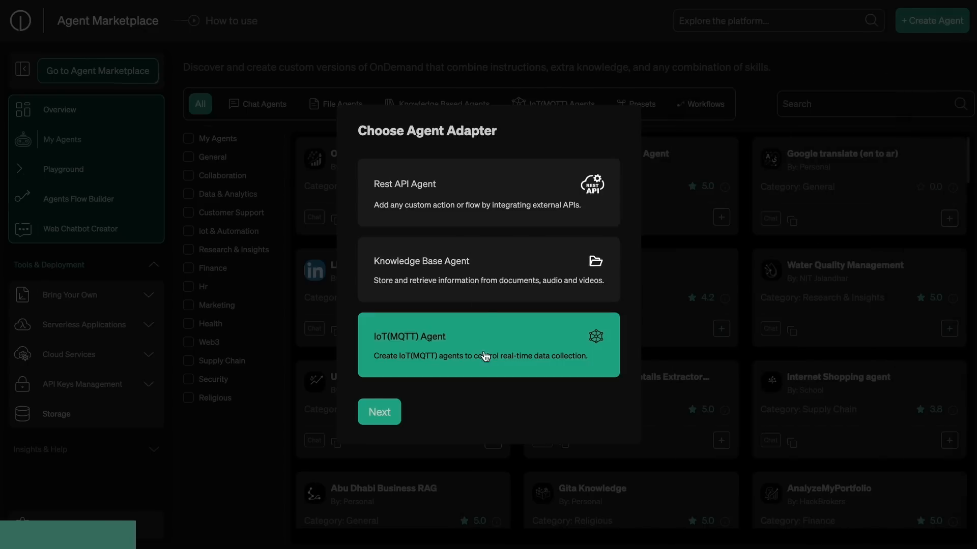
Abandon knowledge base agent creation, browse the marketplace agent cards, and open Agents Flow Builder
click(378, 412)
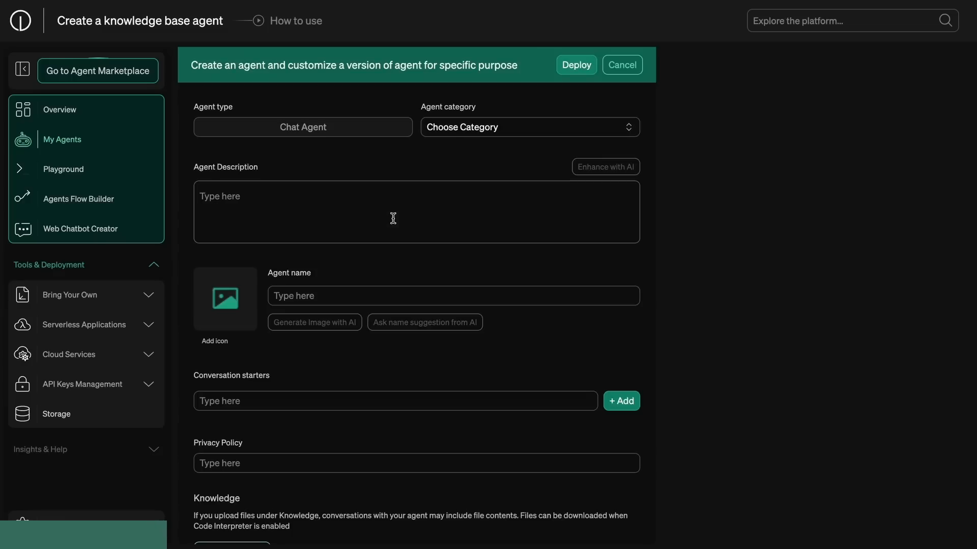
click(97, 71)
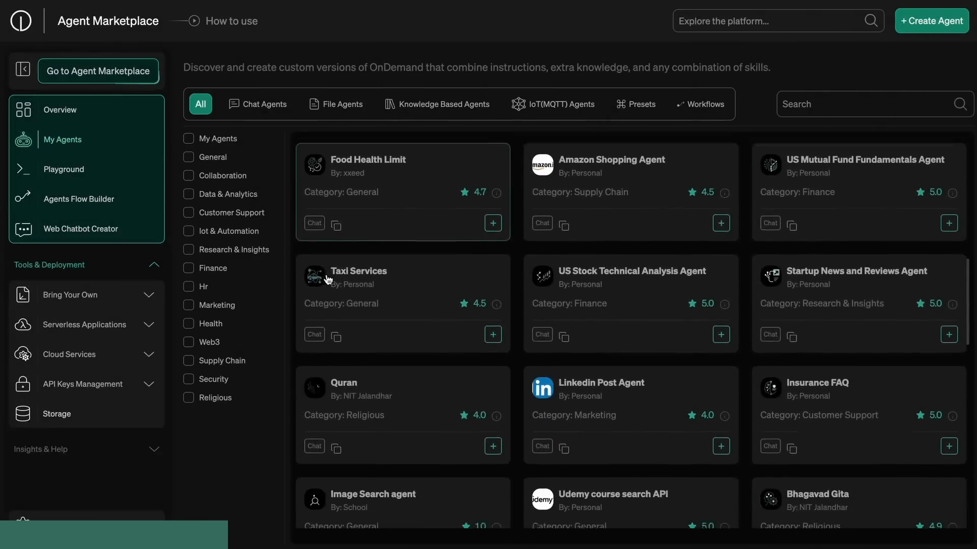
scroll(down, 3)
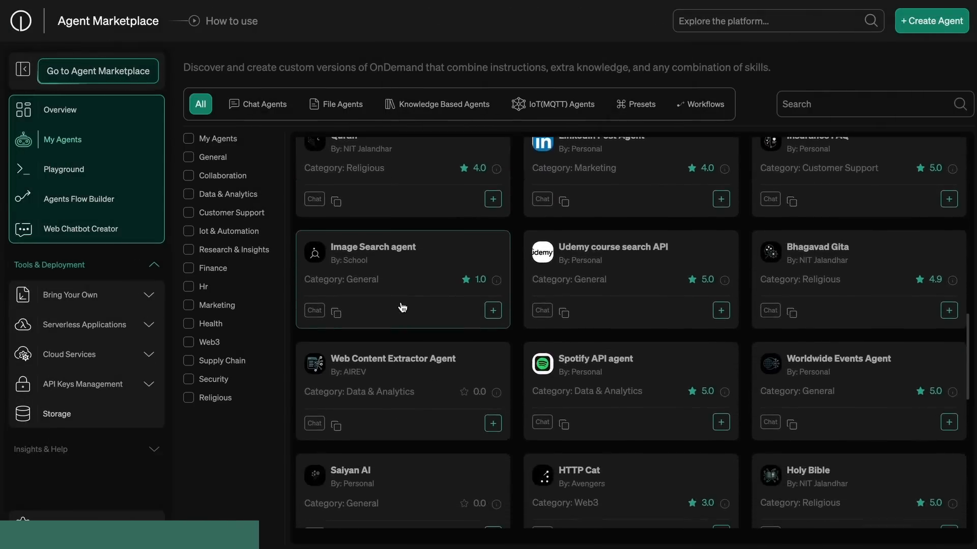
scroll(down, 3)
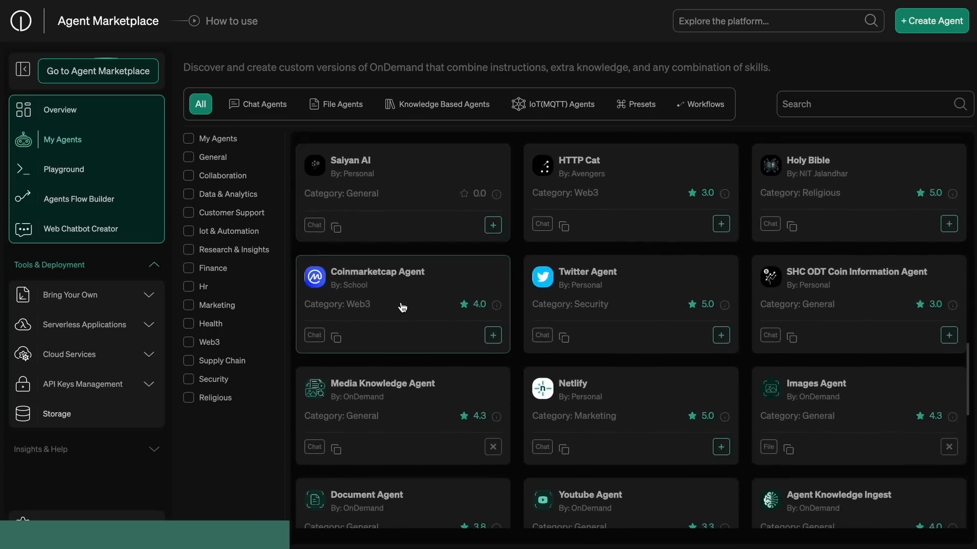
scroll(down, 3)
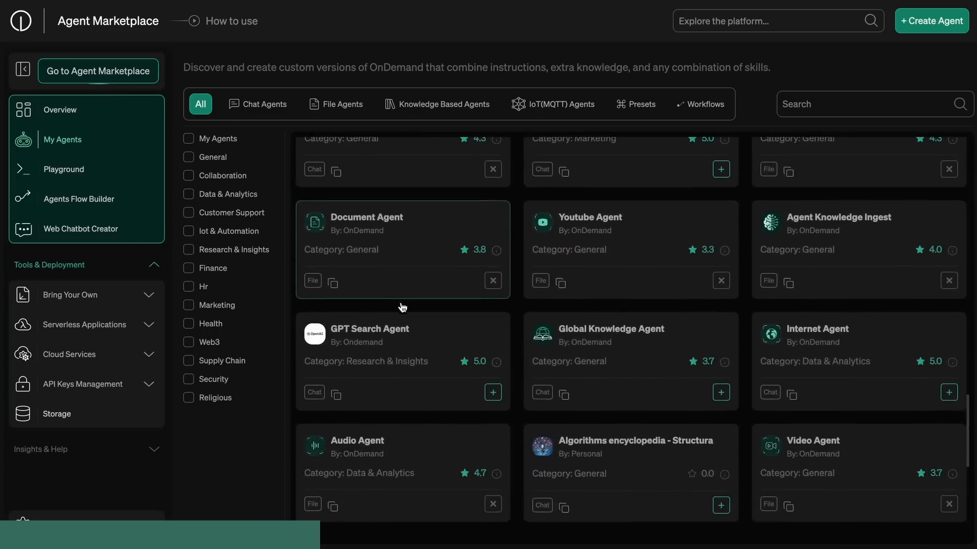
scroll(down, 3)
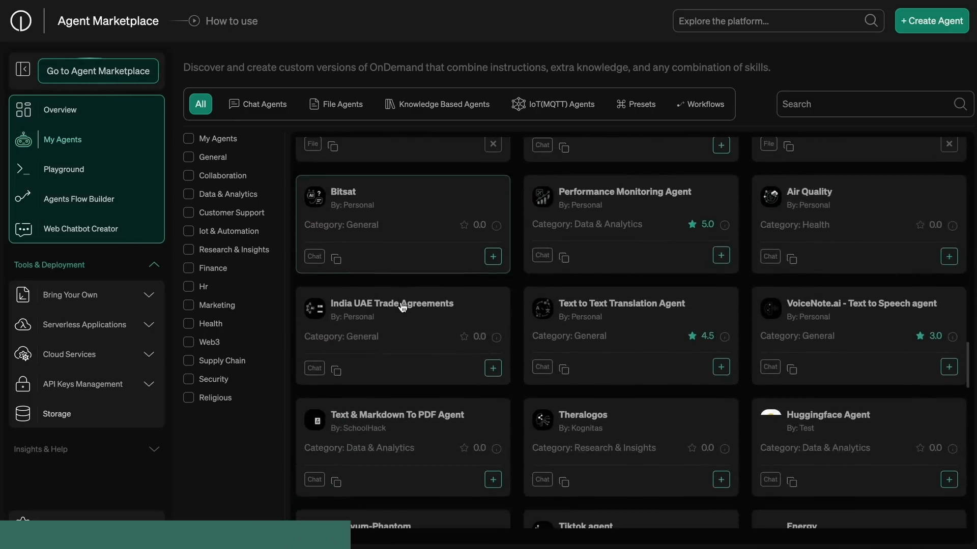
click(79, 199)
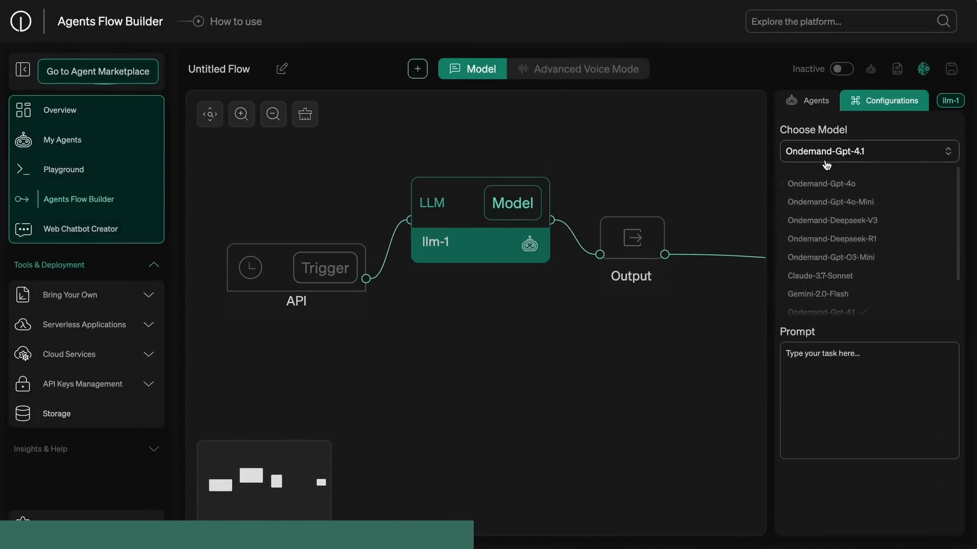
Set model Ondemand-Gpt-O3-Mini, a Cron trigger, Email delivery, then dismiss the welcome popup
click(829, 256)
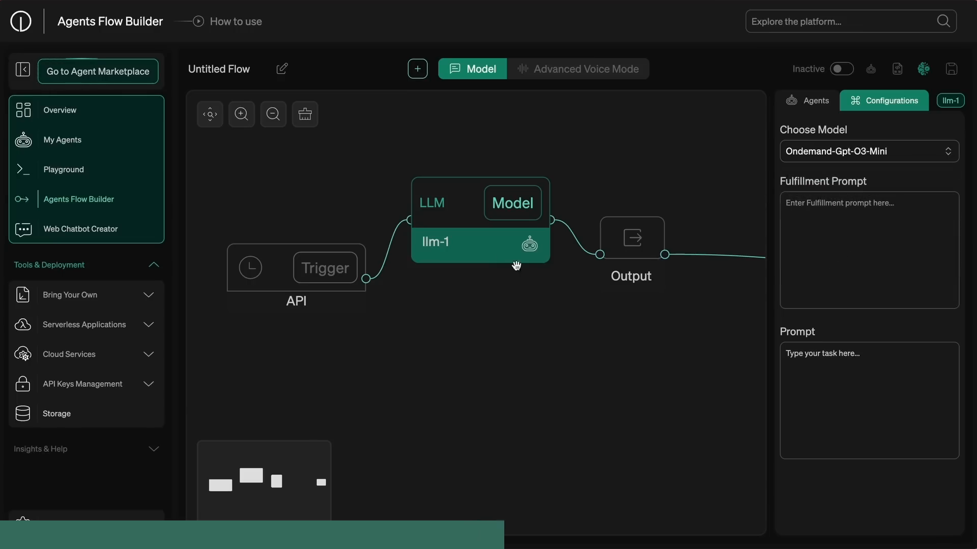
click(296, 267)
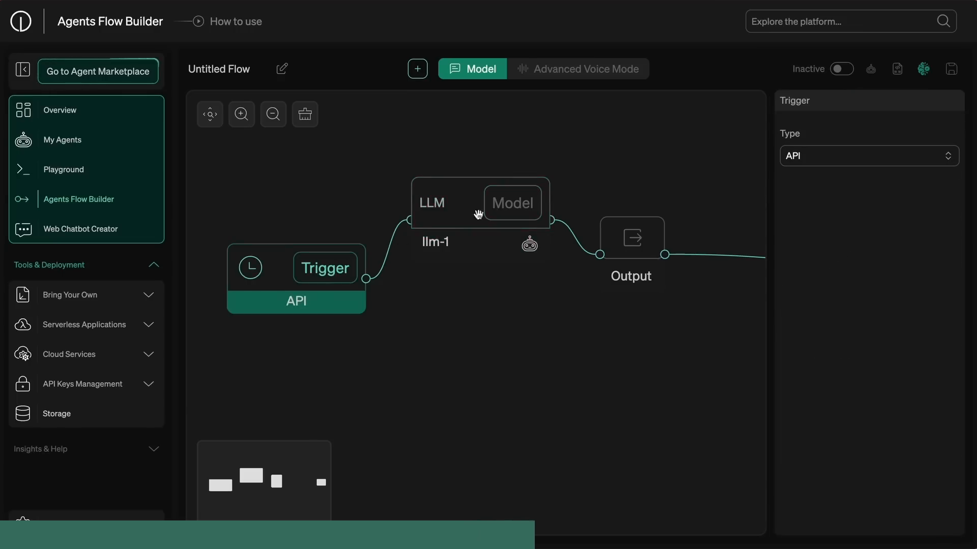
click(868, 156)
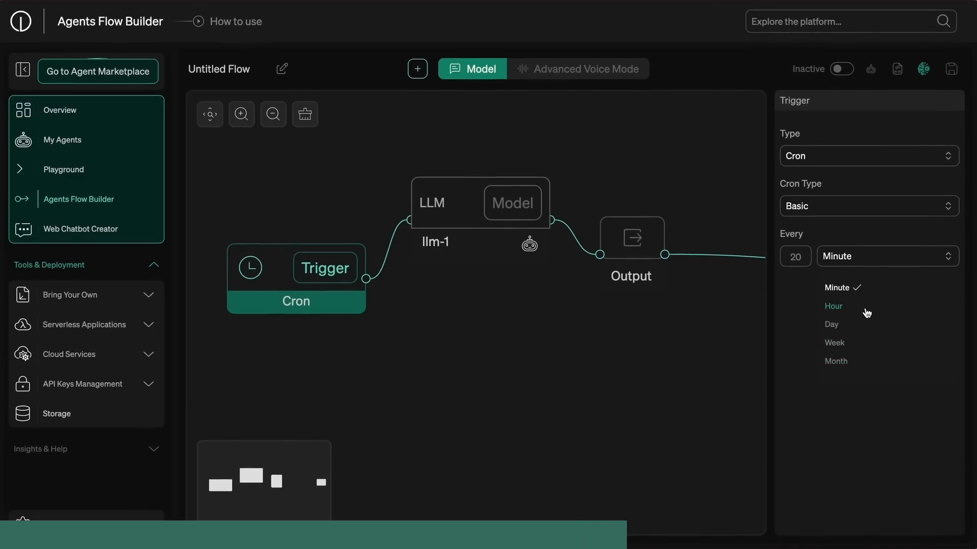
click(584, 68)
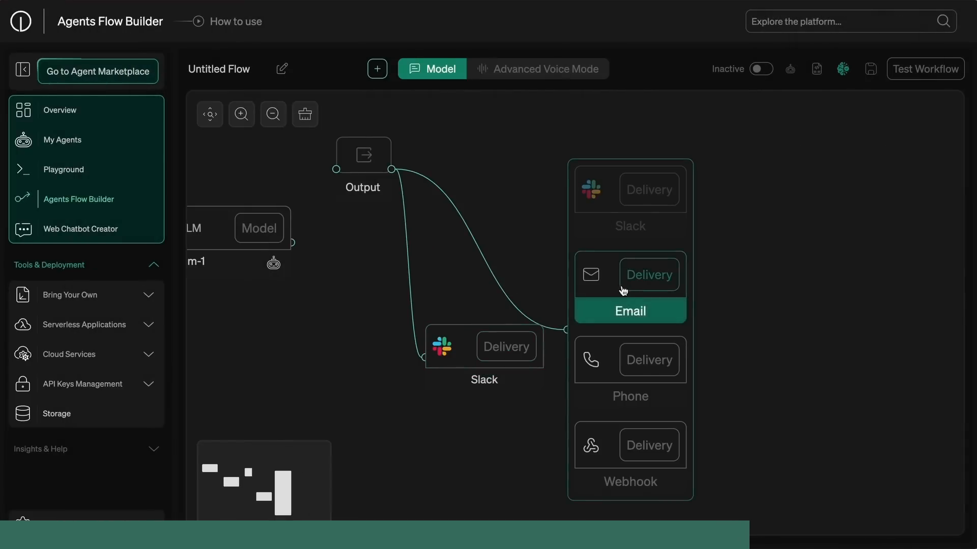
click(649, 360)
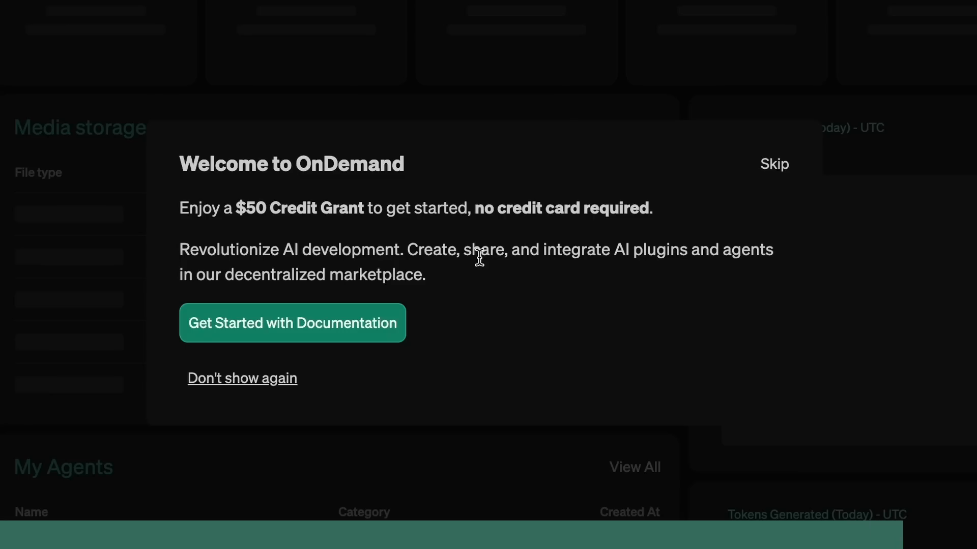
click(774, 164)
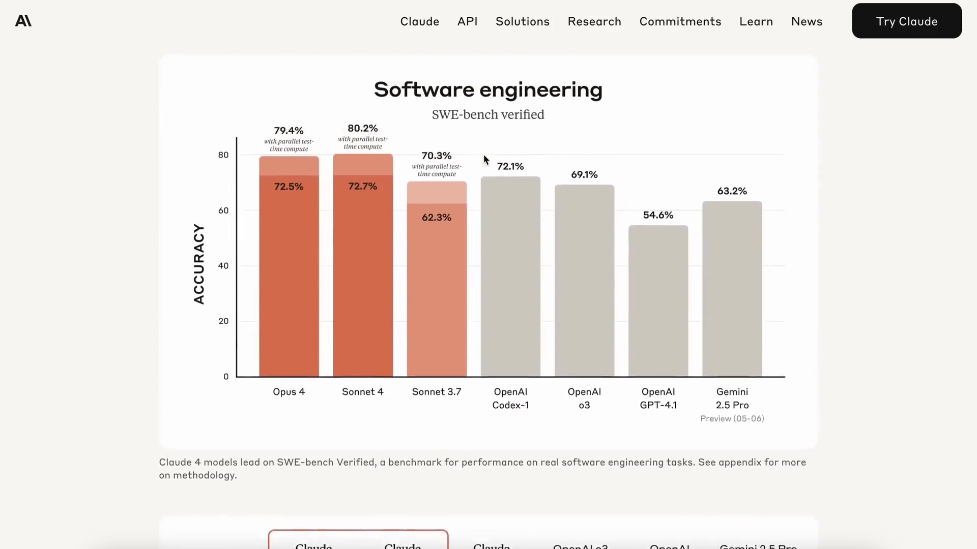
mouse_move(360, 164)
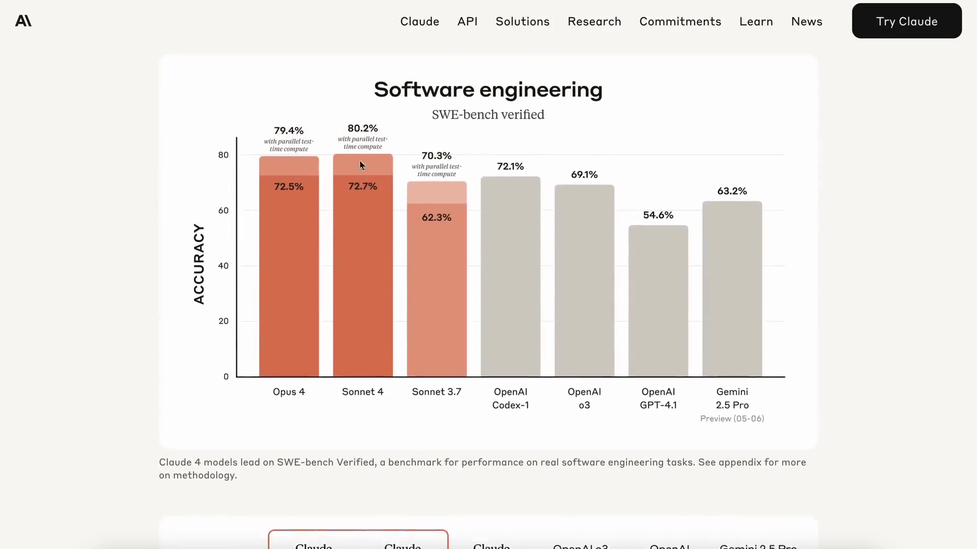
mouse_move(253, 212)
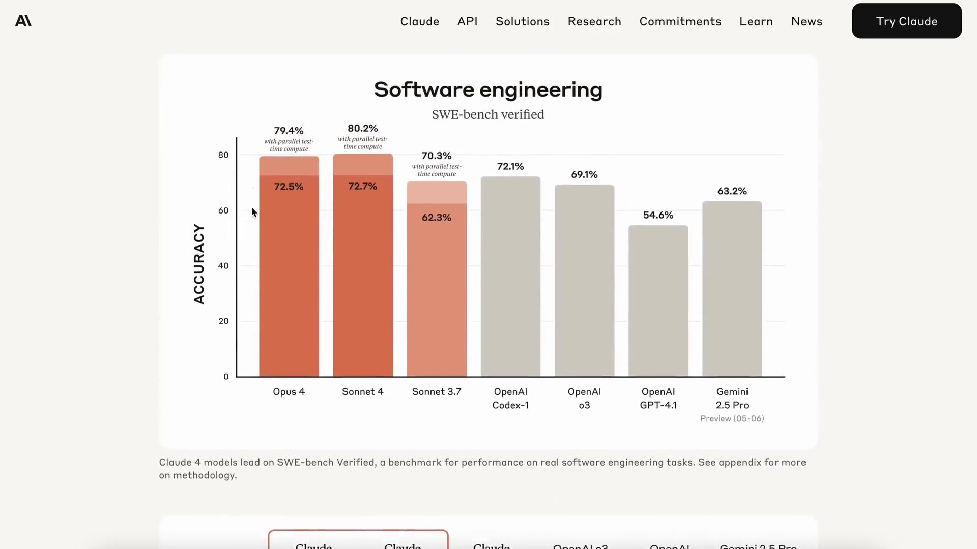
mouse_move(349, 133)
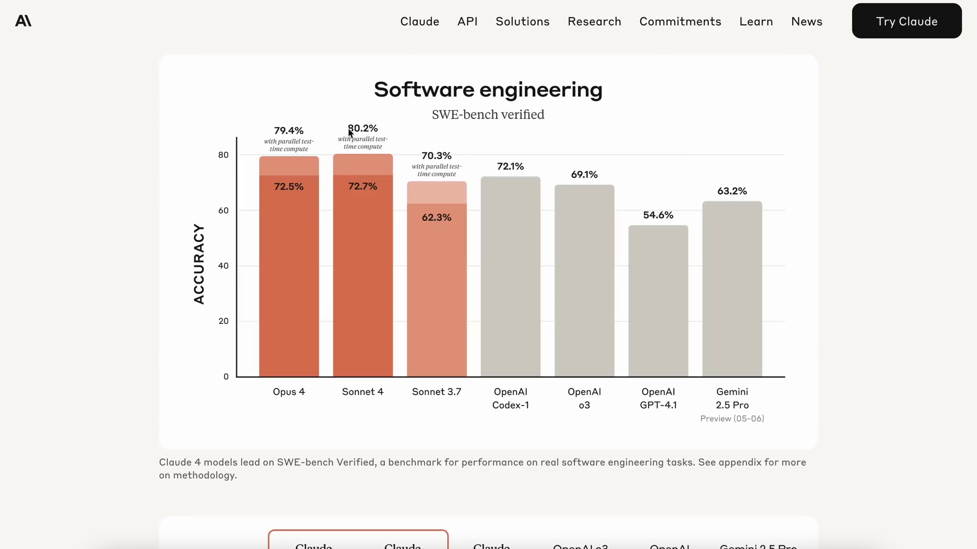
mouse_move(436, 186)
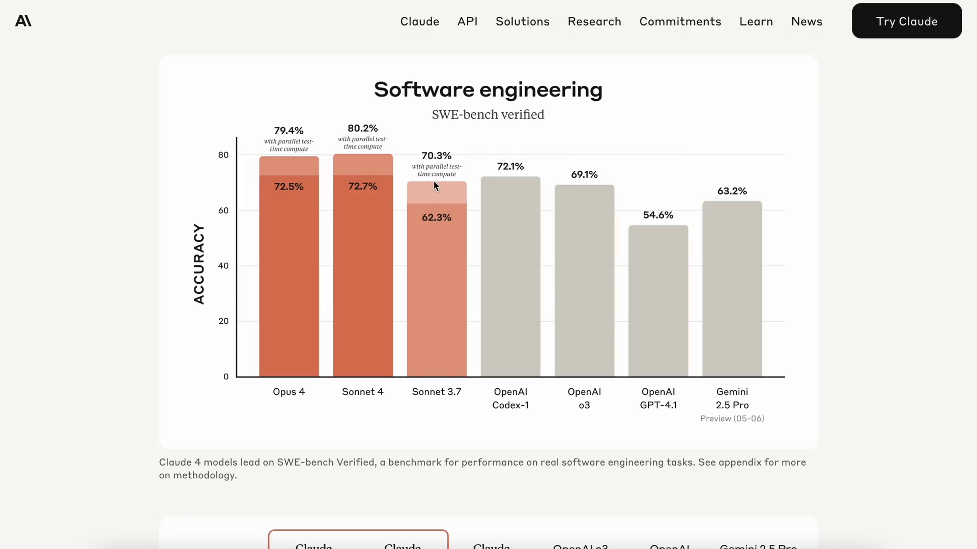
mouse_move(516, 209)
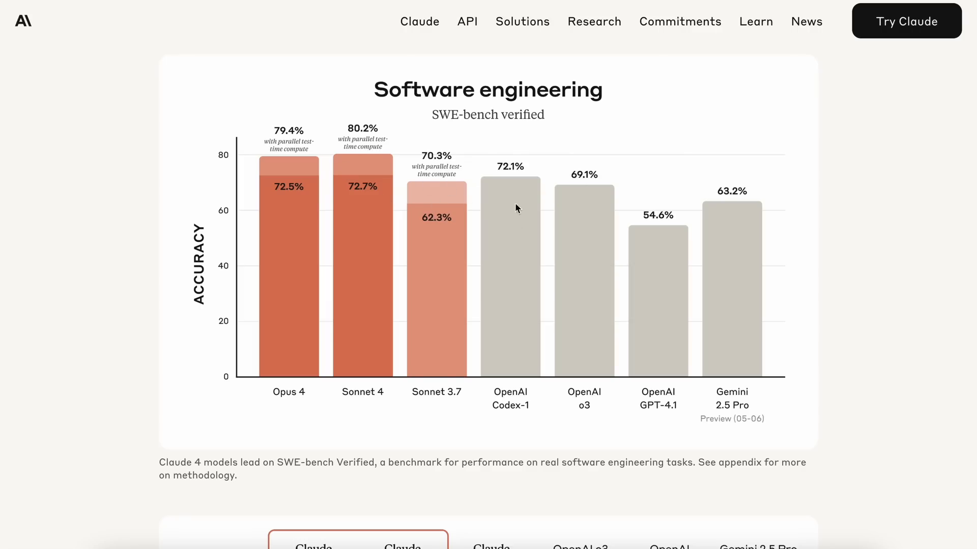
Scroll past the SWE-bench chart, benchmark table and videos to the agent capabilities post
scroll(down, 3)
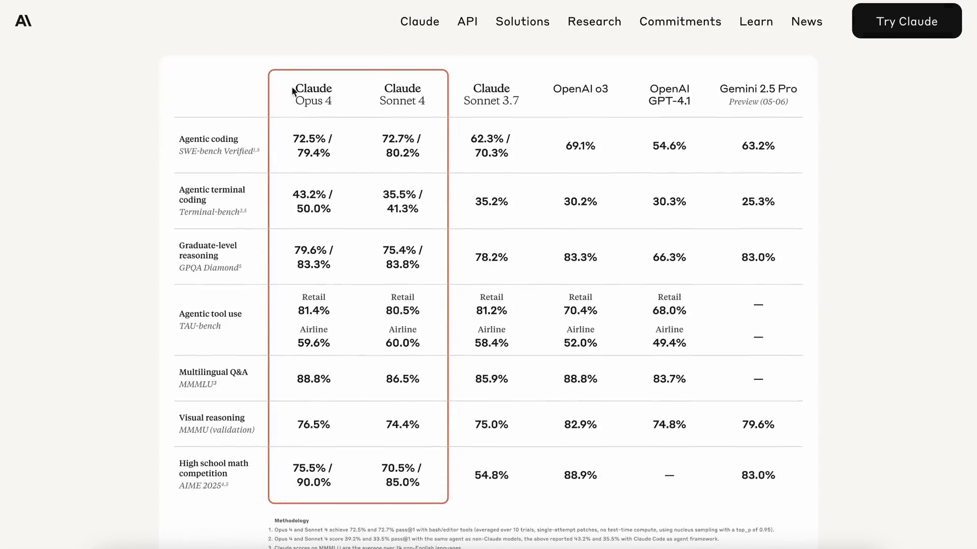
mouse_move(555, 195)
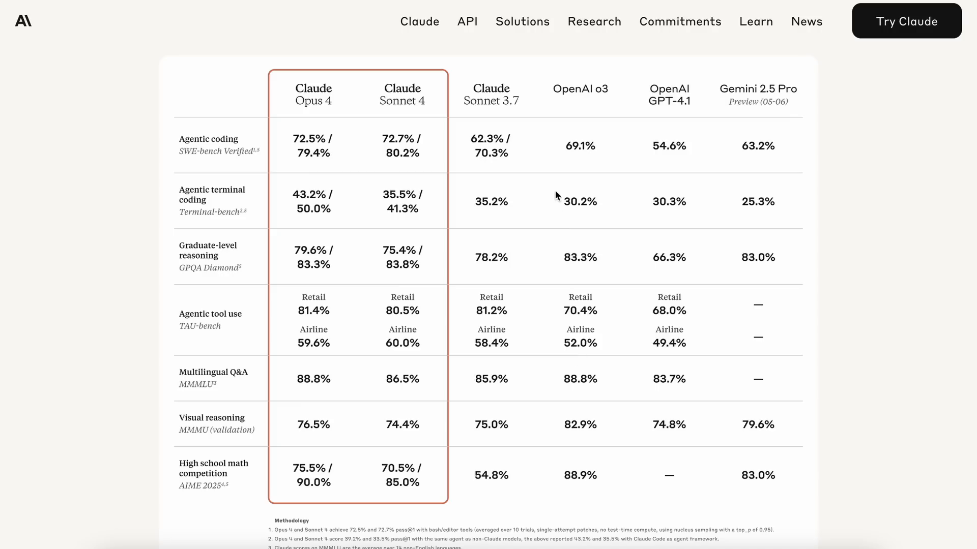
mouse_move(603, 331)
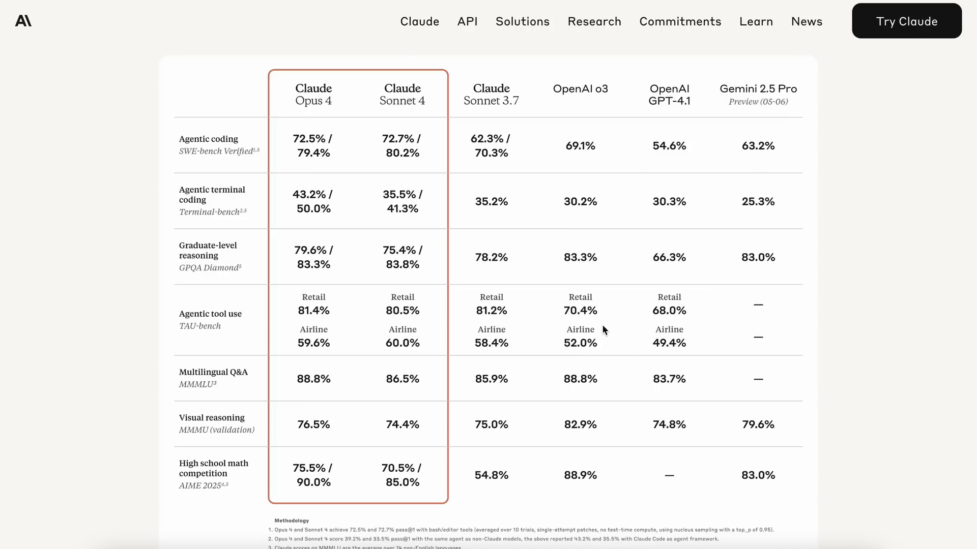
scroll(down, 3)
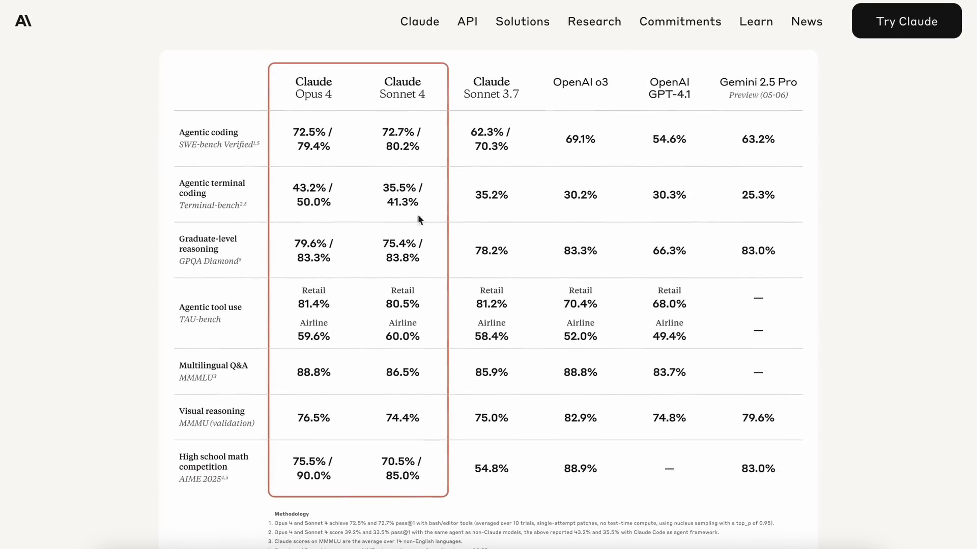
mouse_move(427, 268)
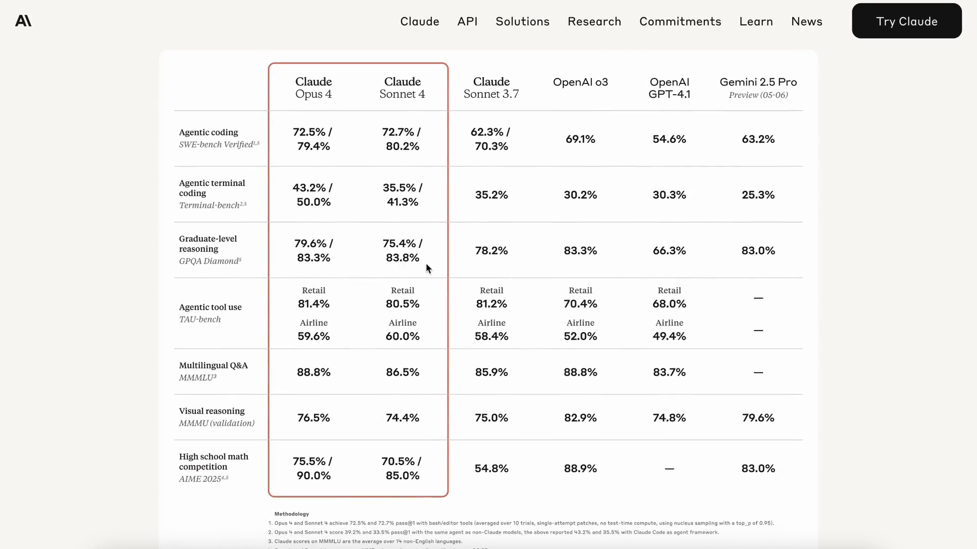
scroll(down, 3)
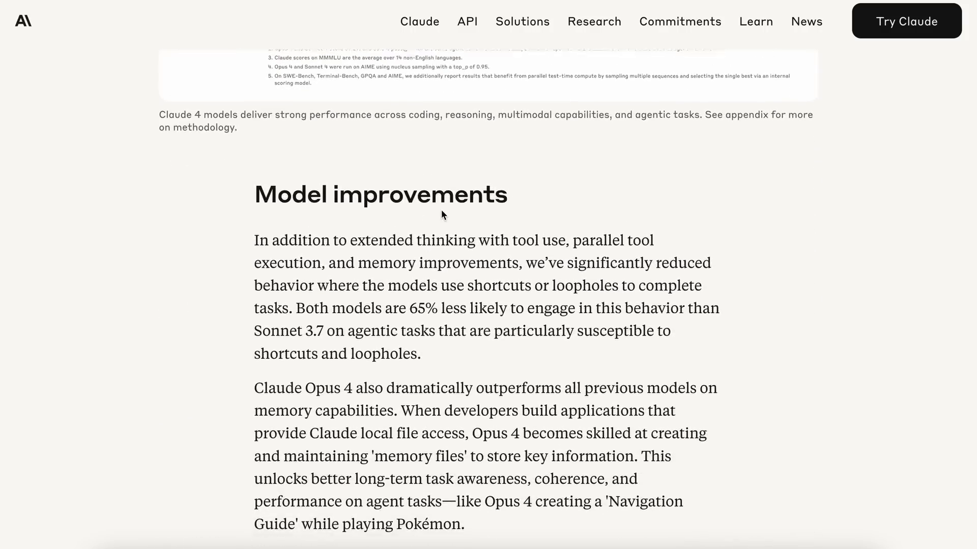
scroll(down, 3)
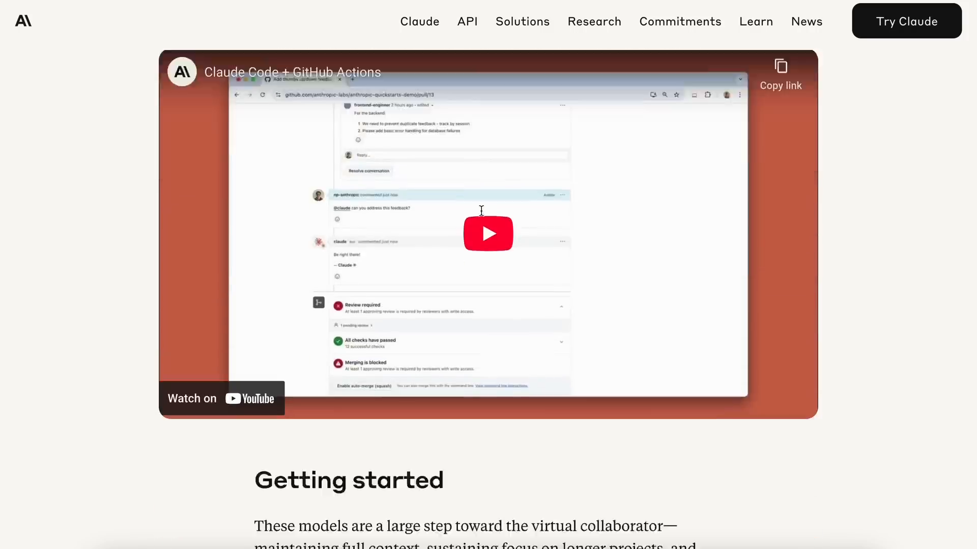
scroll(down, 3)
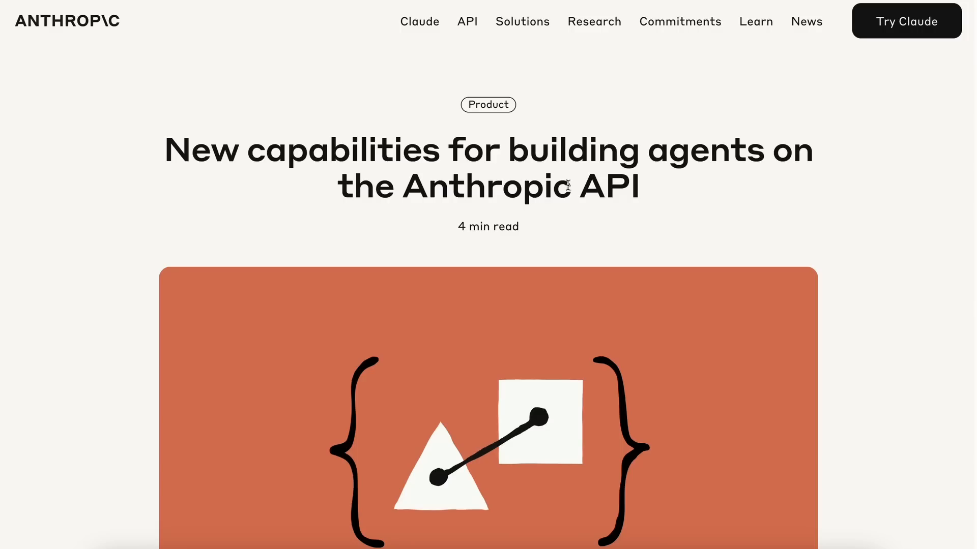
Scroll through 'Building better AI agents' and 'Code execution tool' to 'MCP connector'
scroll(down, 3)
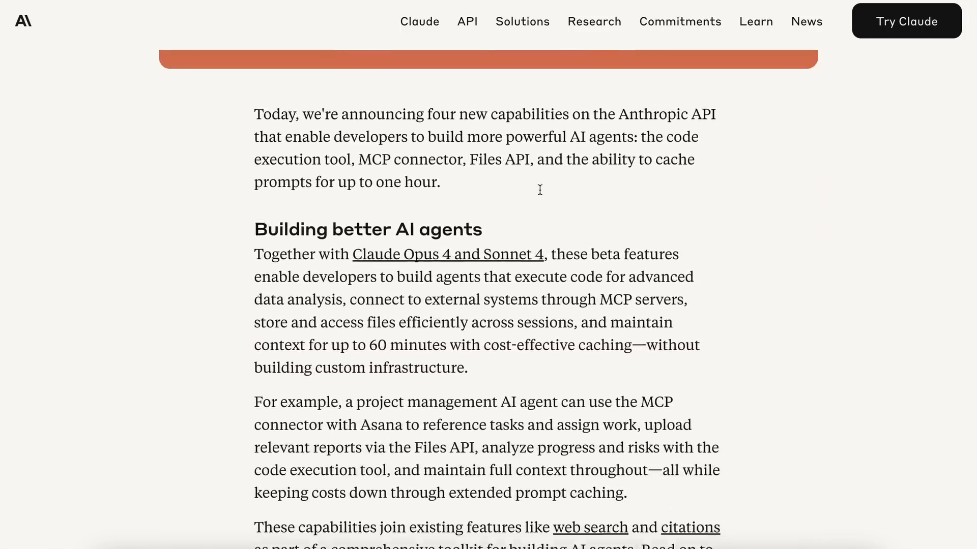
scroll(down, 3)
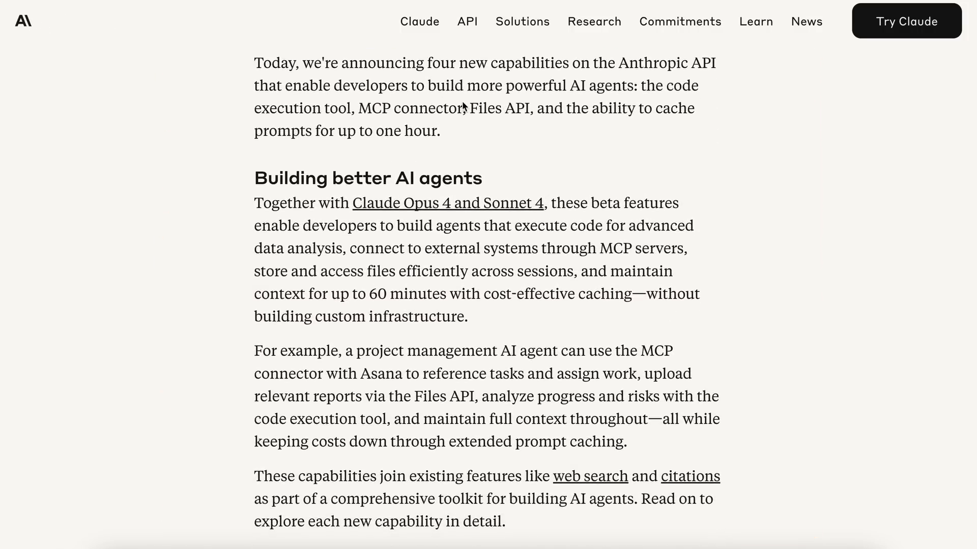
mouse_move(508, 103)
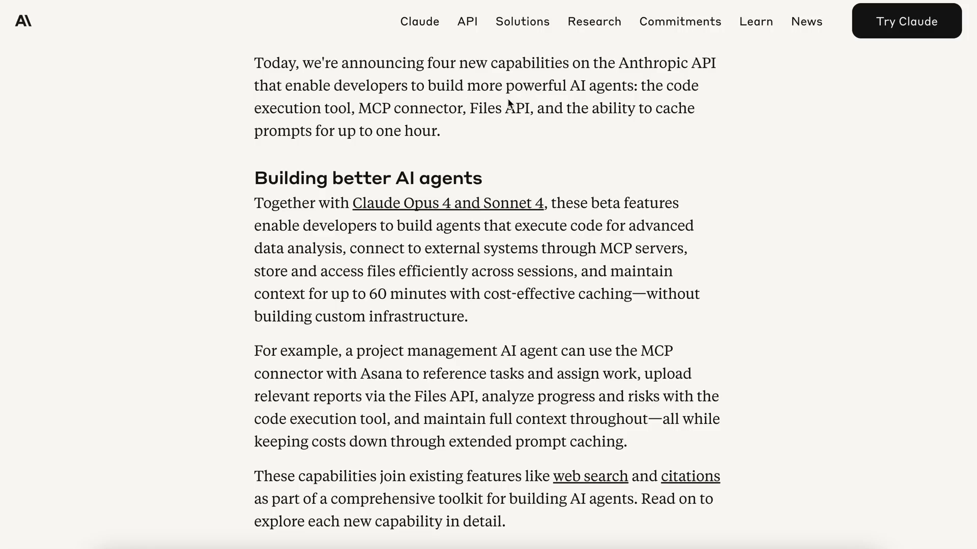
scroll(down, 3)
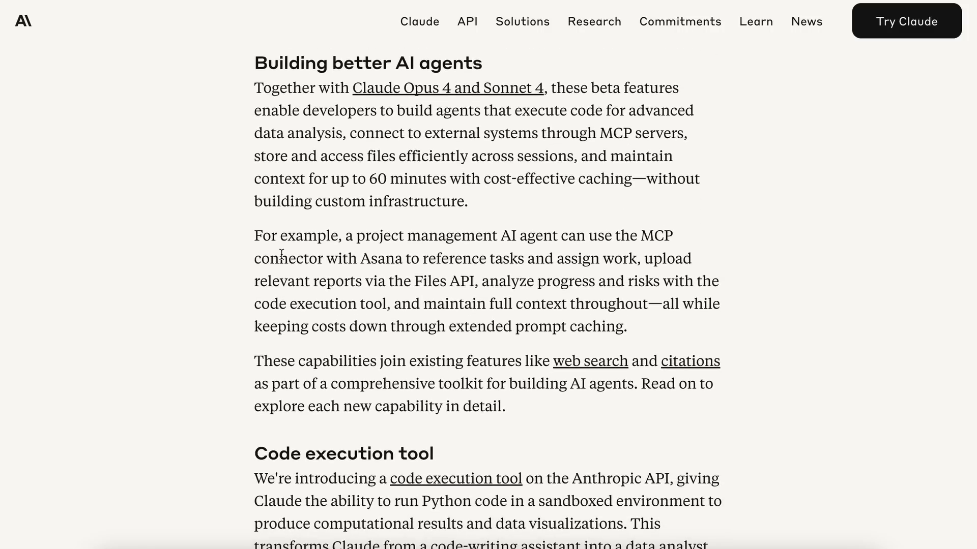
scroll(down, 3)
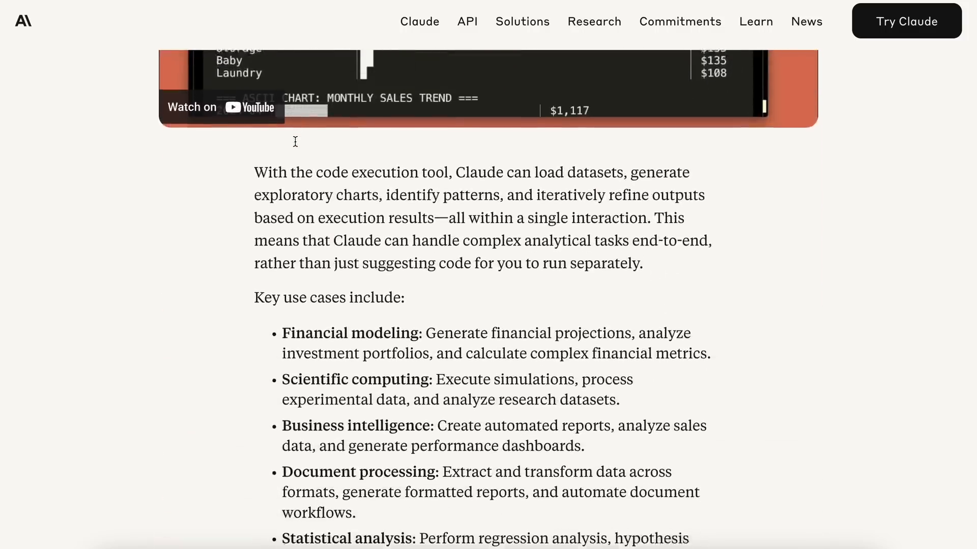
scroll(down, 3)
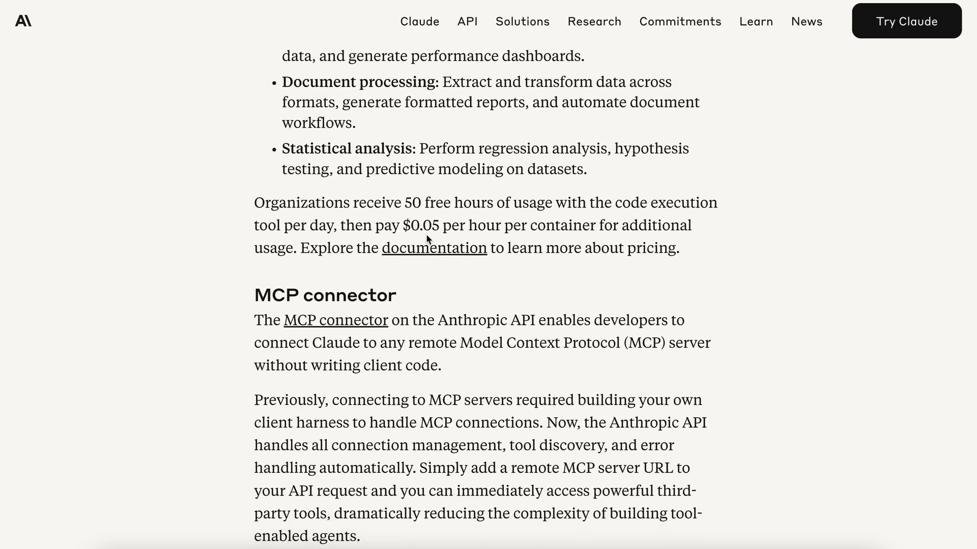
scroll(down, 3)
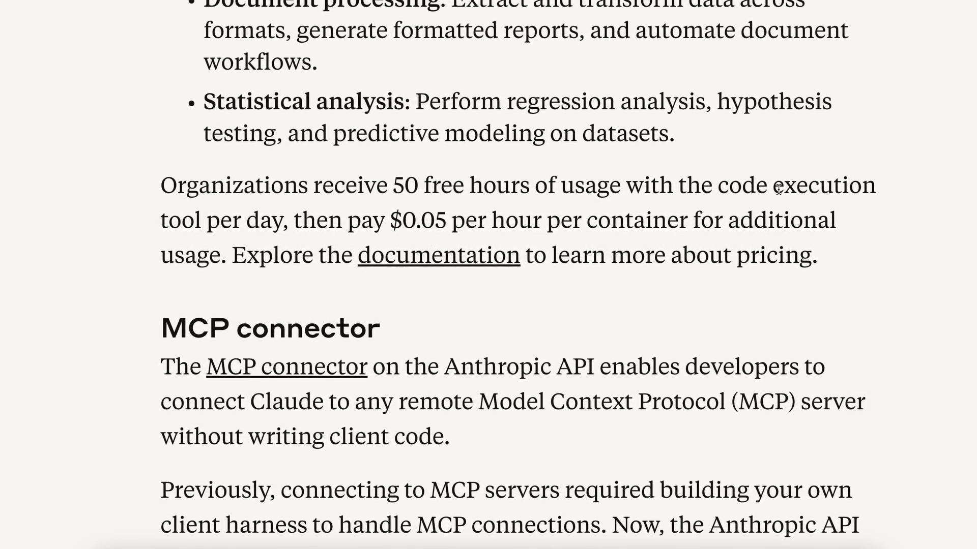
mouse_move(421, 222)
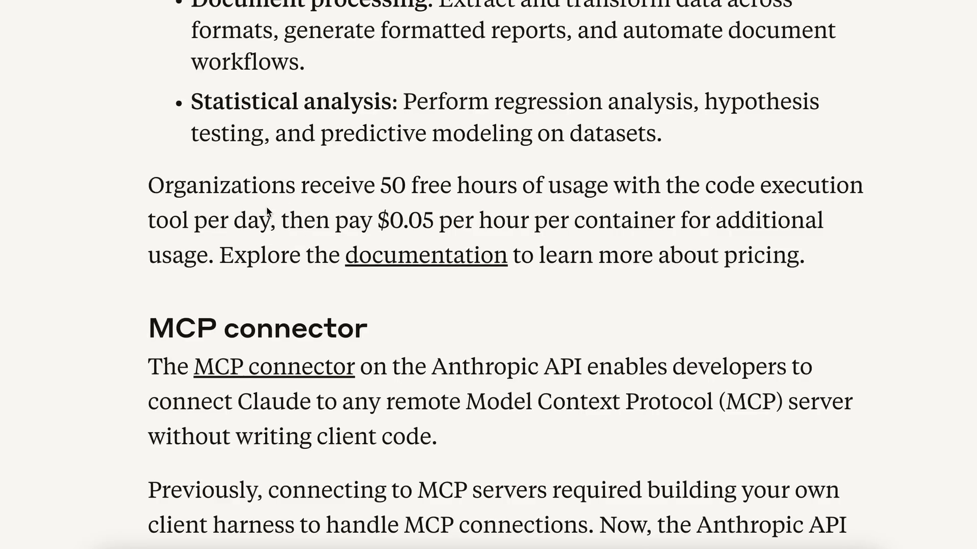
scroll(down, 3)
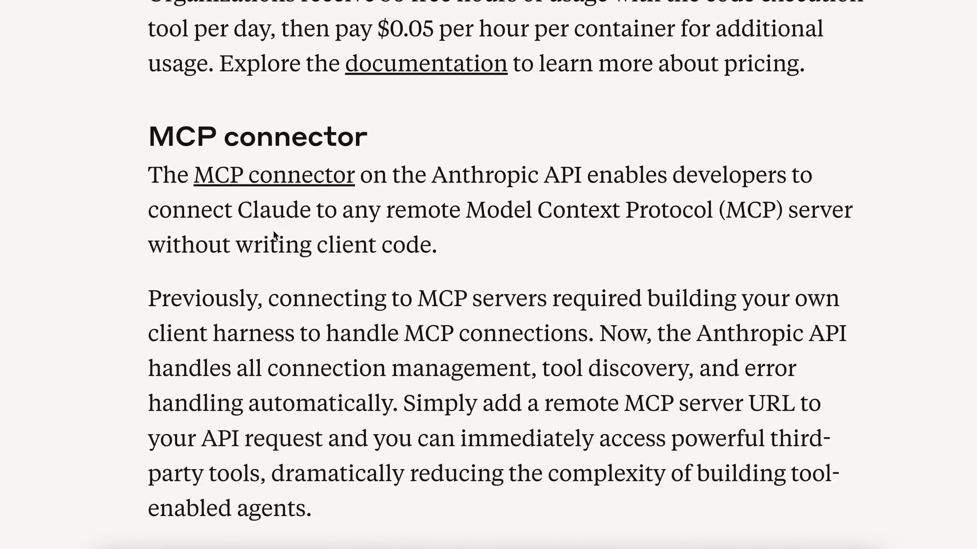
scroll(down, 3)
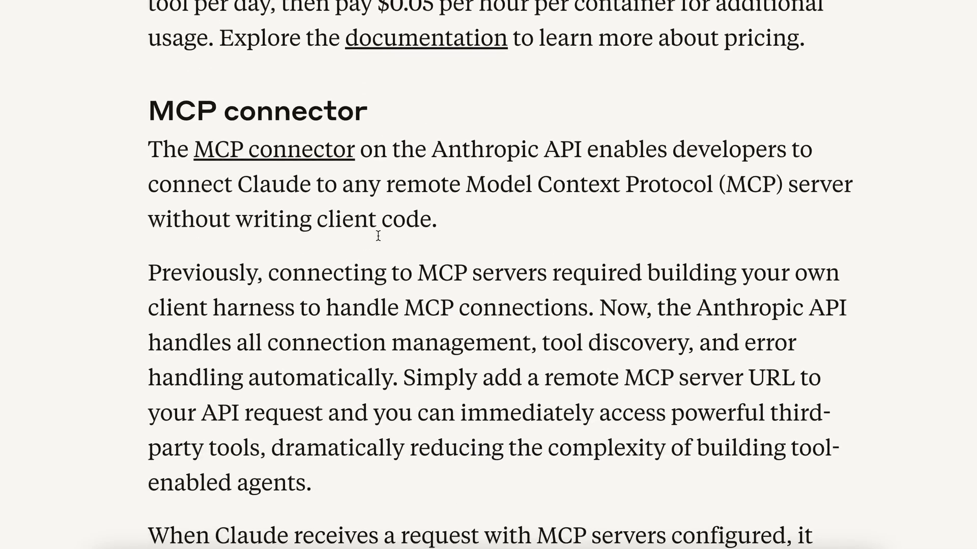
scroll(down, 3)
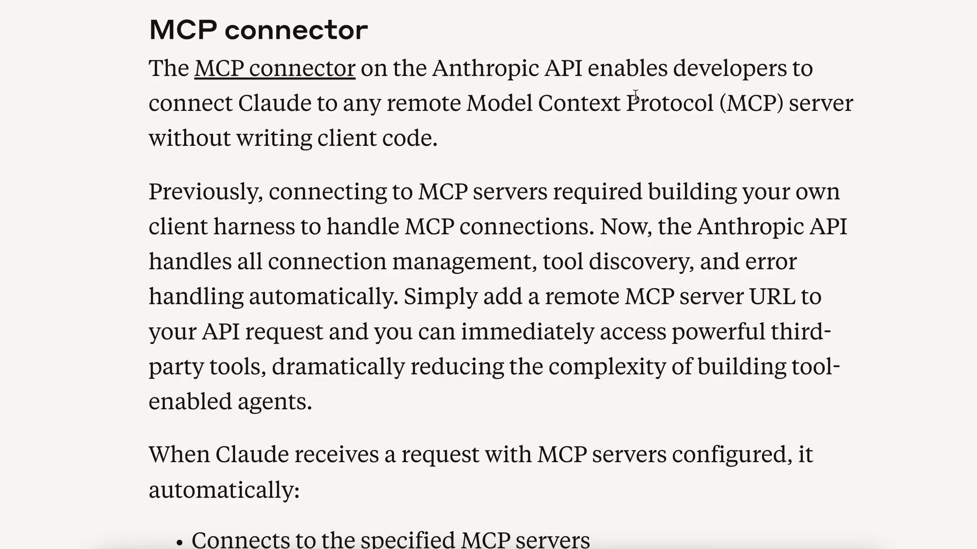
mouse_move(676, 106)
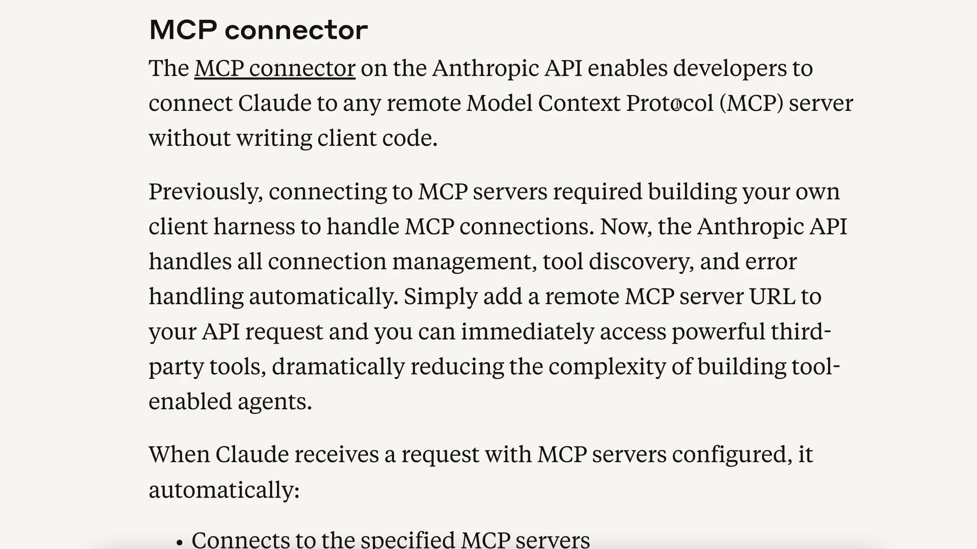
mouse_move(416, 145)
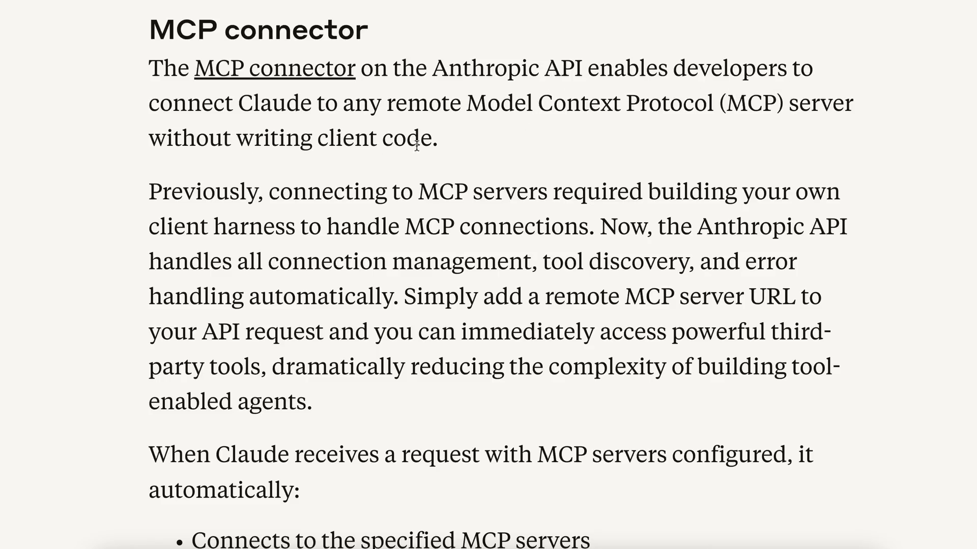
mouse_move(358, 238)
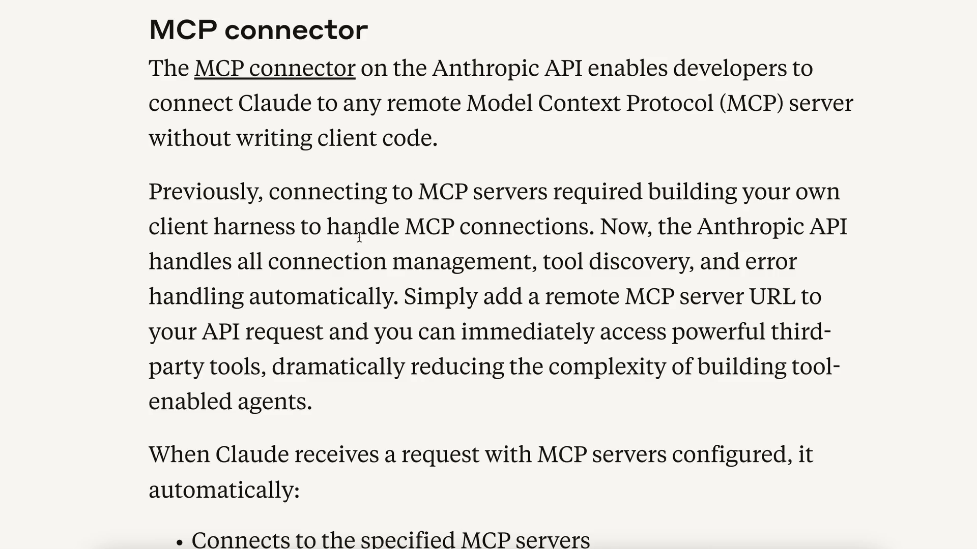
mouse_move(527, 175)
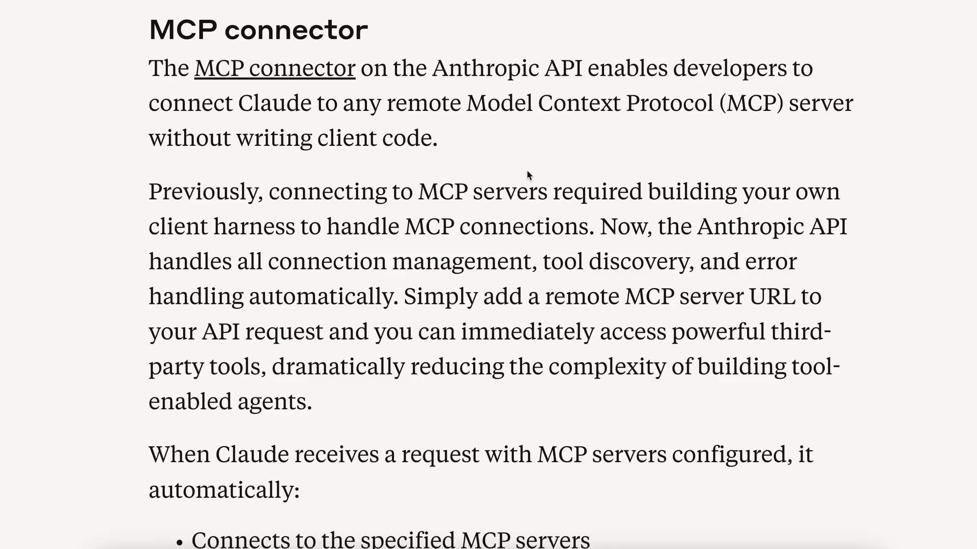
mouse_move(846, 192)
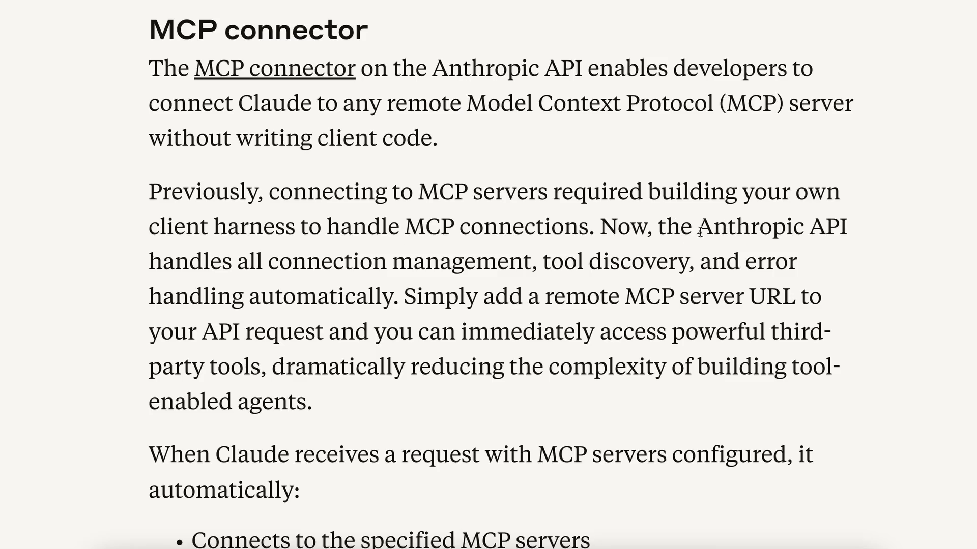
mouse_move(605, 226)
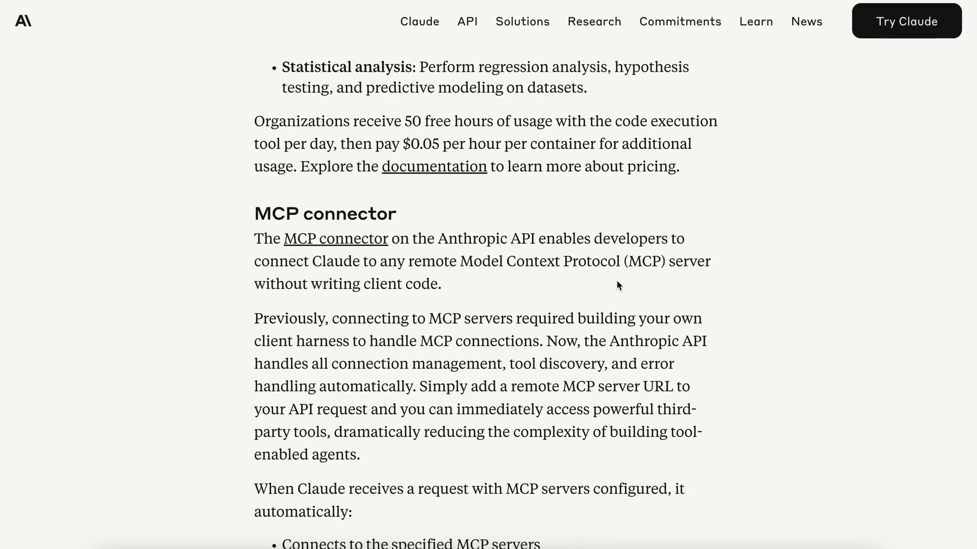
Highlight 'Simply add a remote MCP server URL' through 'enabled agents.', then scroll onward
scroll(down, 3)
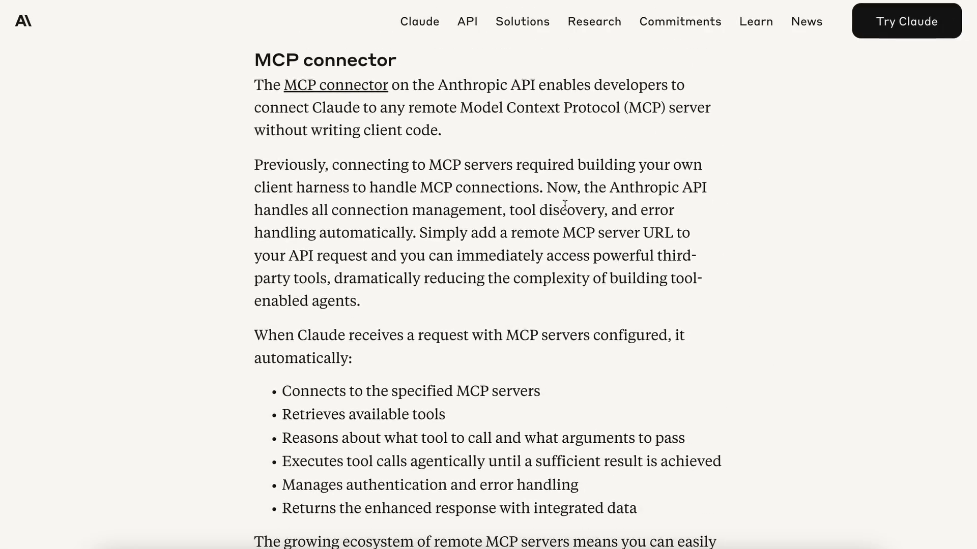
drag(547, 187, 548, 233)
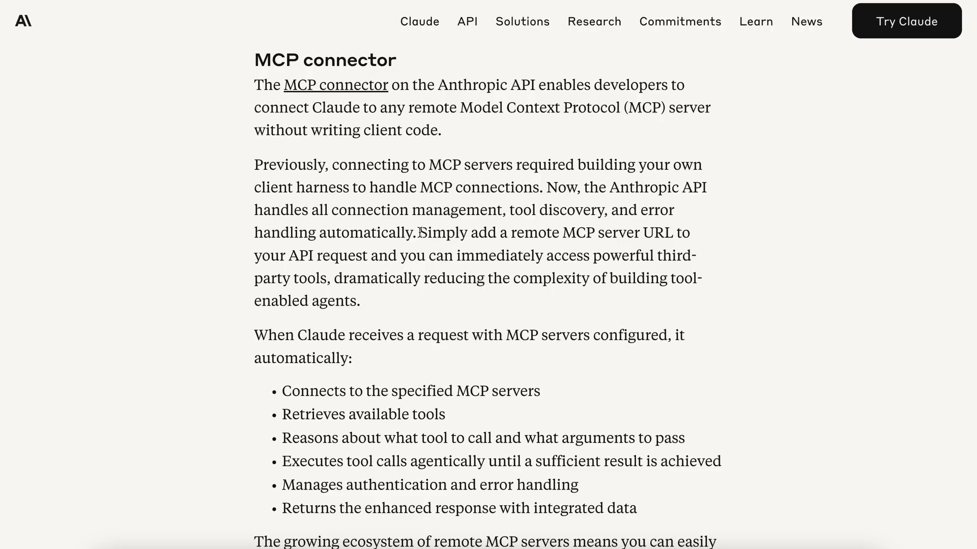
drag(420, 233, 690, 233)
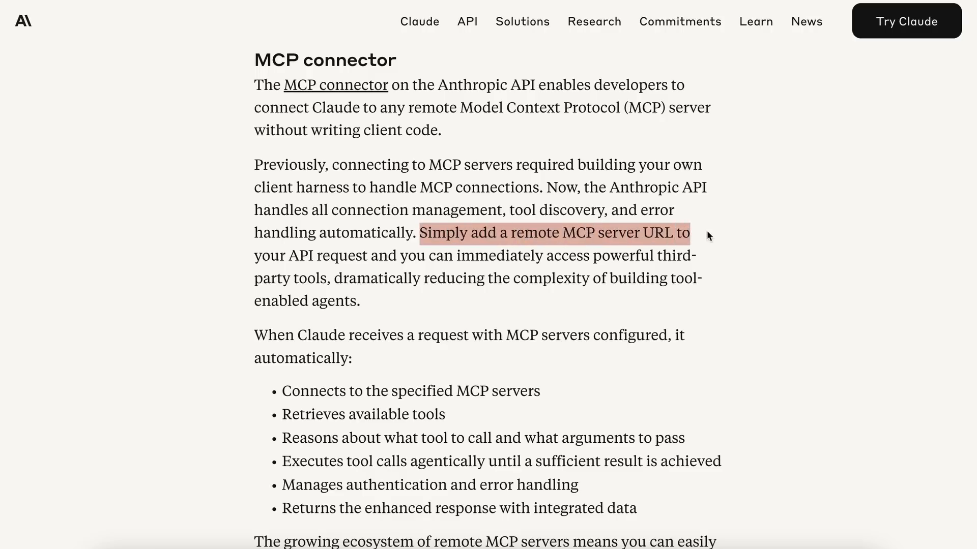
drag(690, 233, 553, 255)
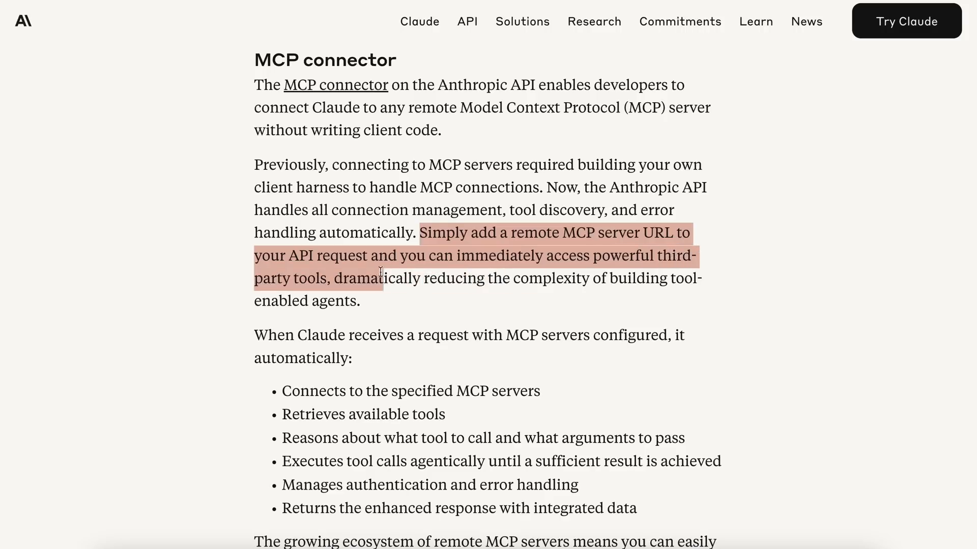
drag(380, 278, 501, 278)
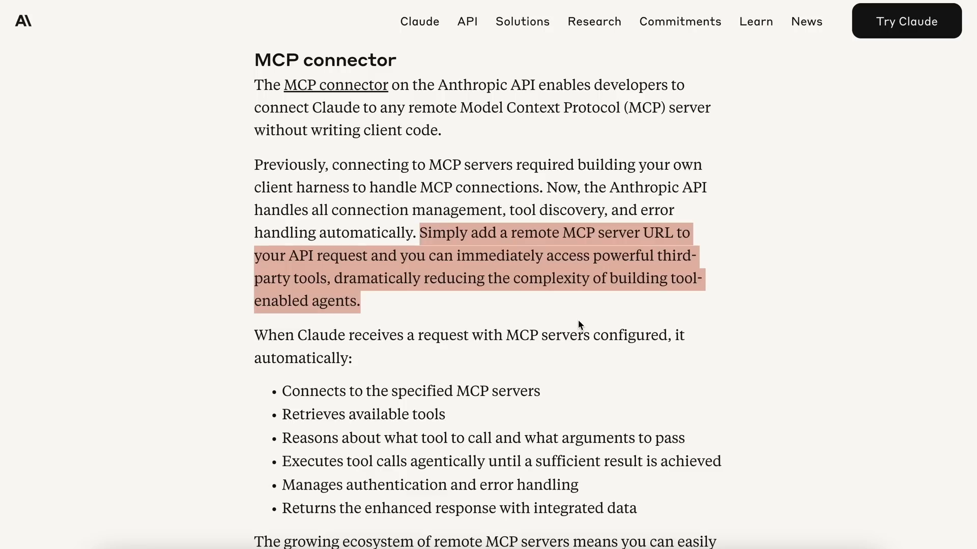
scroll(down, 3)
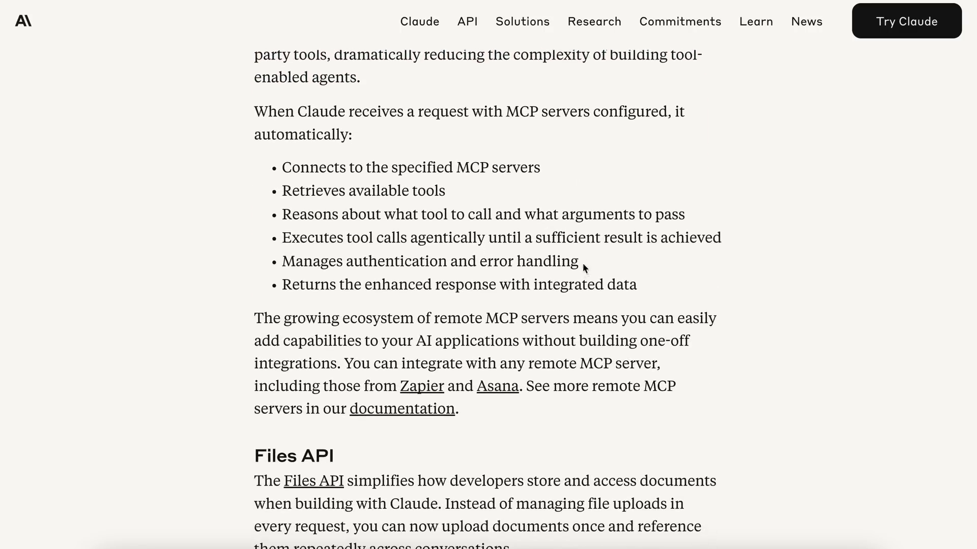
mouse_move(601, 292)
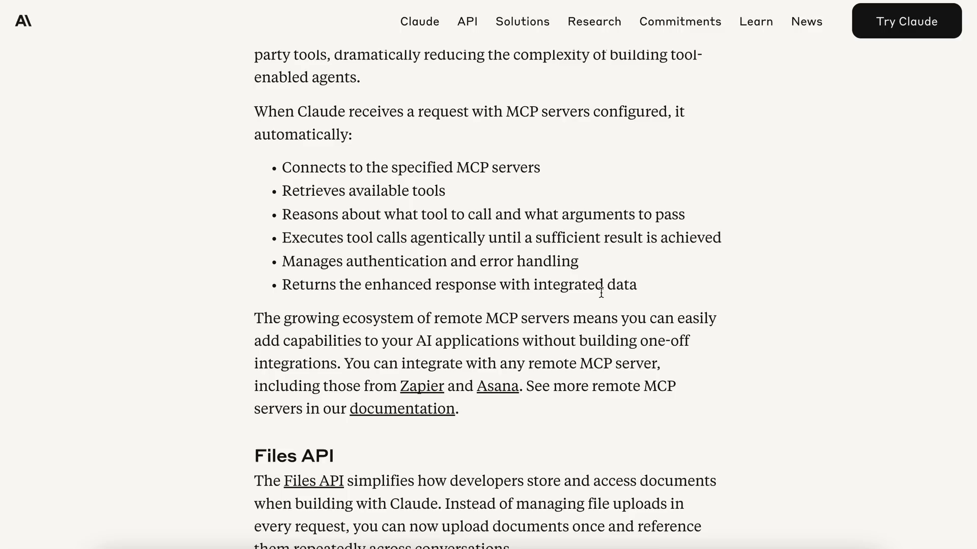
mouse_move(588, 244)
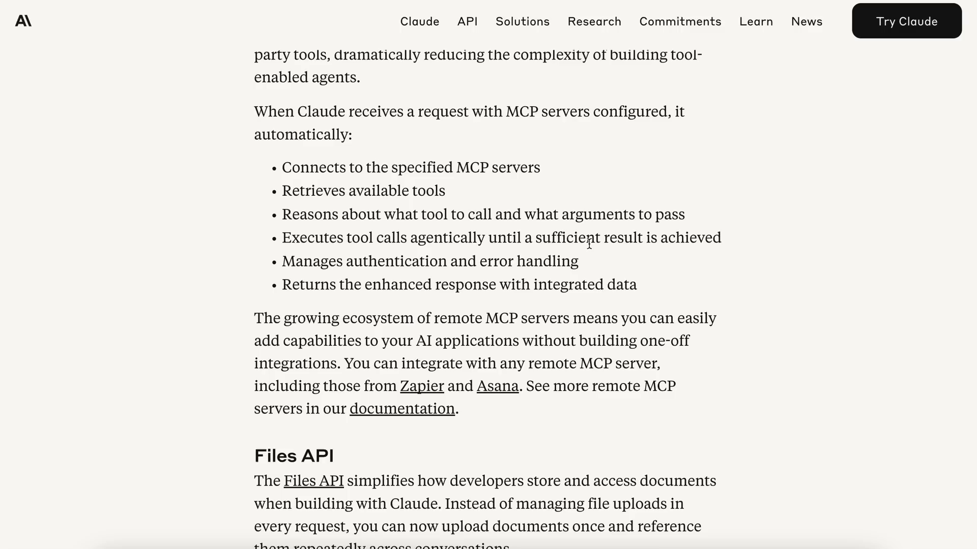
mouse_move(585, 242)
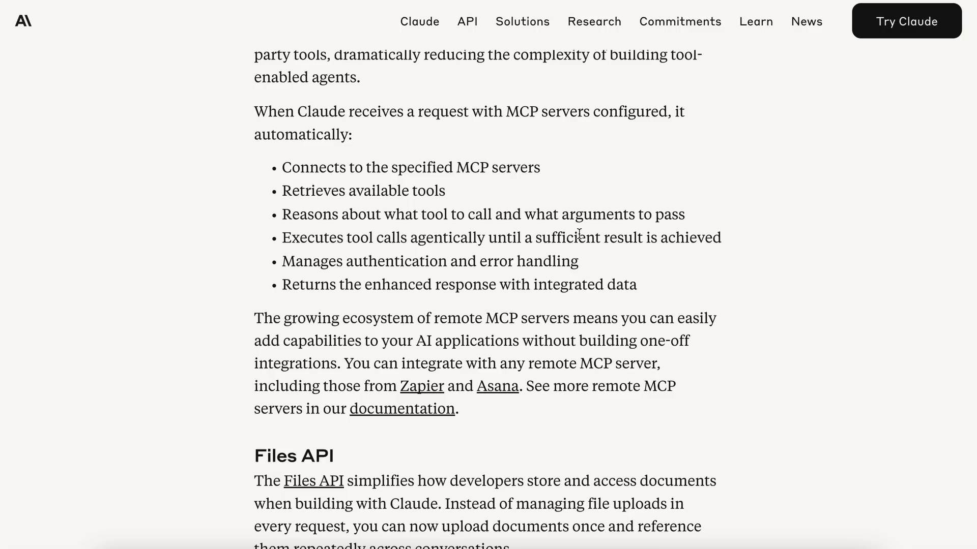
scroll(down, 3)
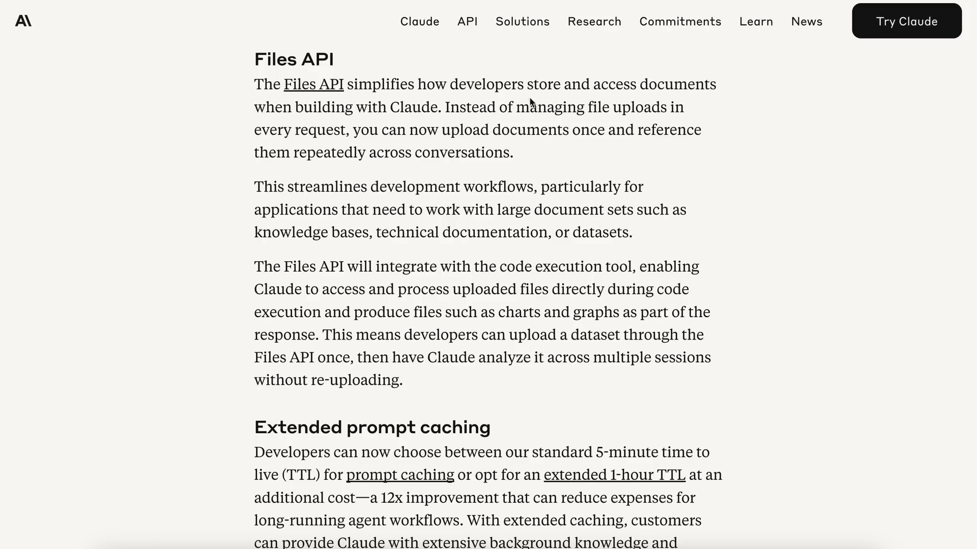
Highlight the Files API sentence on uploading documents once and accessing them repeatedly
drag(525, 84, 540, 109)
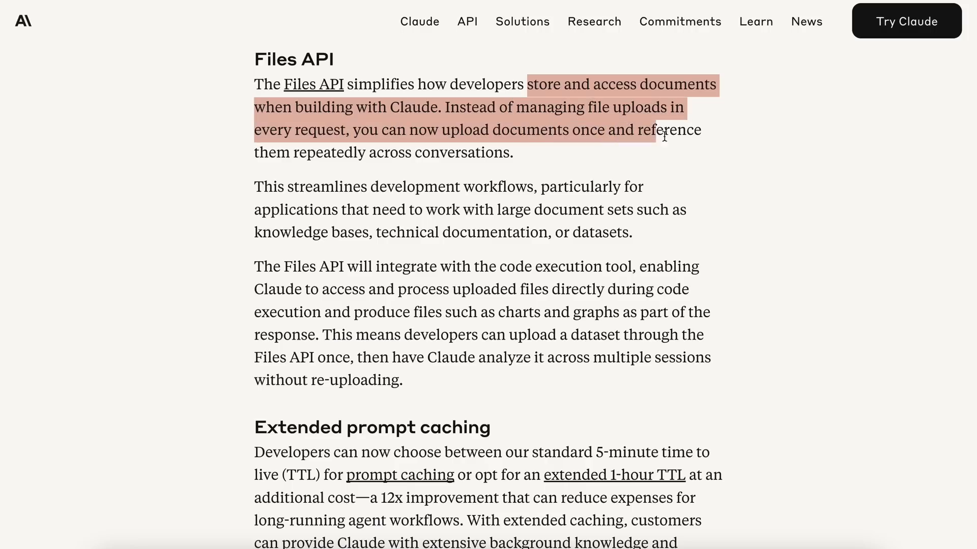
drag(664, 137, 504, 152)
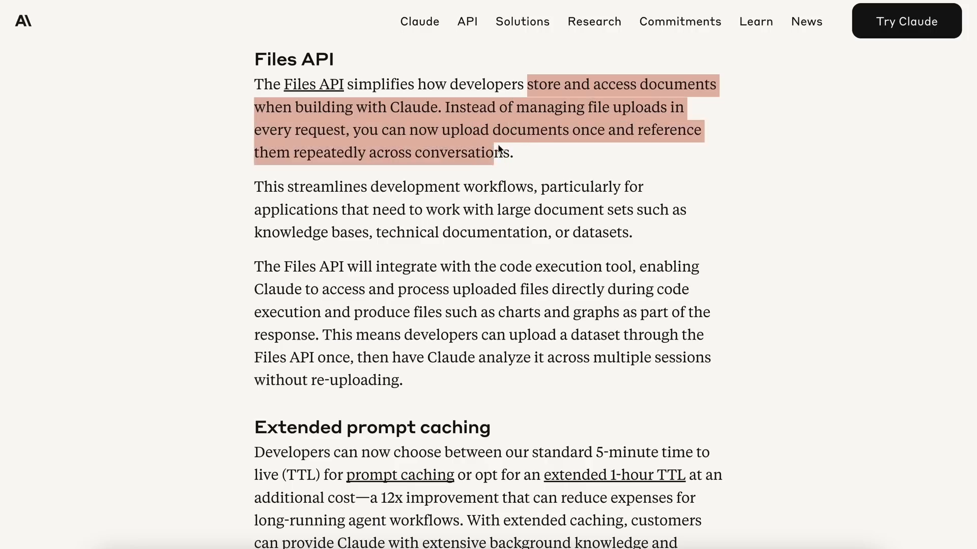
scroll(down, 3)
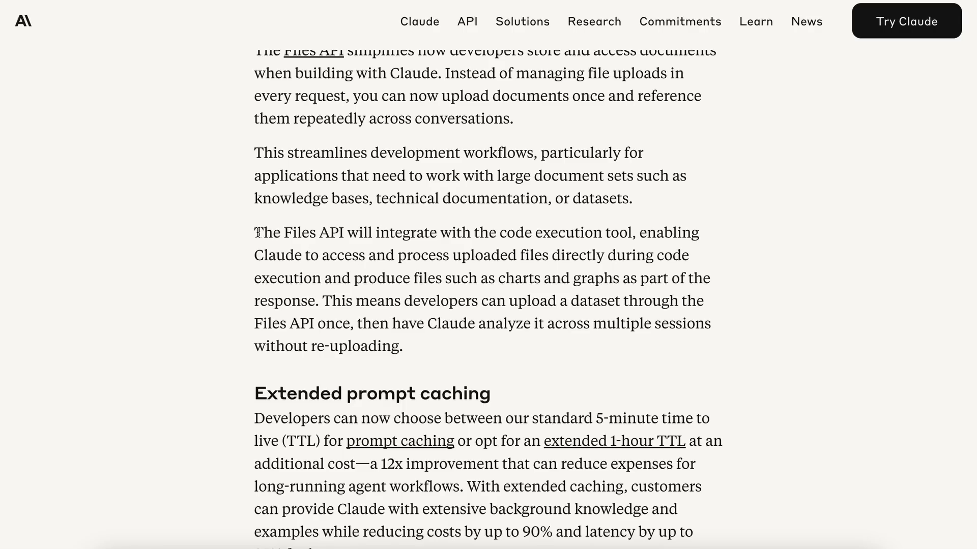
Highlight the code execution integration sentence and the dataset reuse without re-uploading sentence
drag(253, 233, 636, 232)
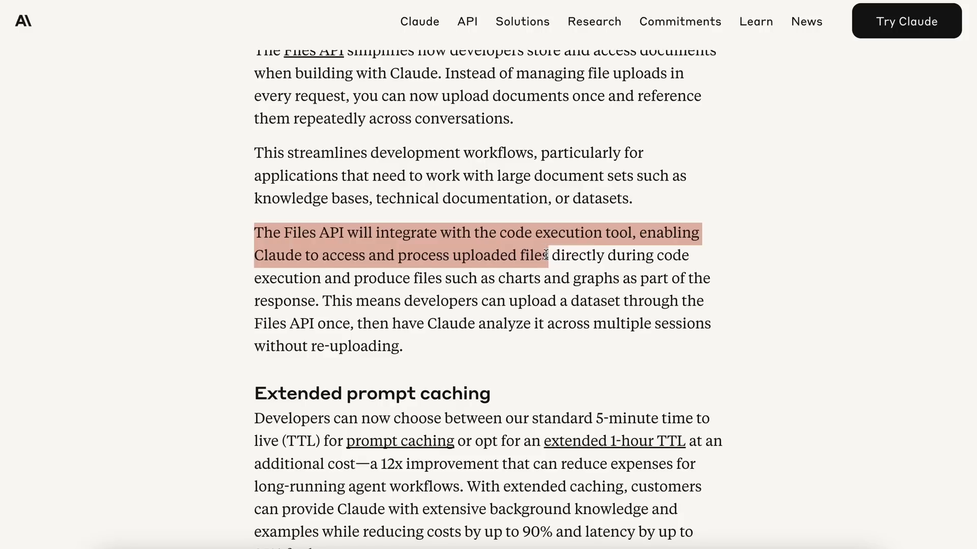
drag(544, 256, 523, 278)
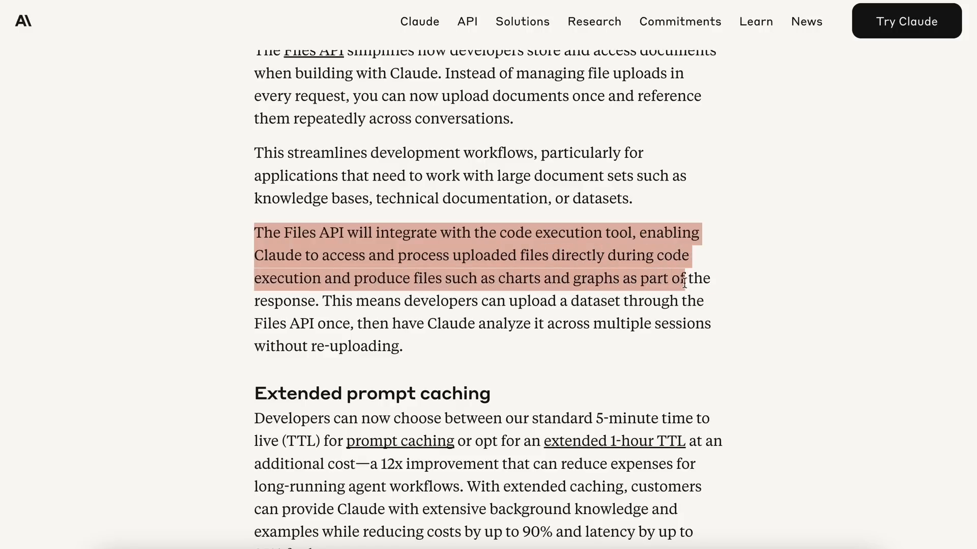
drag(684, 283, 315, 300)
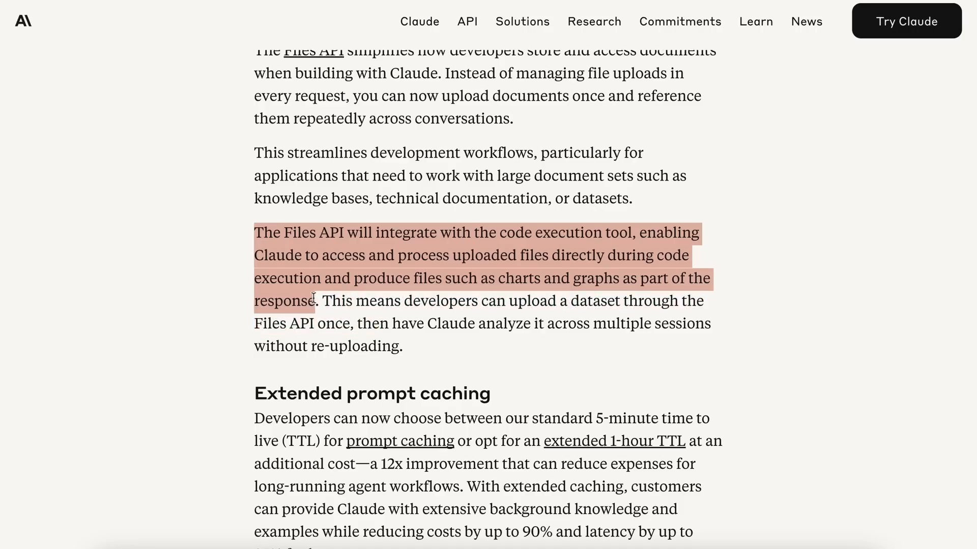
drag(314, 301, 505, 300)
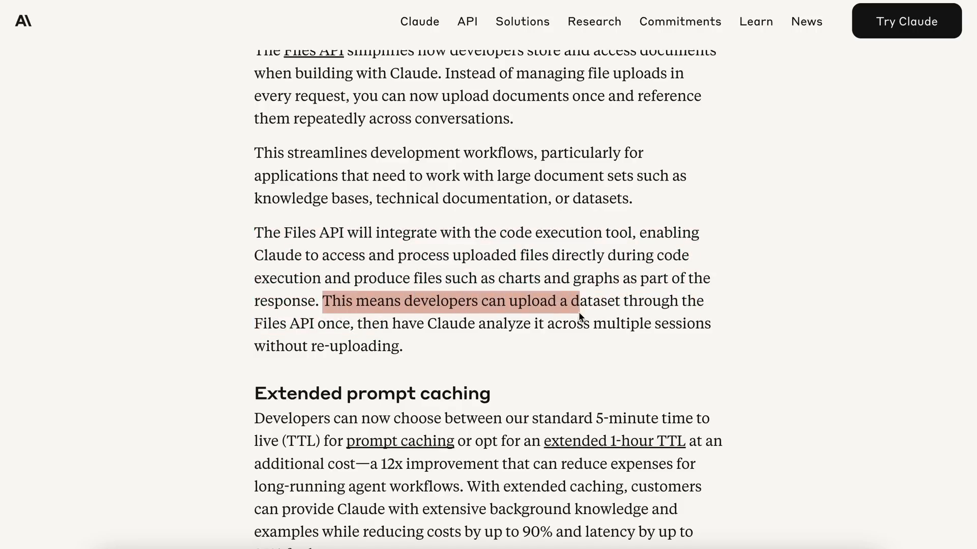
drag(576, 301, 495, 324)
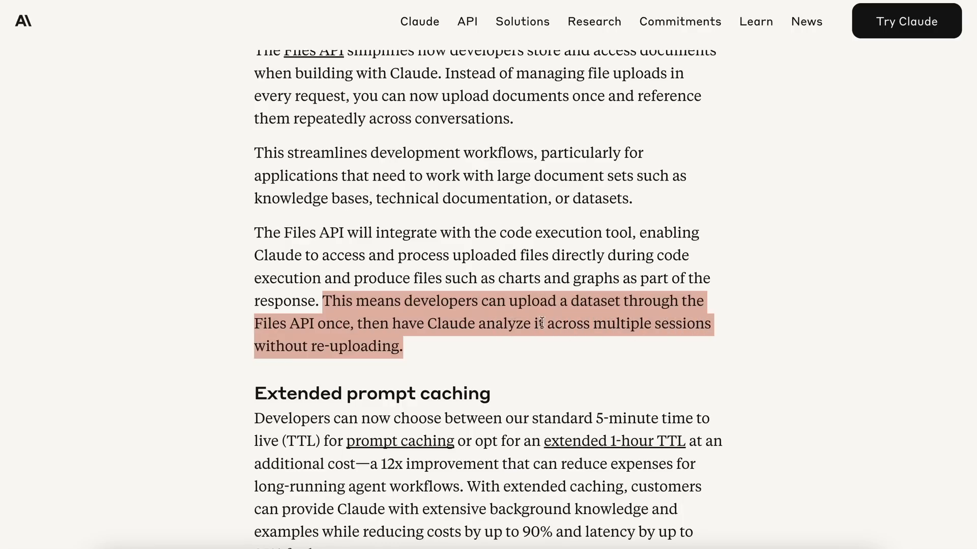
Highlight the 5-minute versus 1-hour TTL caching passage through the 12x cost improvement
scroll(down, 3)
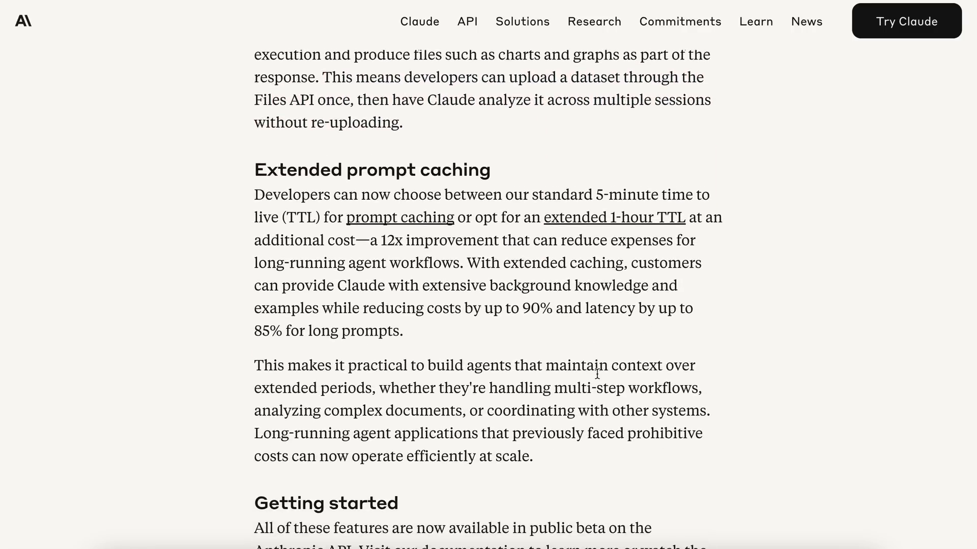
scroll(down, 3)
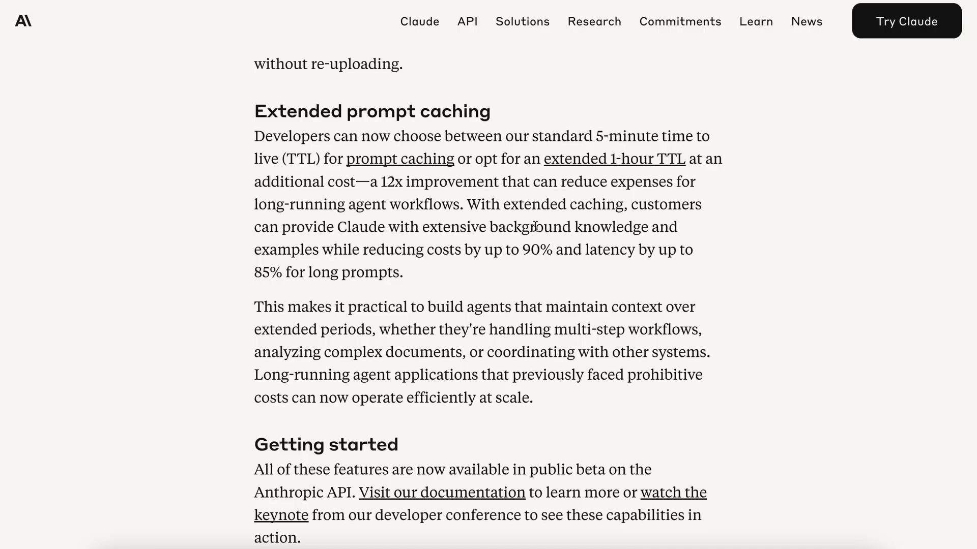
mouse_move(533, 135)
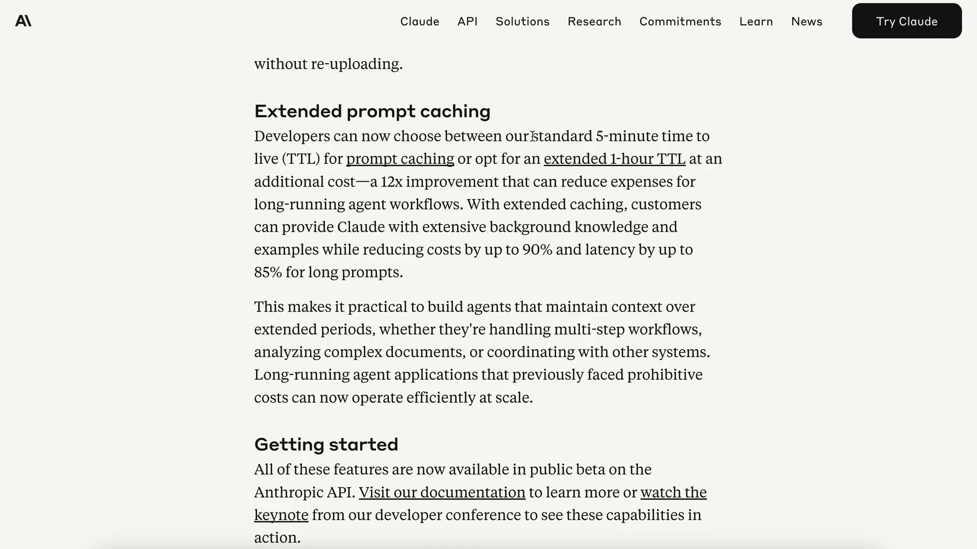
drag(530, 135, 705, 136)
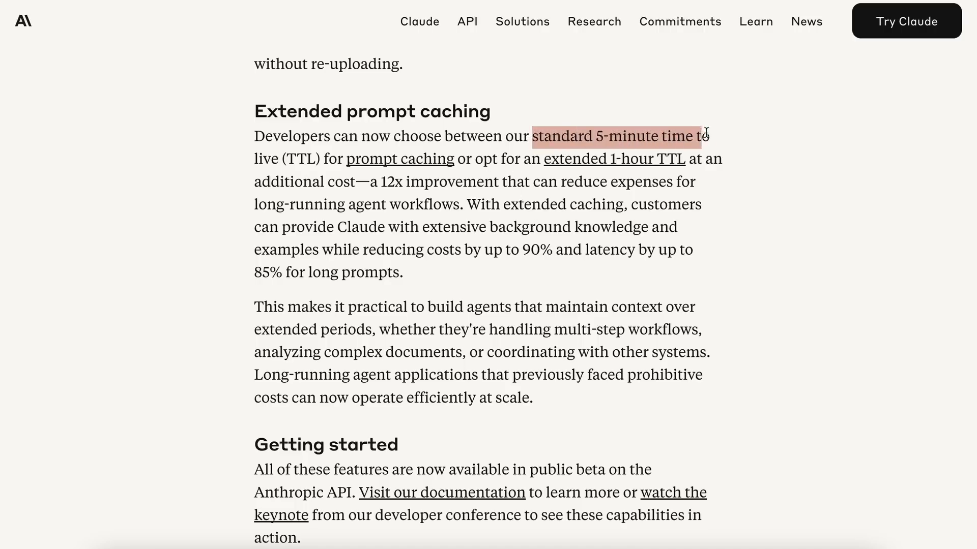
drag(700, 136, 355, 158)
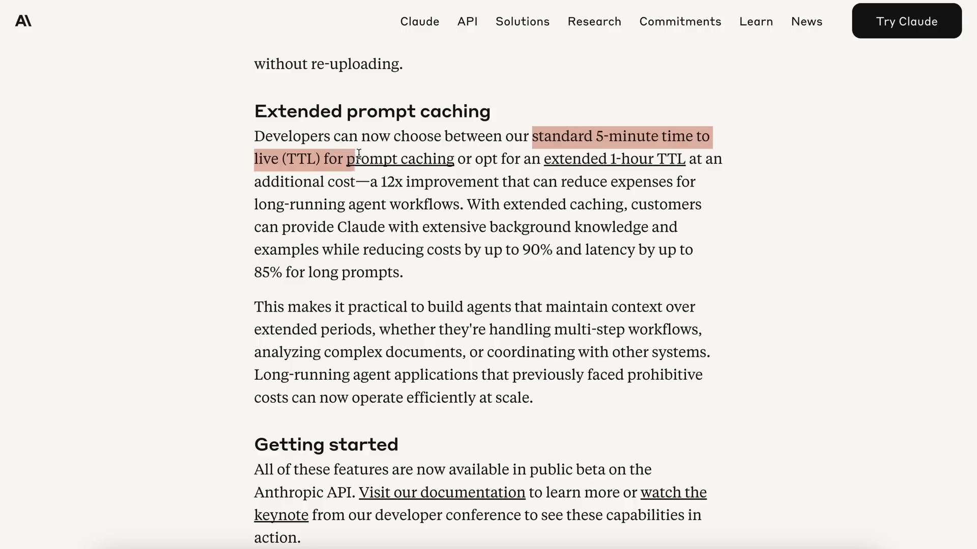
mouse_move(614, 158)
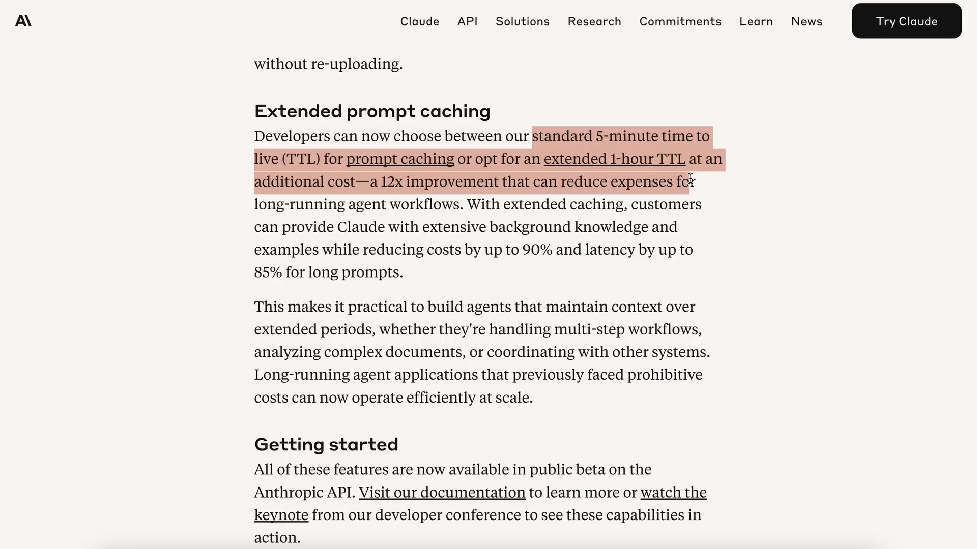
drag(692, 181, 455, 205)
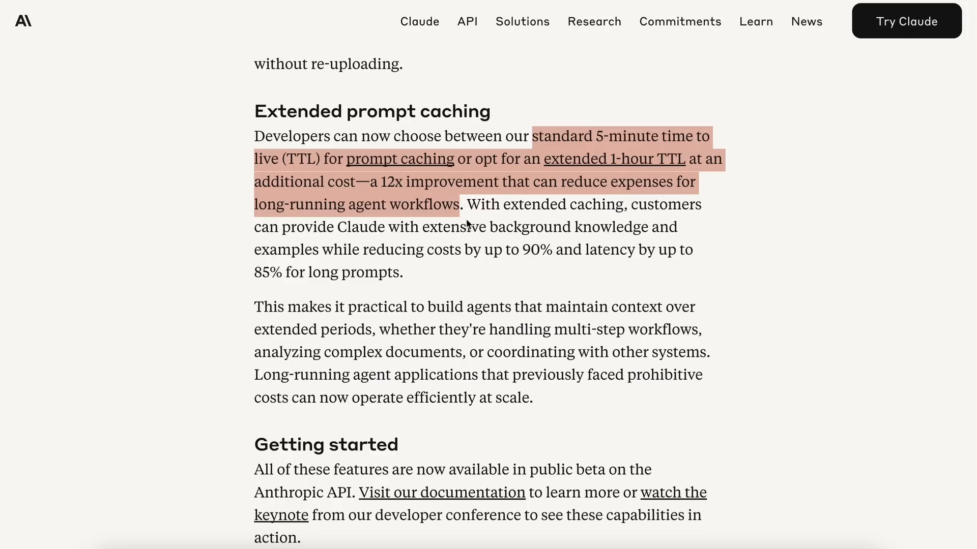
Scroll the Claude 4 announcement past the Pokémon memory demo to the Claude Code section
scroll(down, 3)
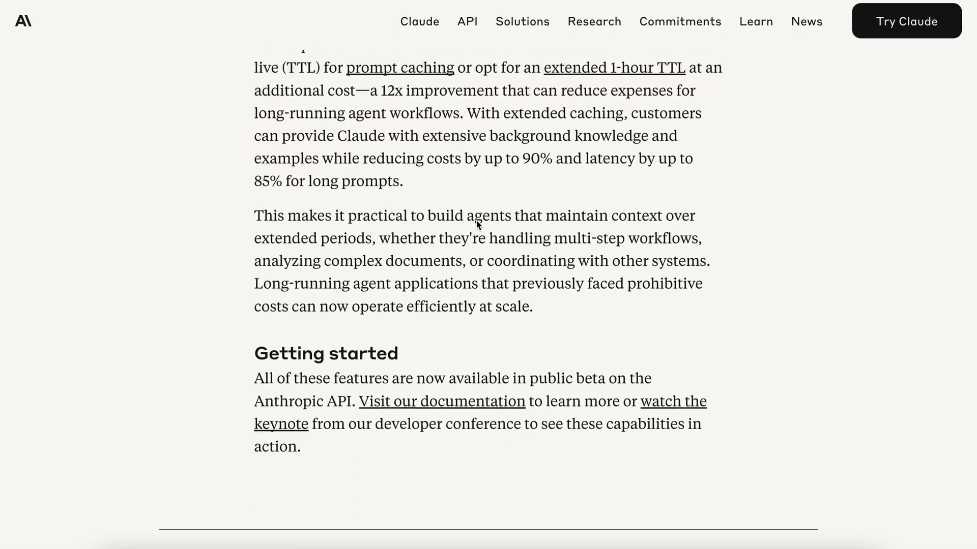
scroll(down, 3)
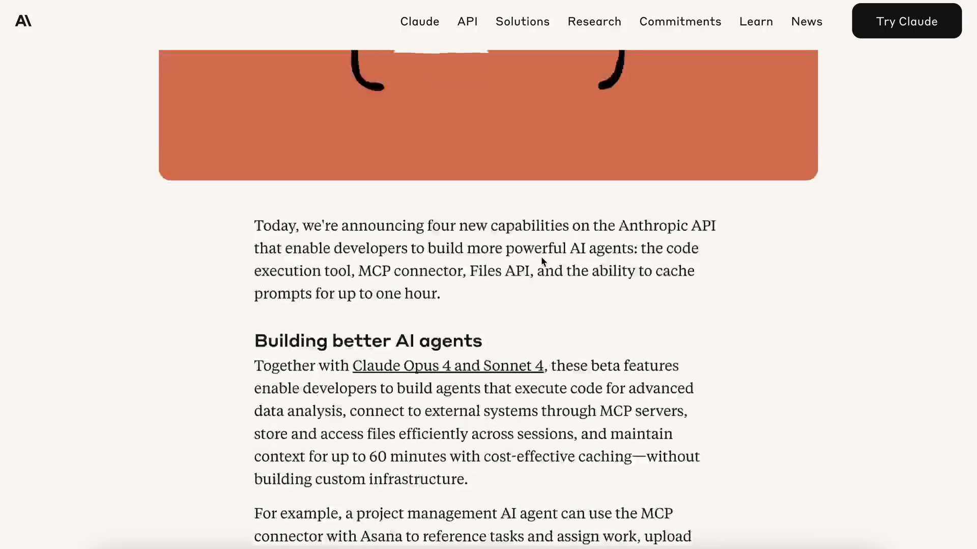
scroll(down, 3)
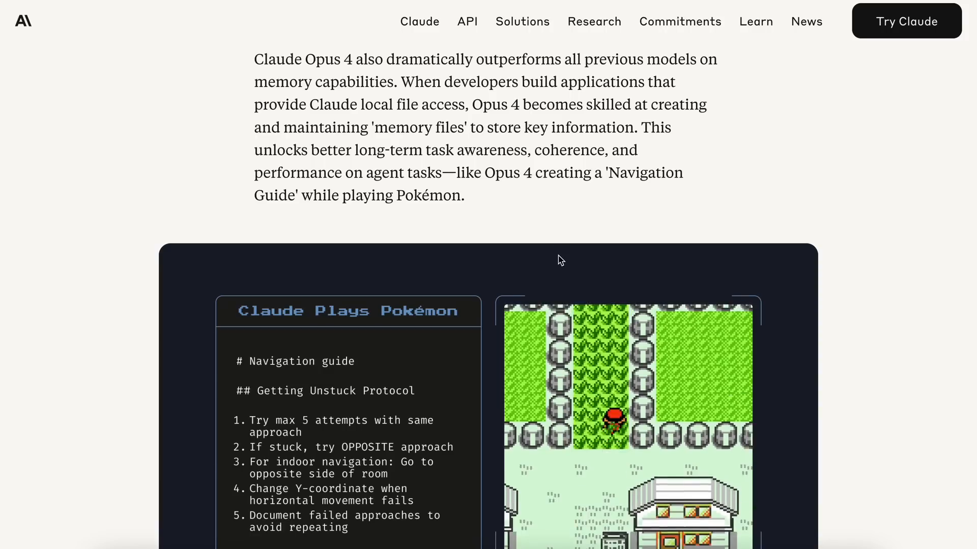
scroll(down, 3)
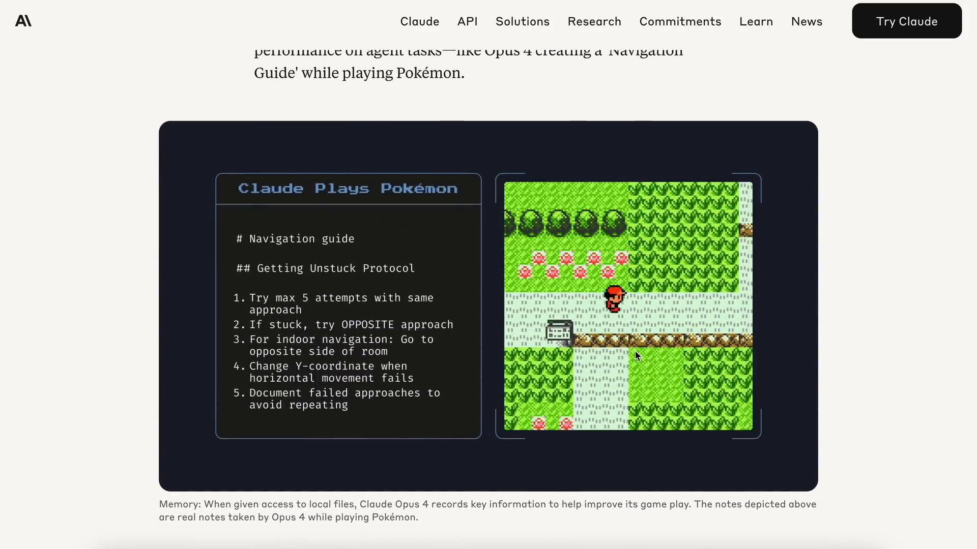
scroll(down, 3)
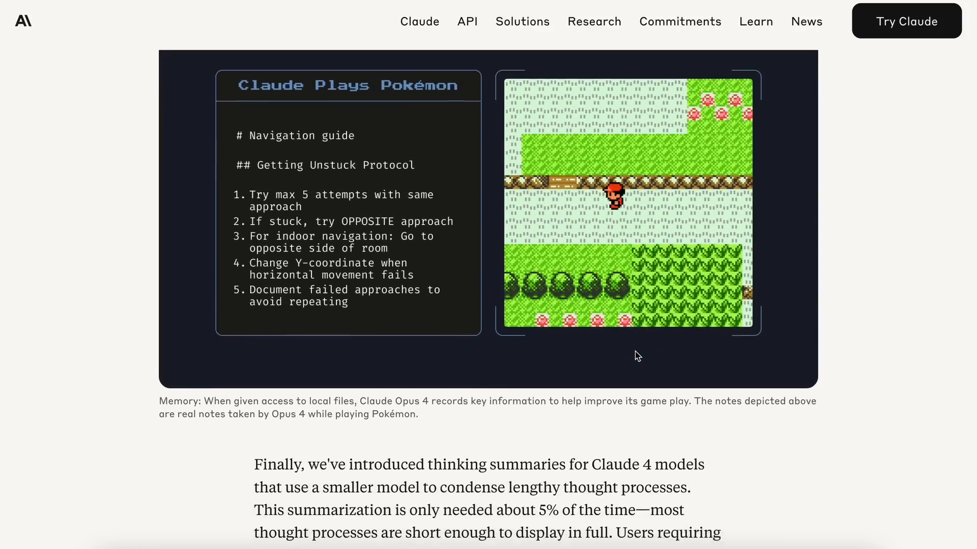
scroll(down, 3)
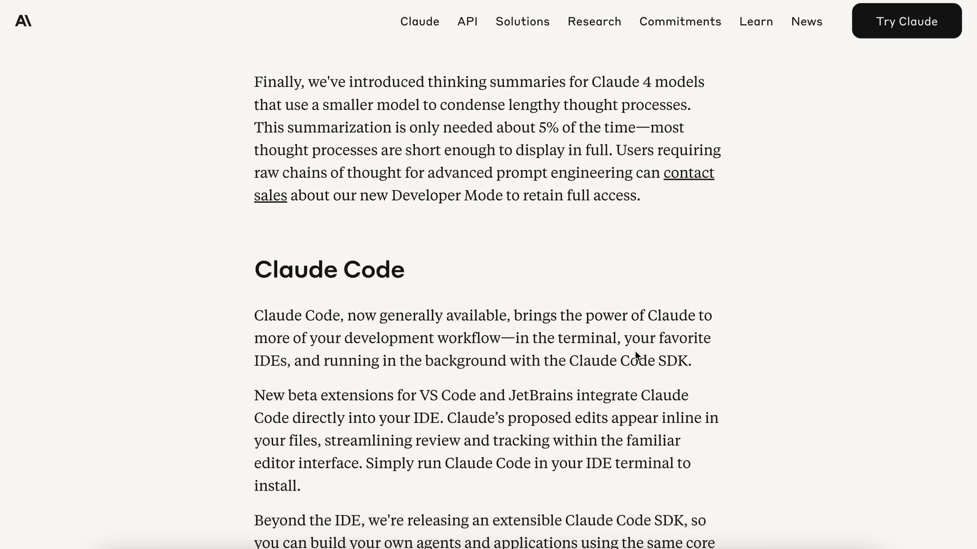
scroll(down, 3)
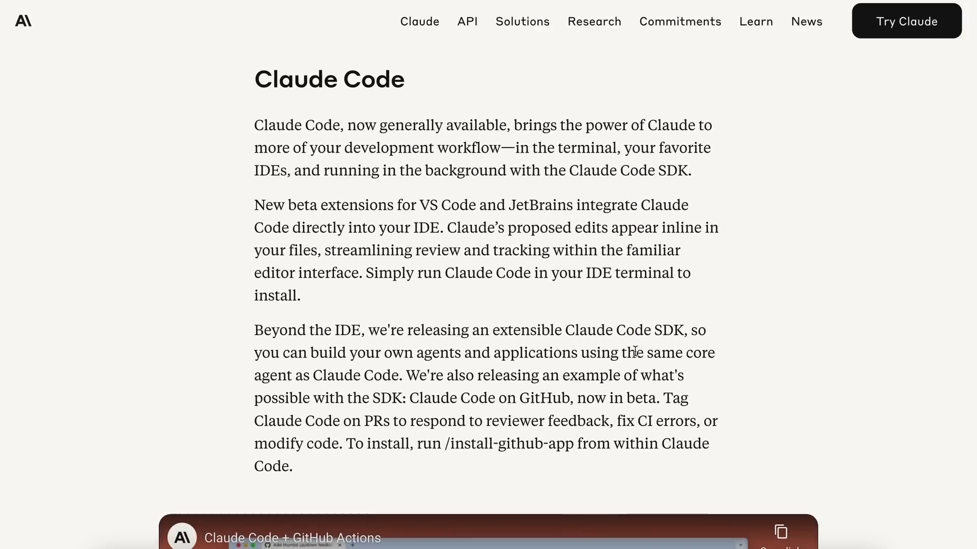
scroll(down, 3)
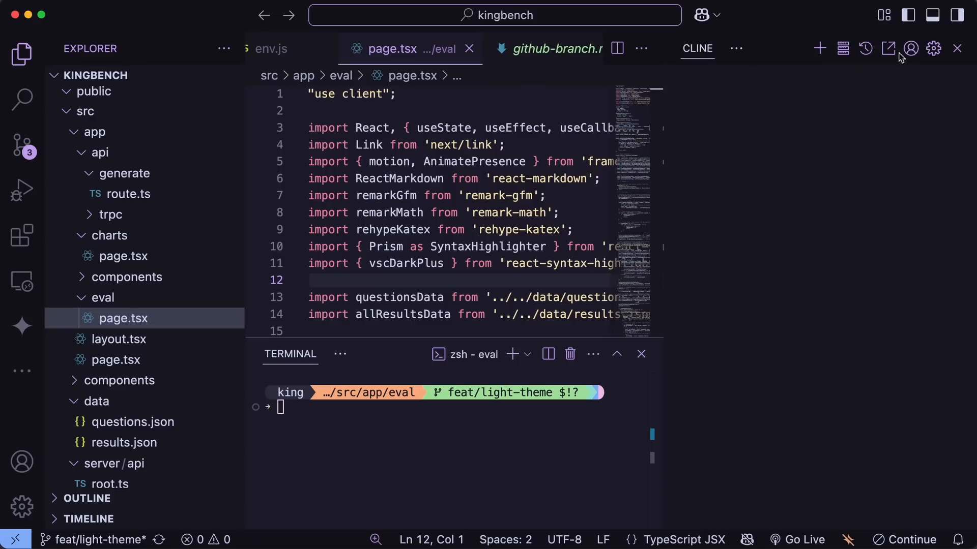
Switch VS Code's side panel from Cline's settings to Kilo Code's provider settings
click(697, 48)
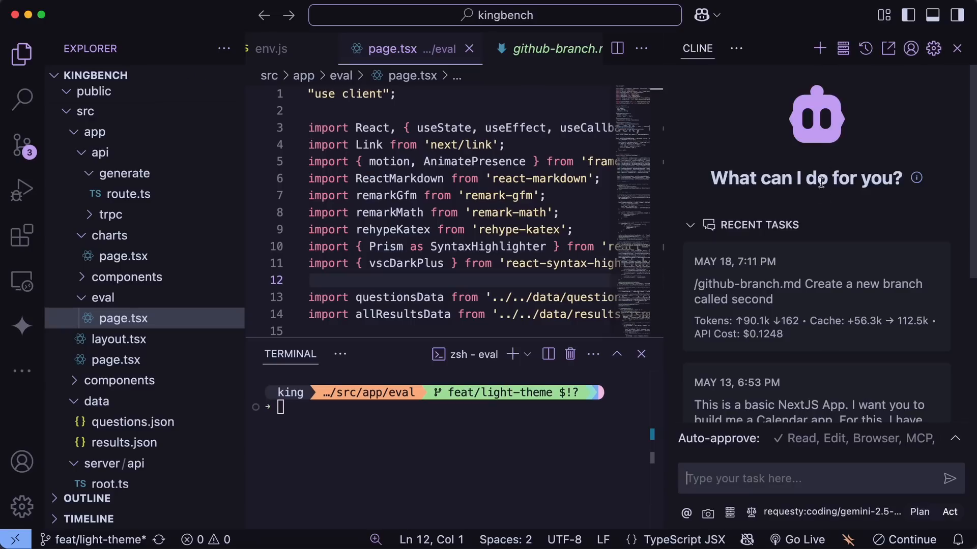
click(933, 49)
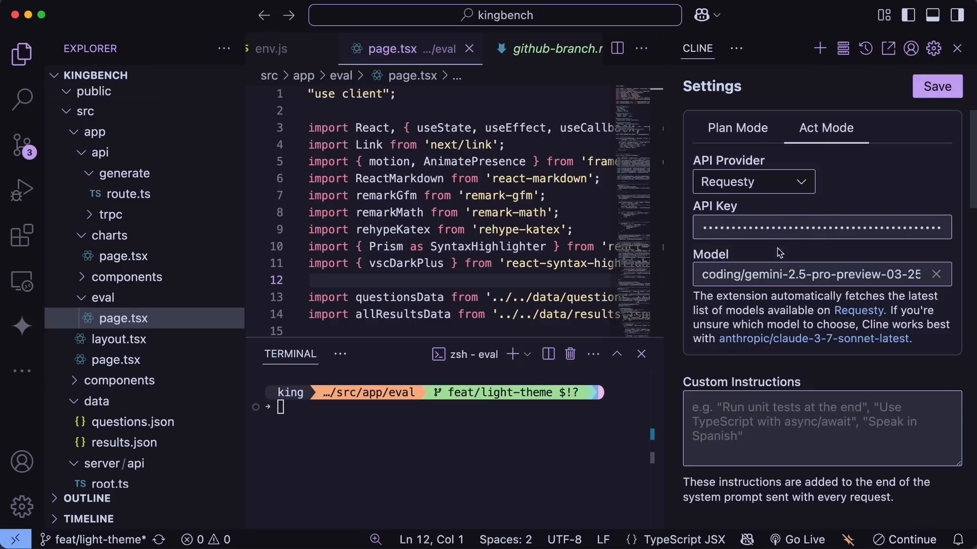
text(claude-s)
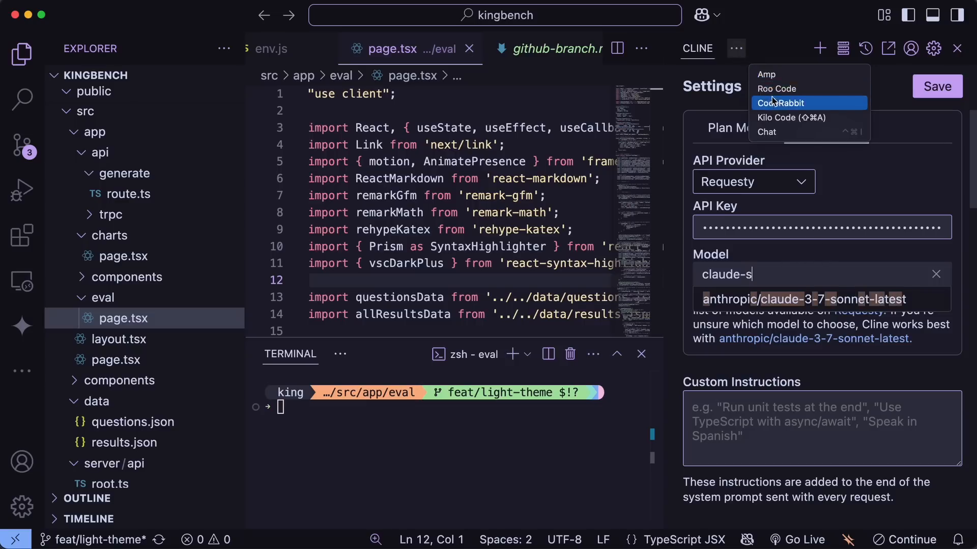
click(789, 118)
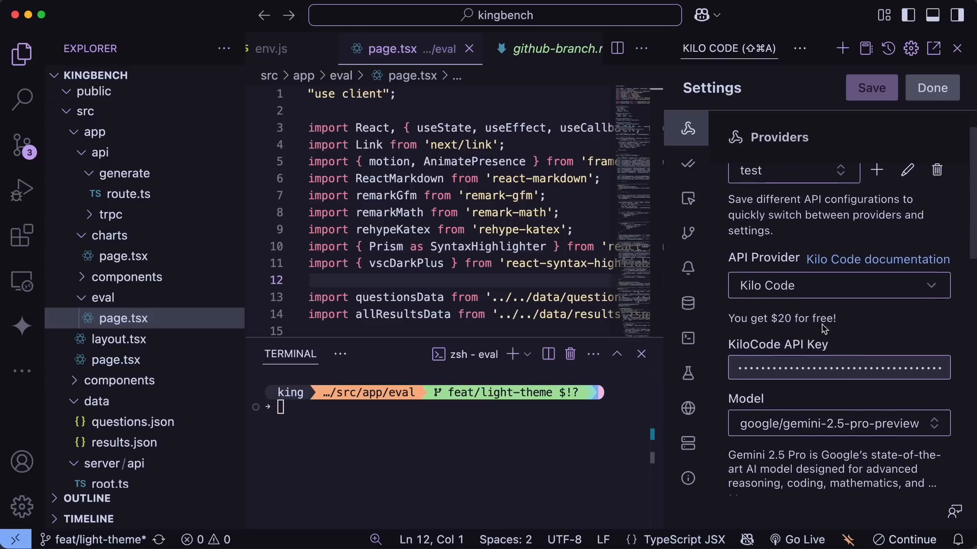
Set Kilo Code's model to anthropic/claude-sonnet-4 and close its settings
scroll(down, 3)
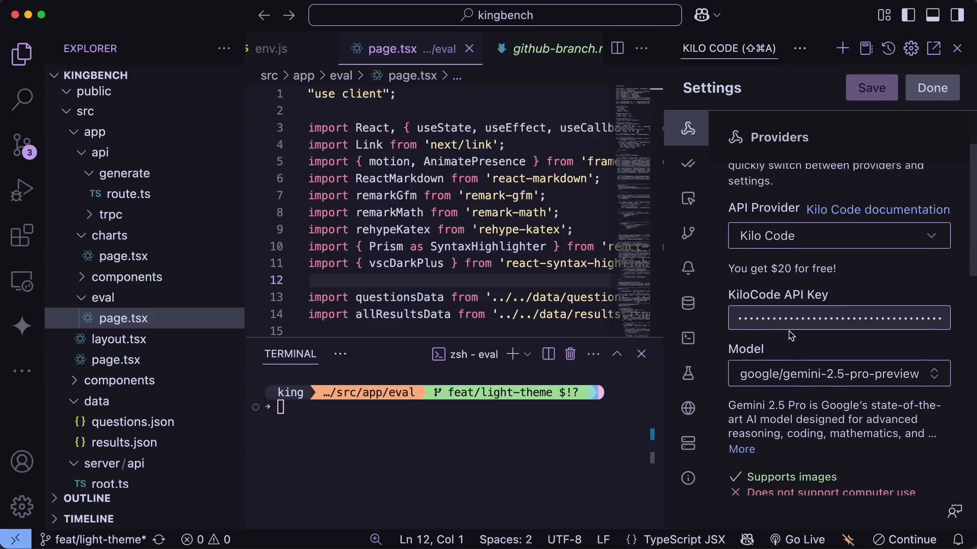
click(837, 374)
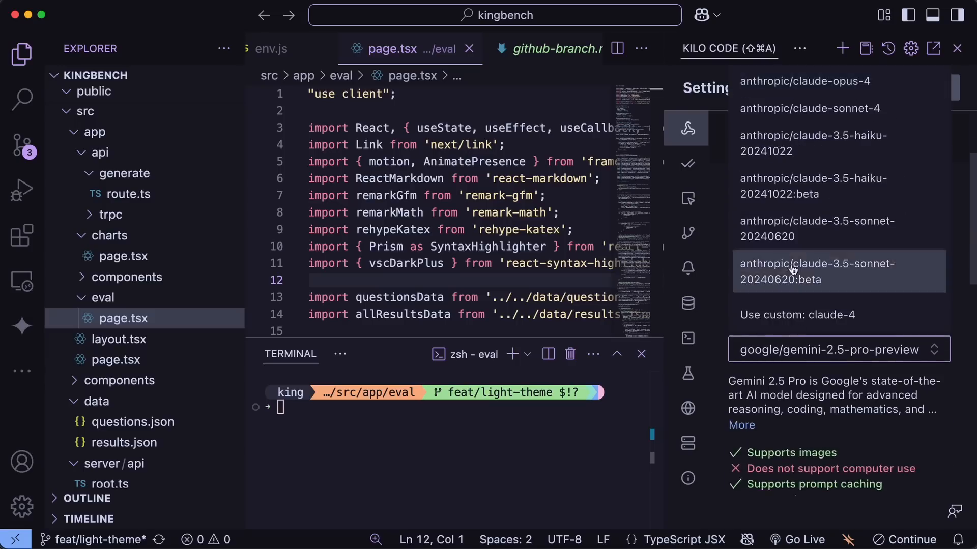
mouse_move(810, 108)
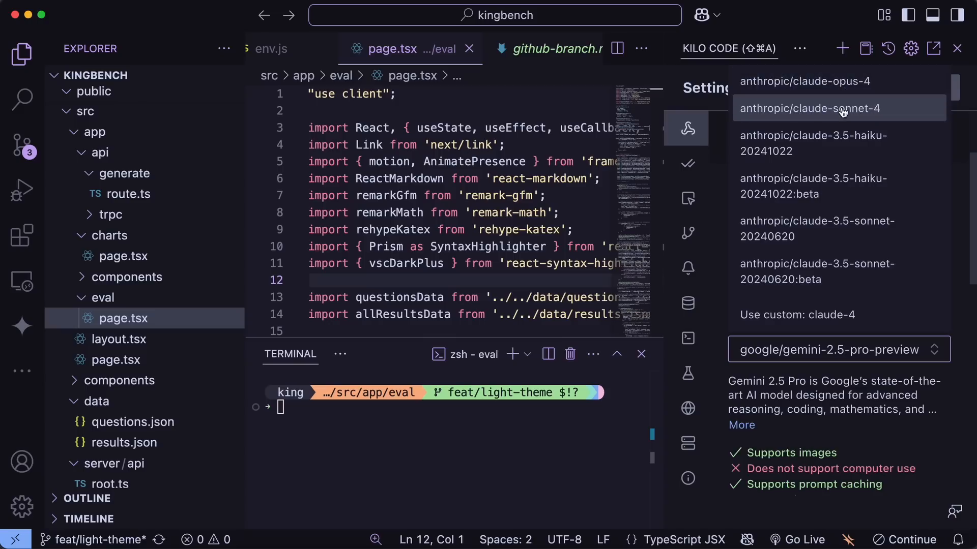
click(809, 108)
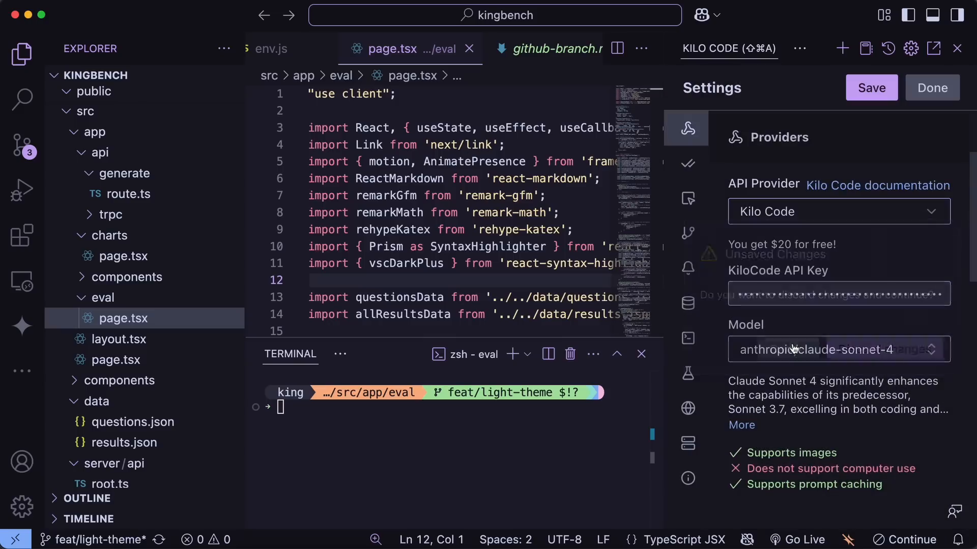
click(932, 87)
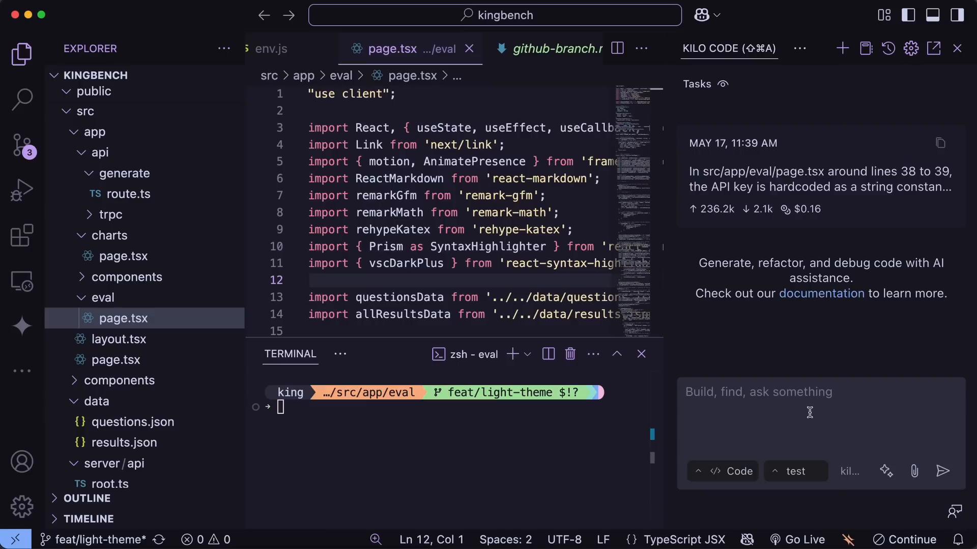
Send Kilo Code the prompt 'create a simple python program to make a game of'
text(w)
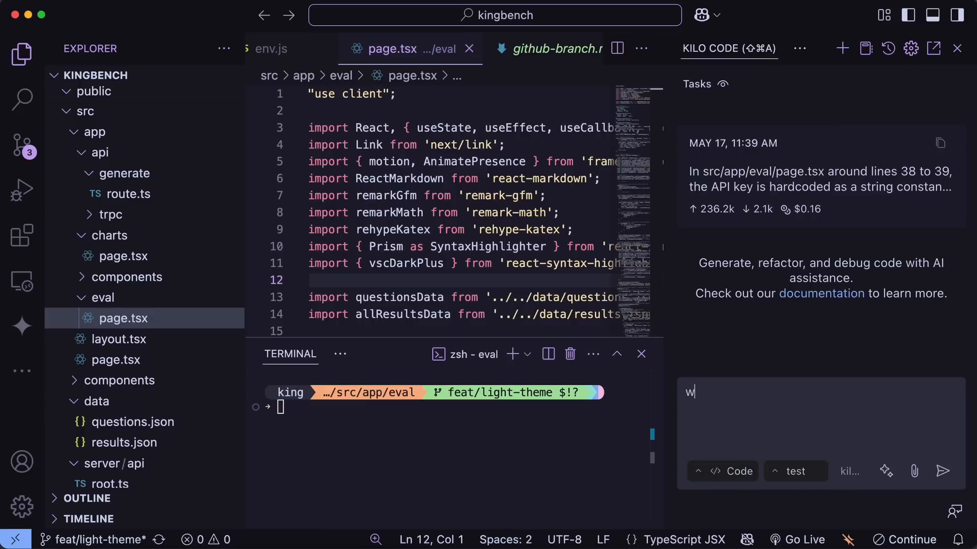
text(create)
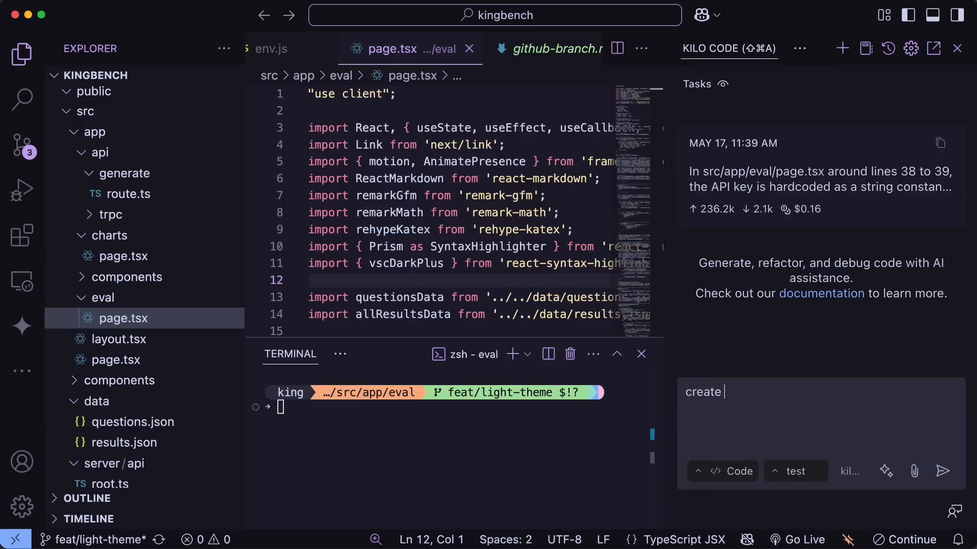
text(a simple)
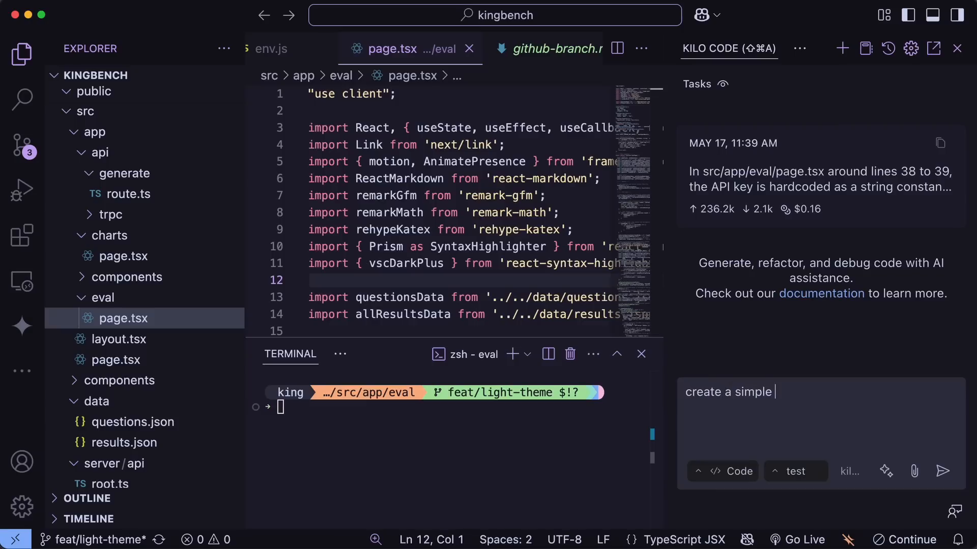
text(python program to make a)
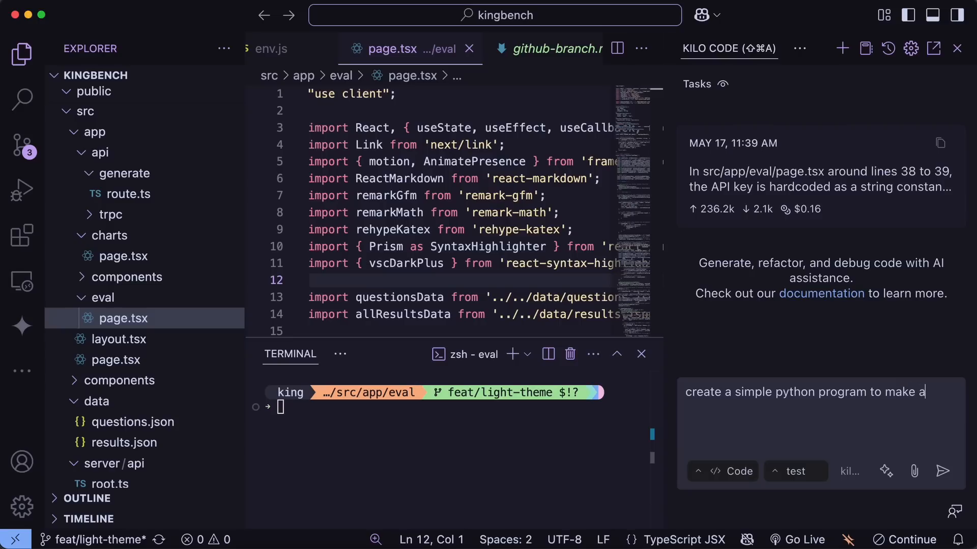
text(game of)
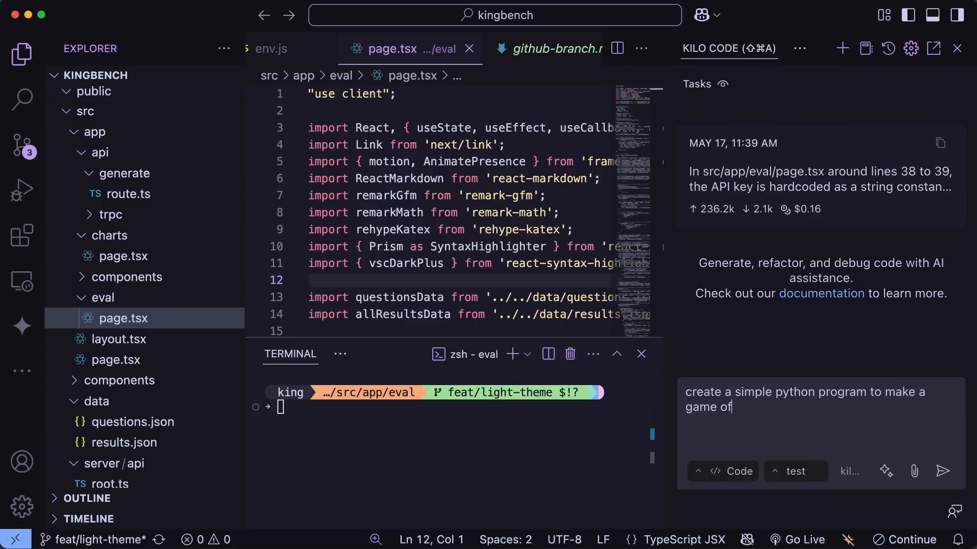
click(942, 471)
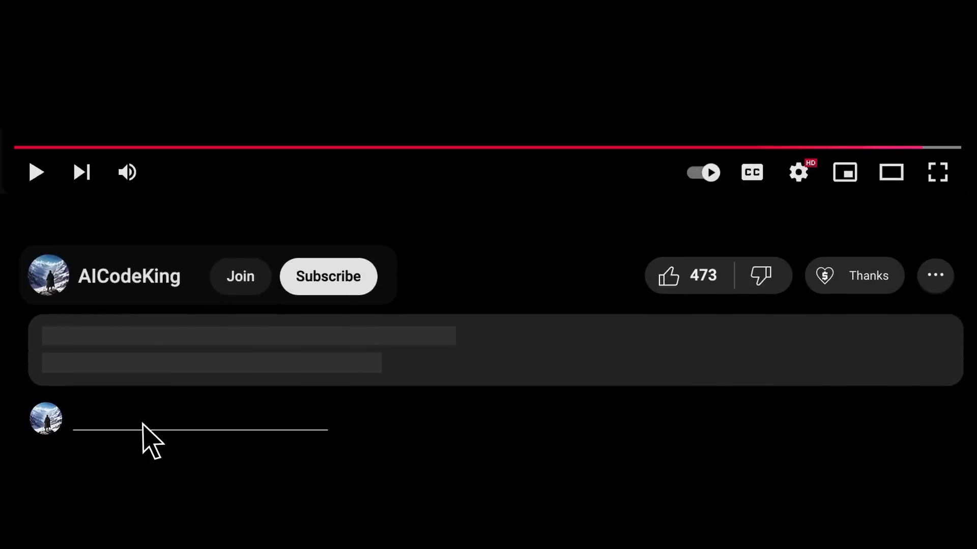
click(327, 276)
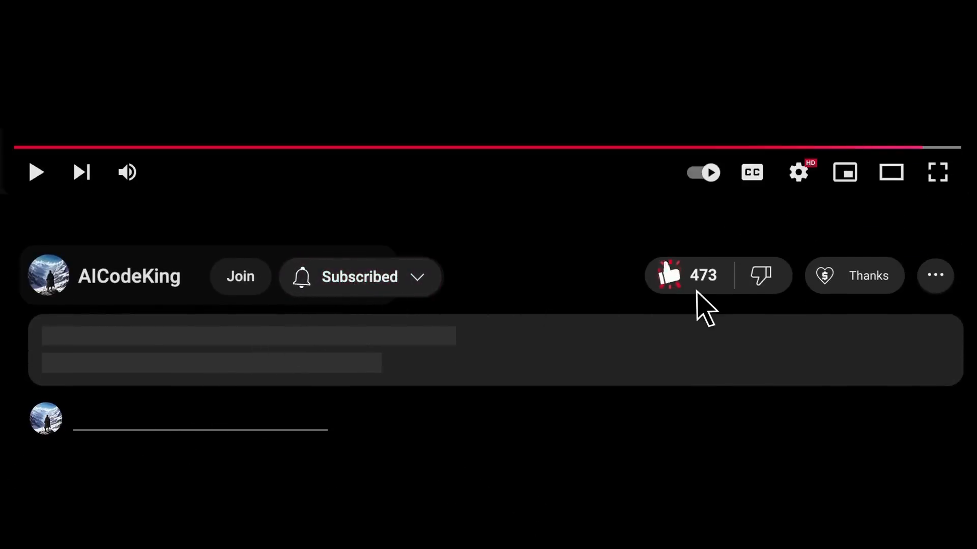
click(854, 275)
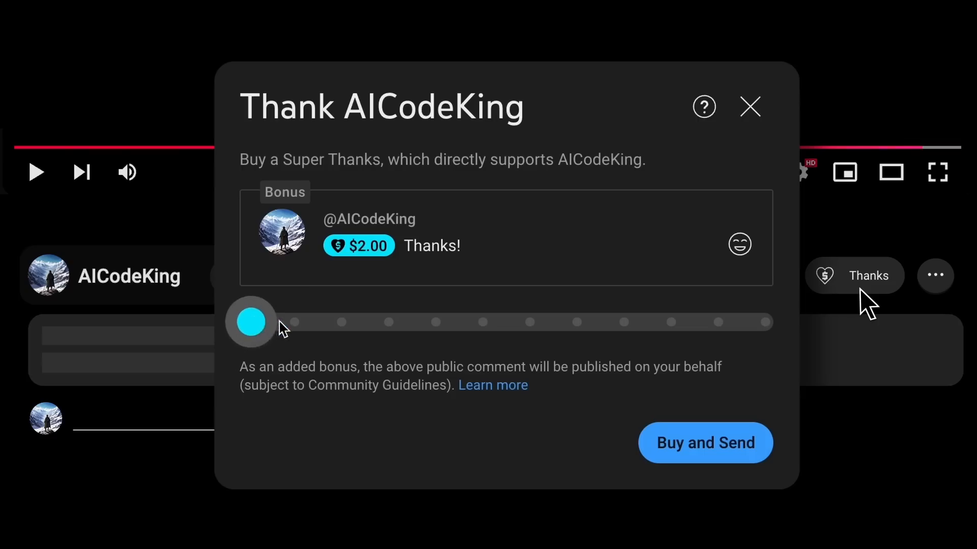
click(239, 276)
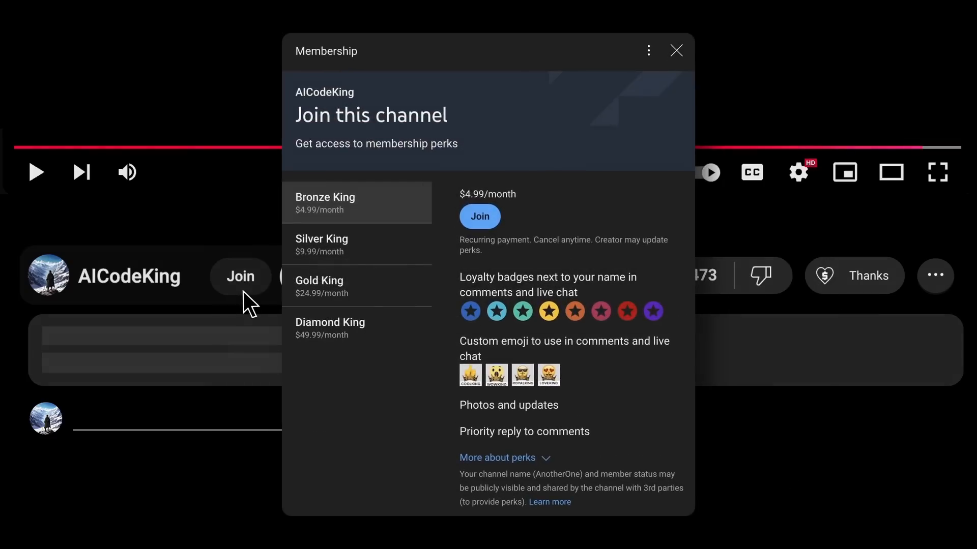